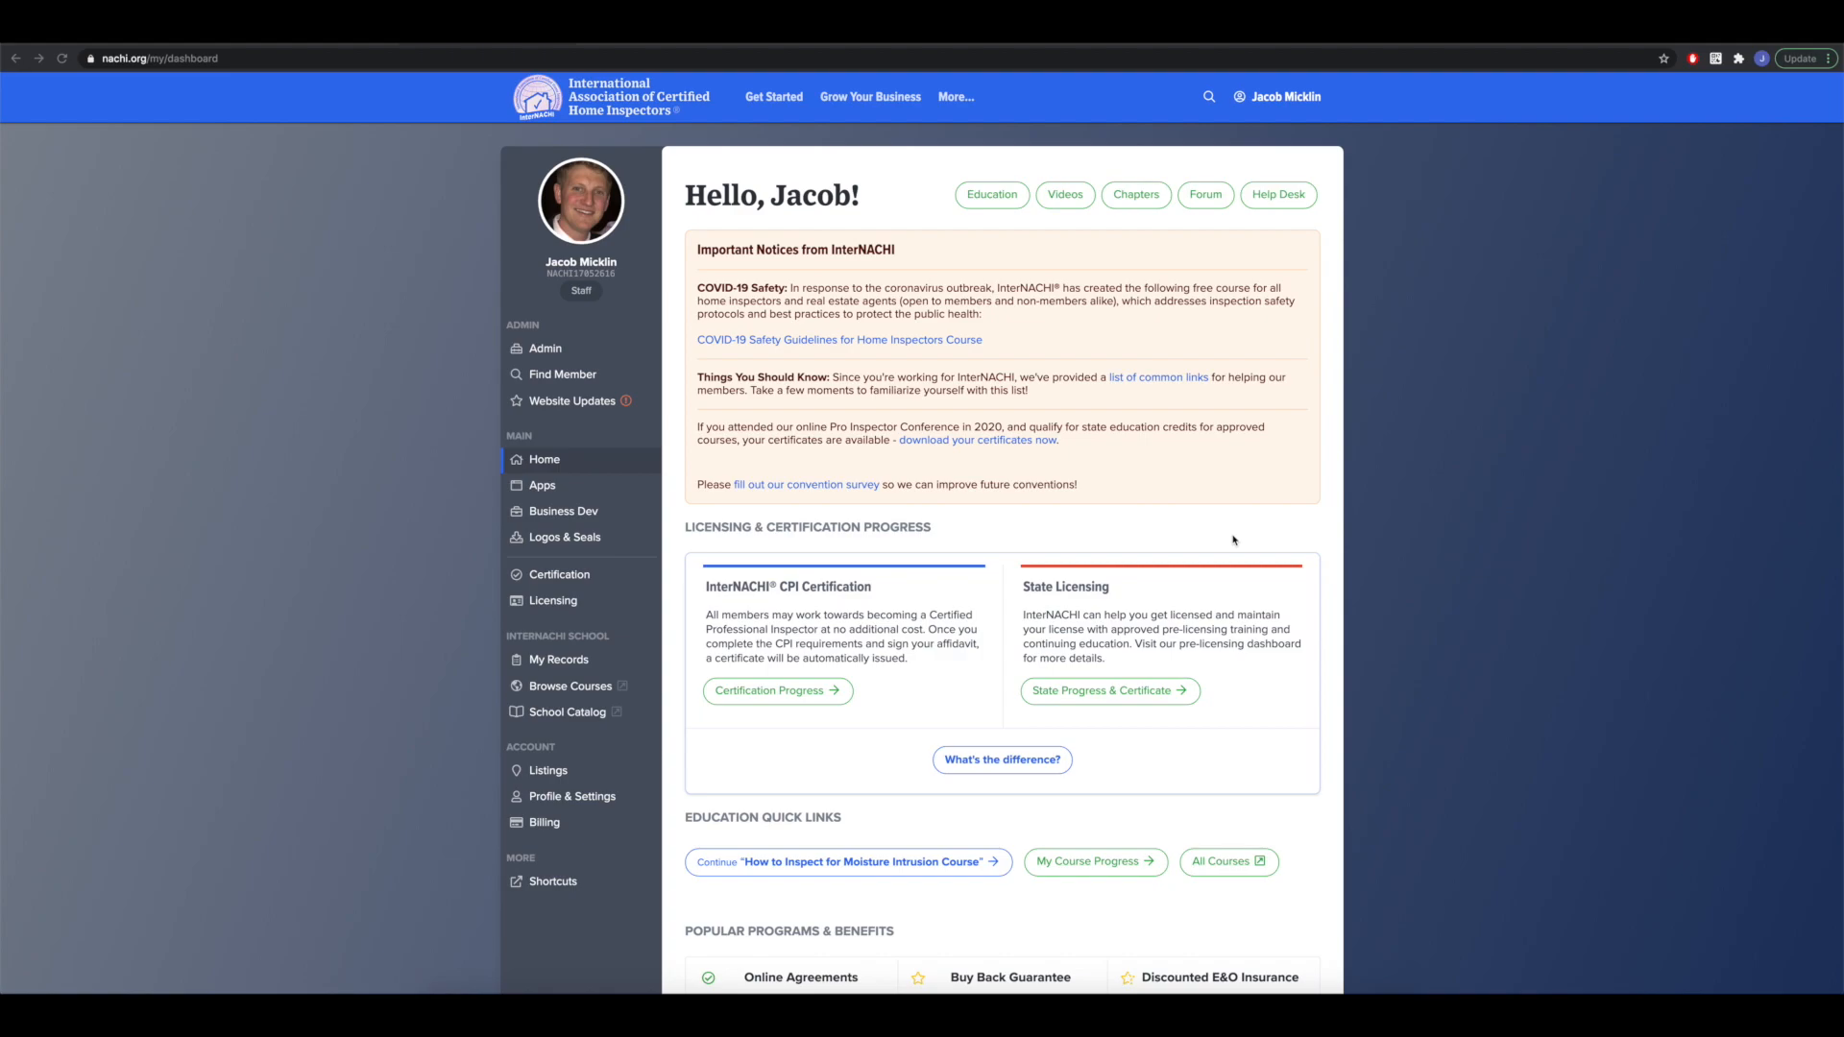
Manage the Online Agreements program from the dashboard's Popular Programs & Benefits
scroll("down", 3)
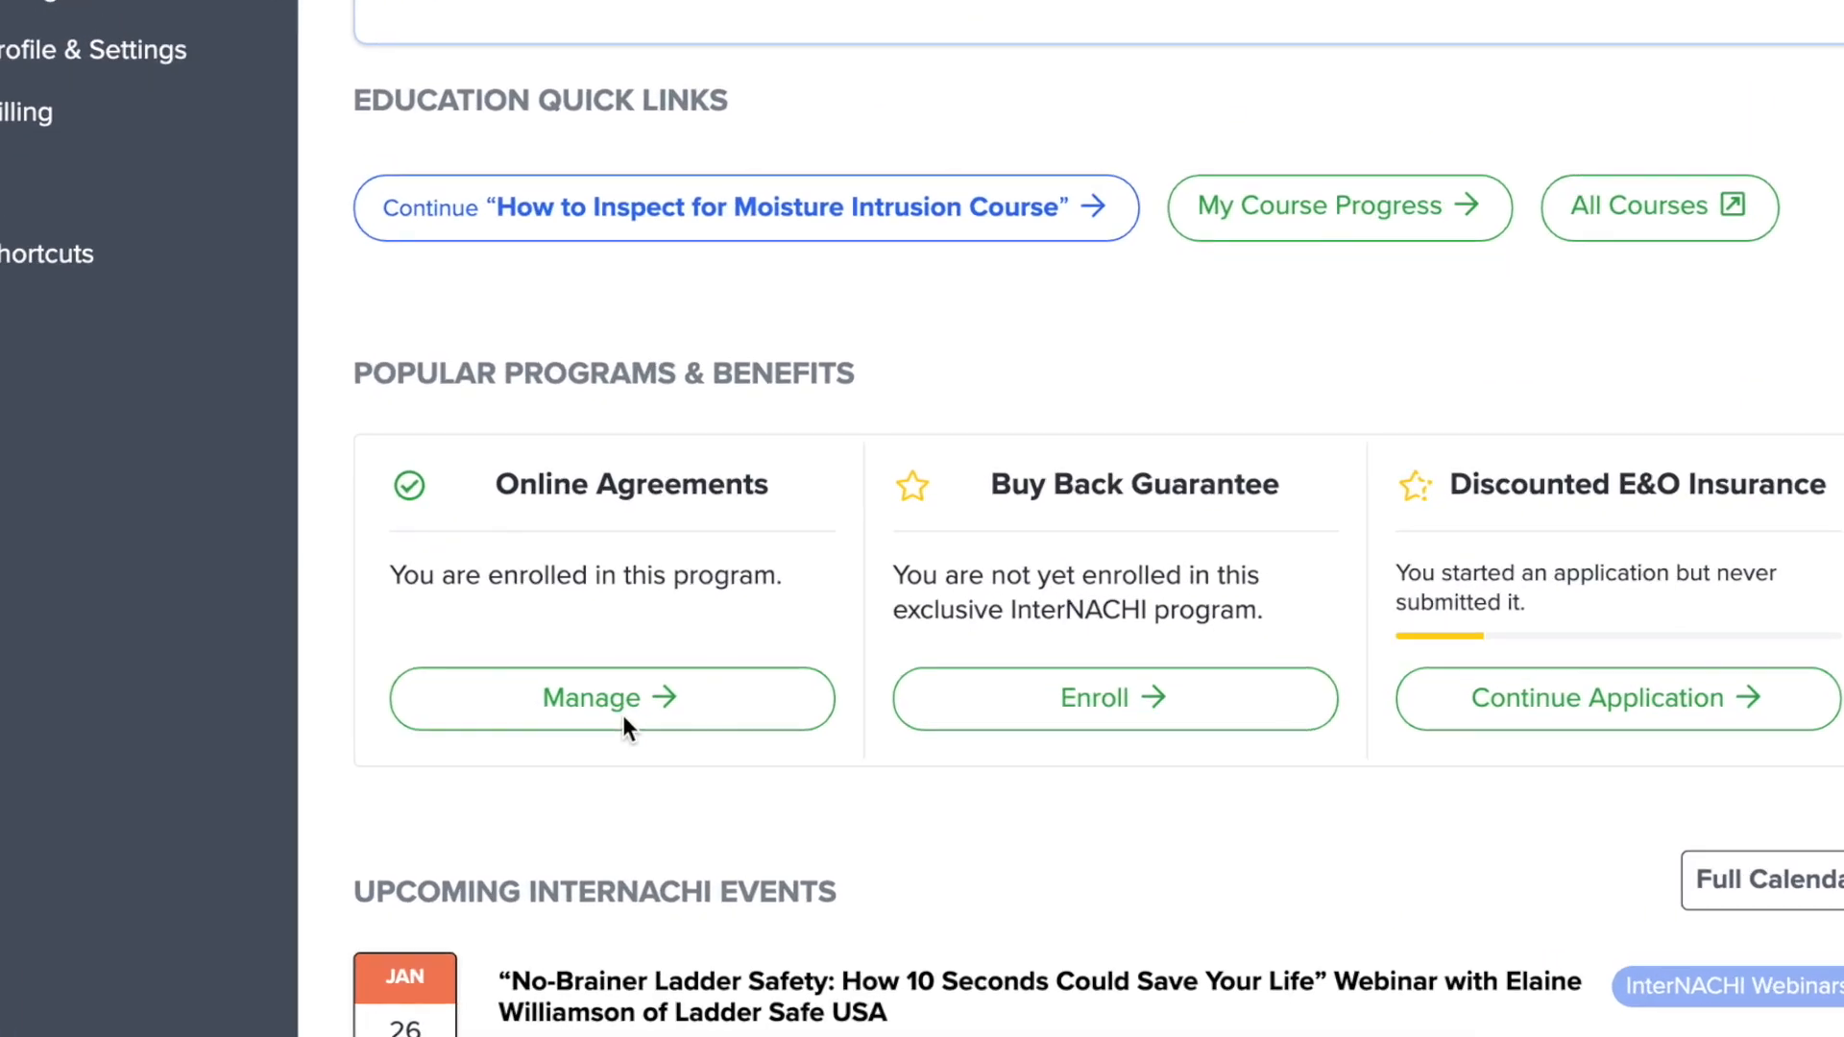
left_click(611, 697)
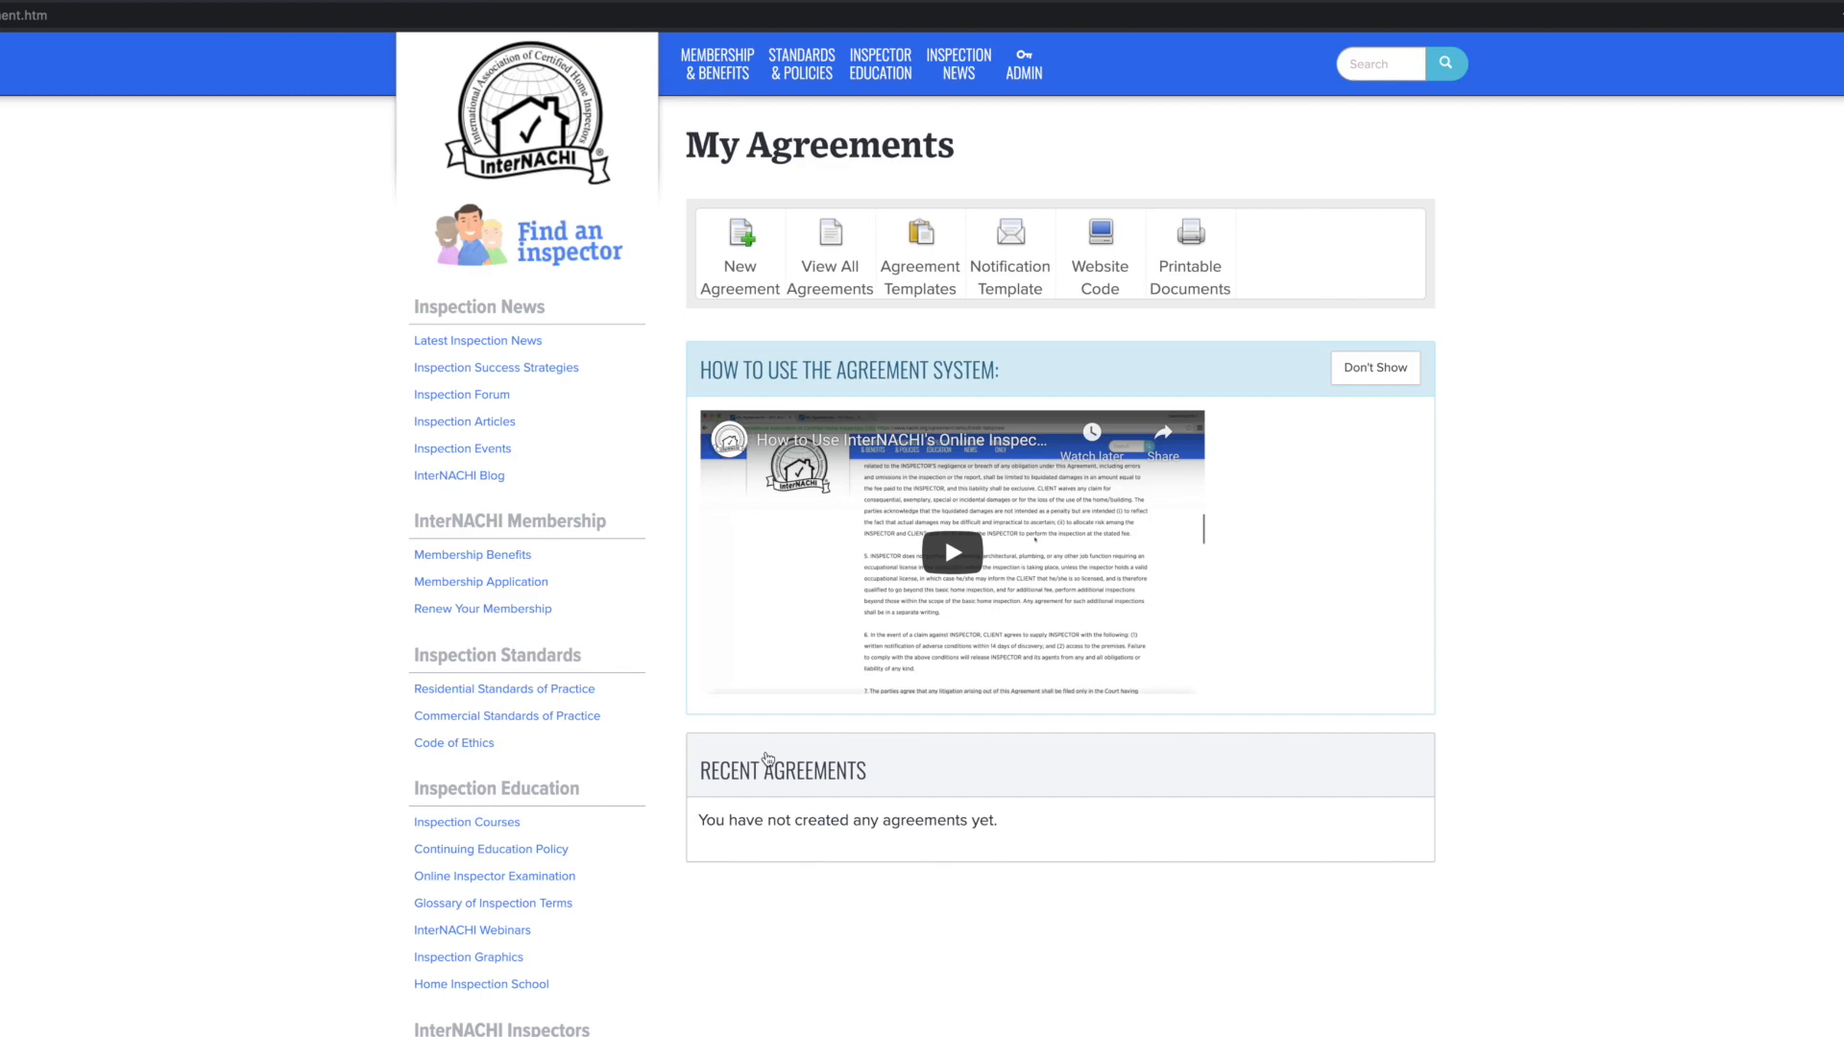
mouse_move(761, 735)
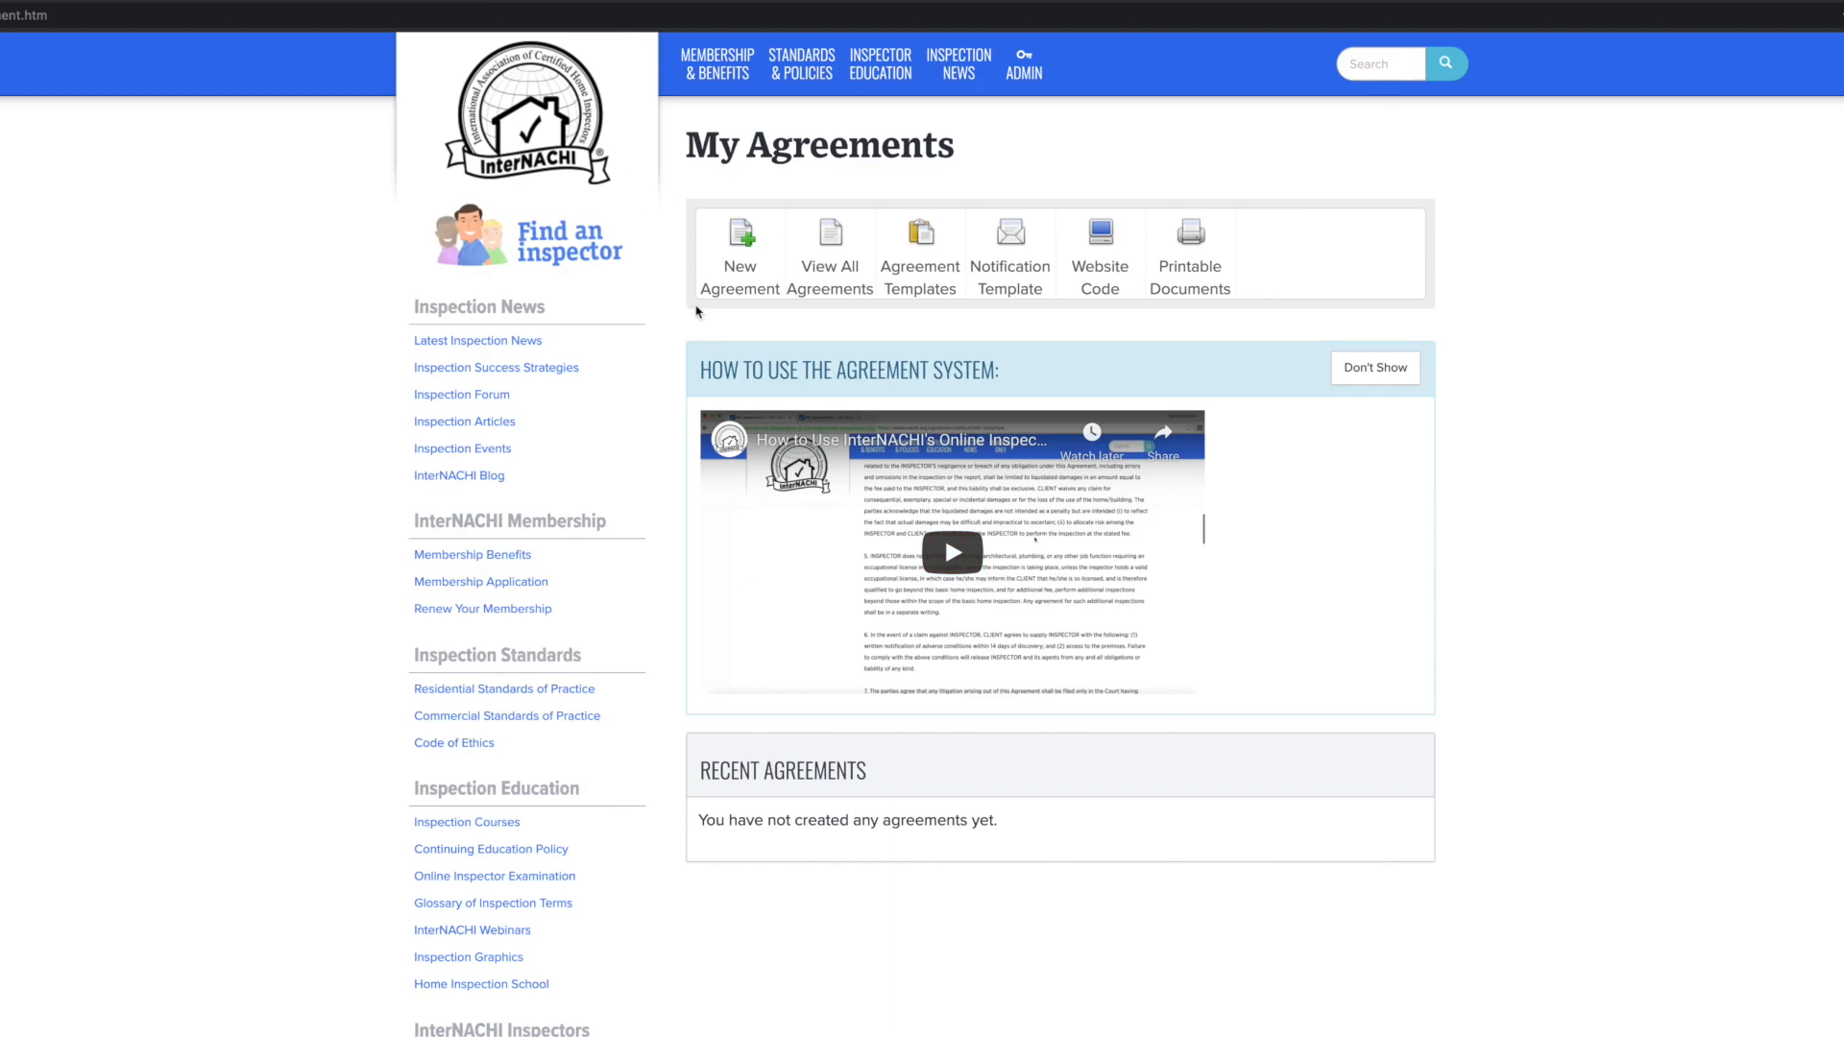
mouse_move(918, 307)
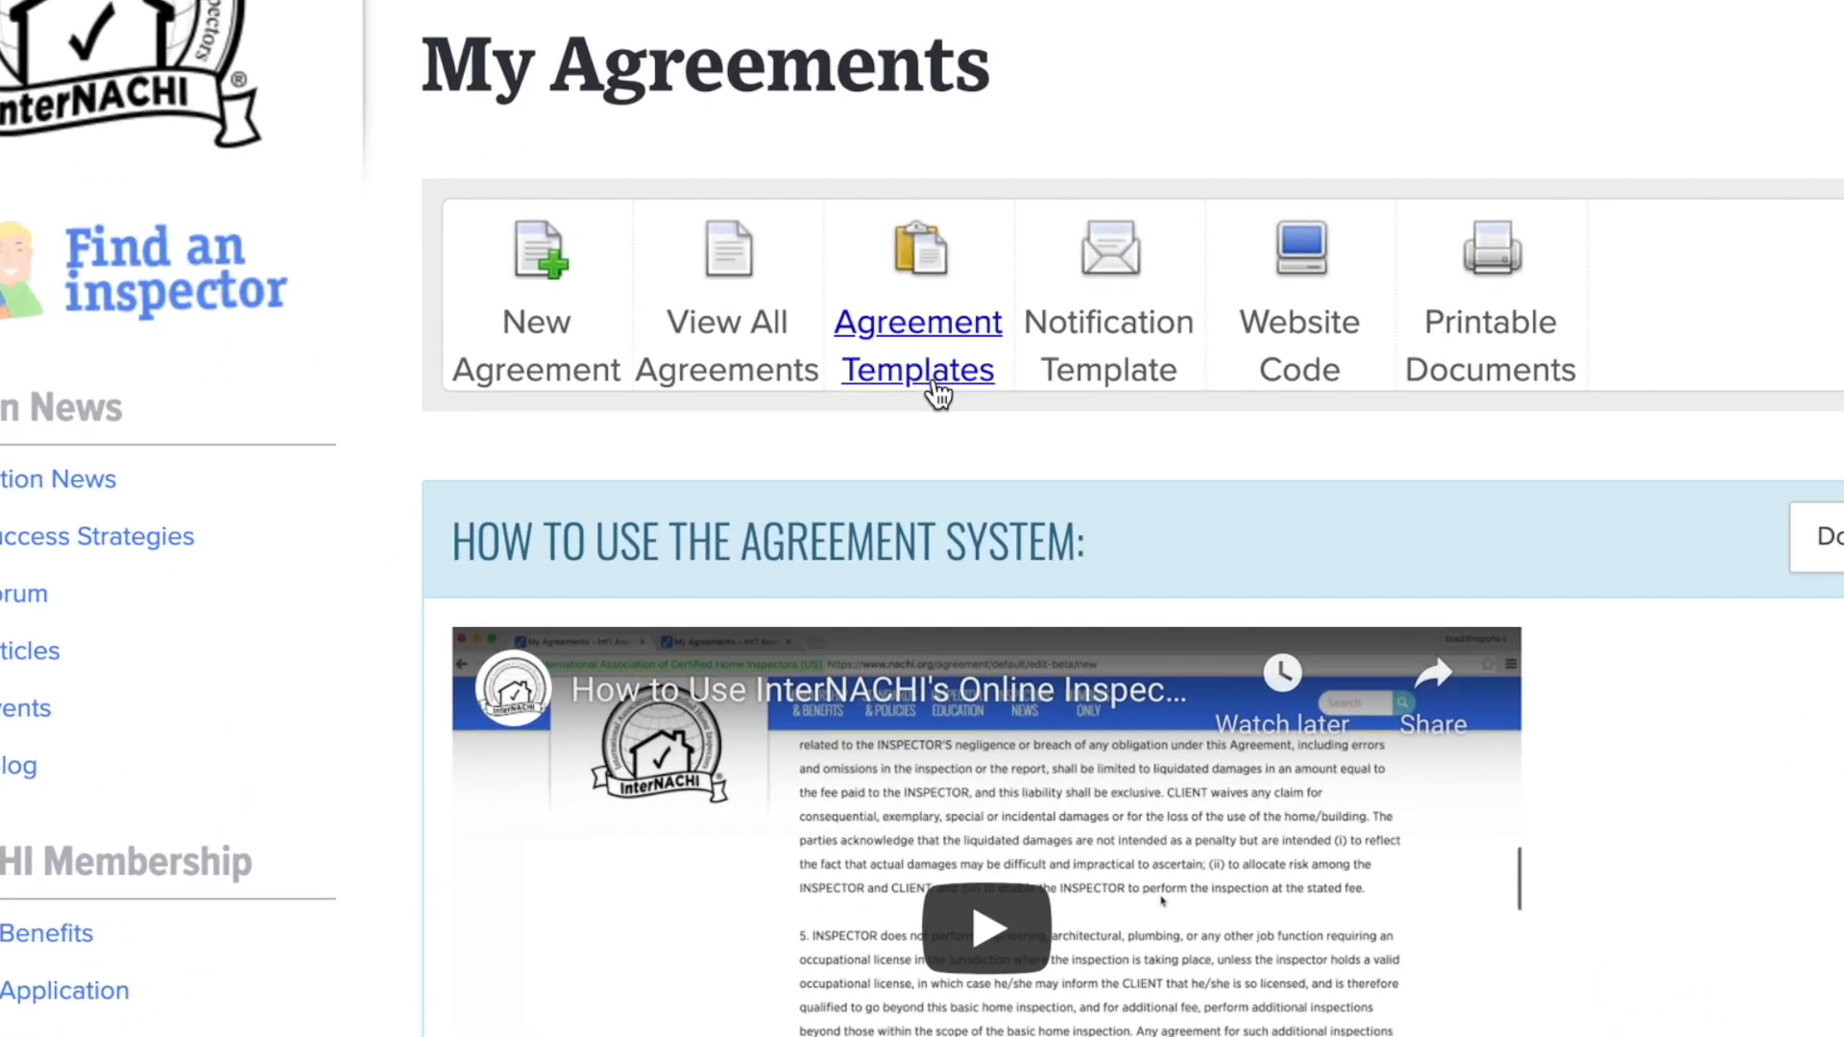
Choose InterNACHI Residential Agreement as the default in the Agreement Templates list
left_click(916, 342)
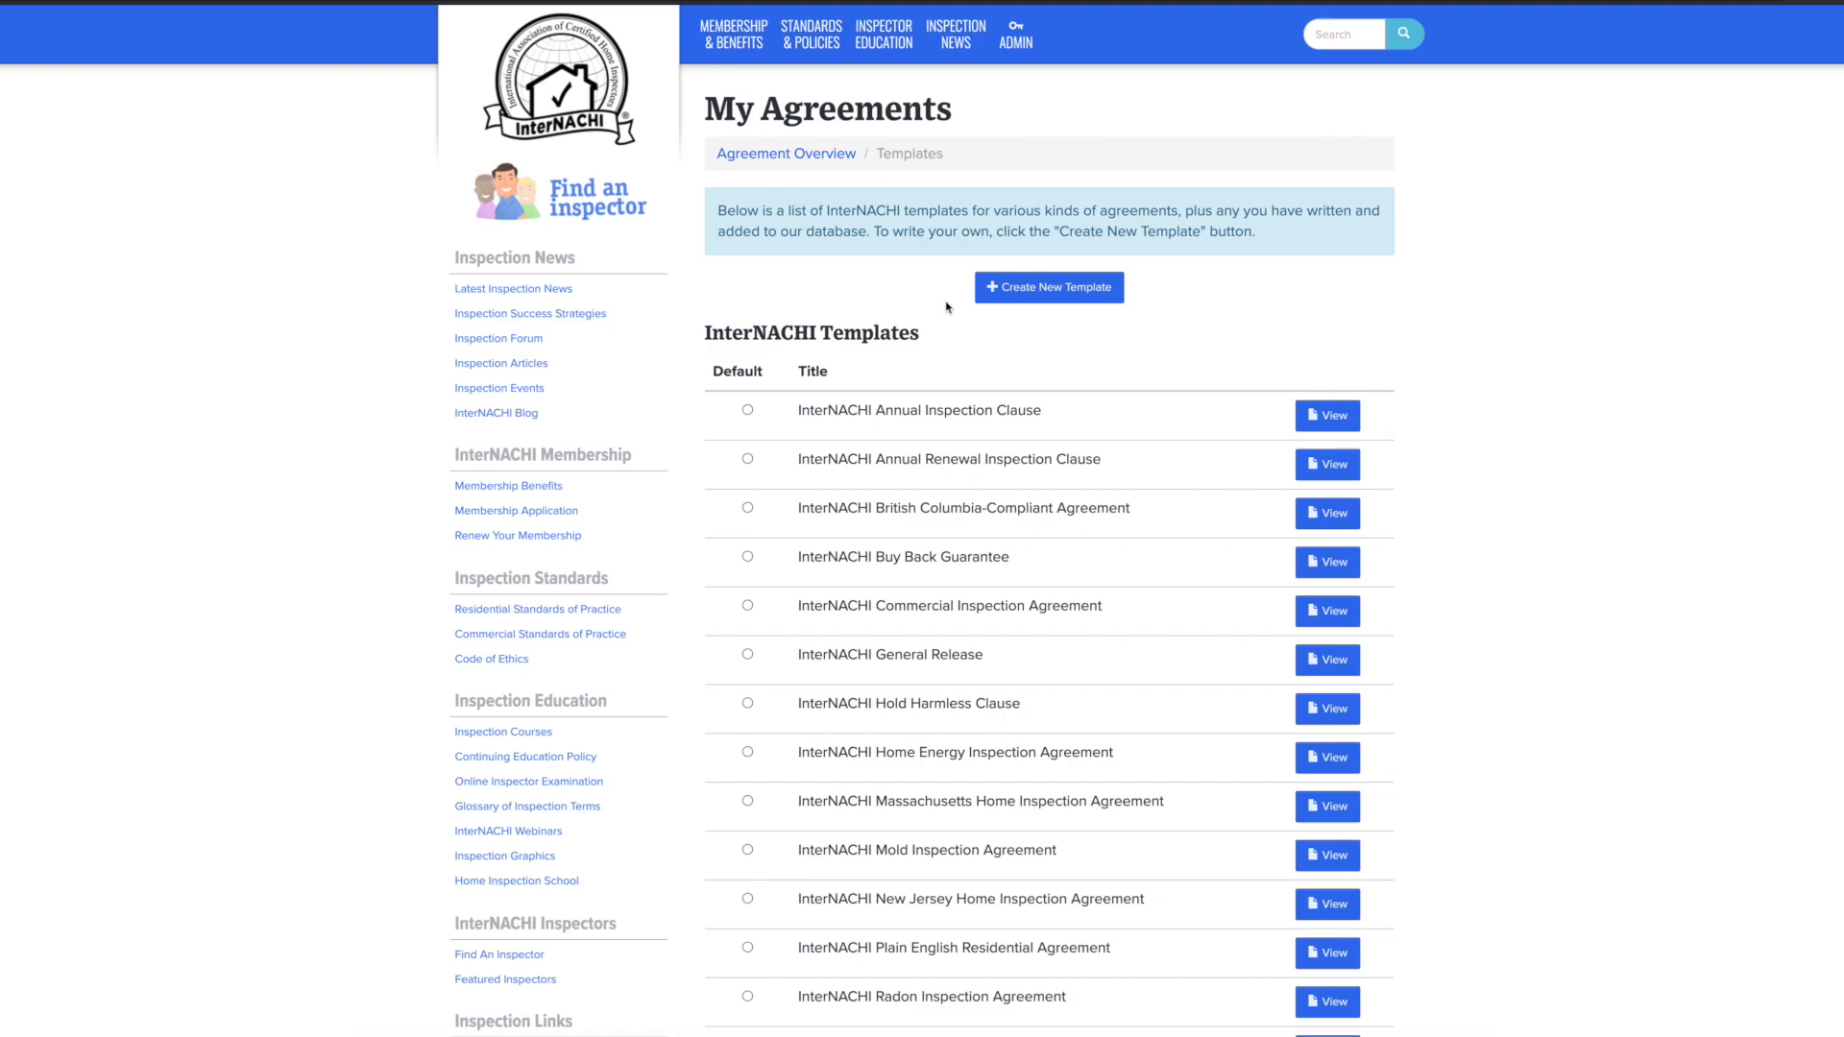
scroll("down", 3)
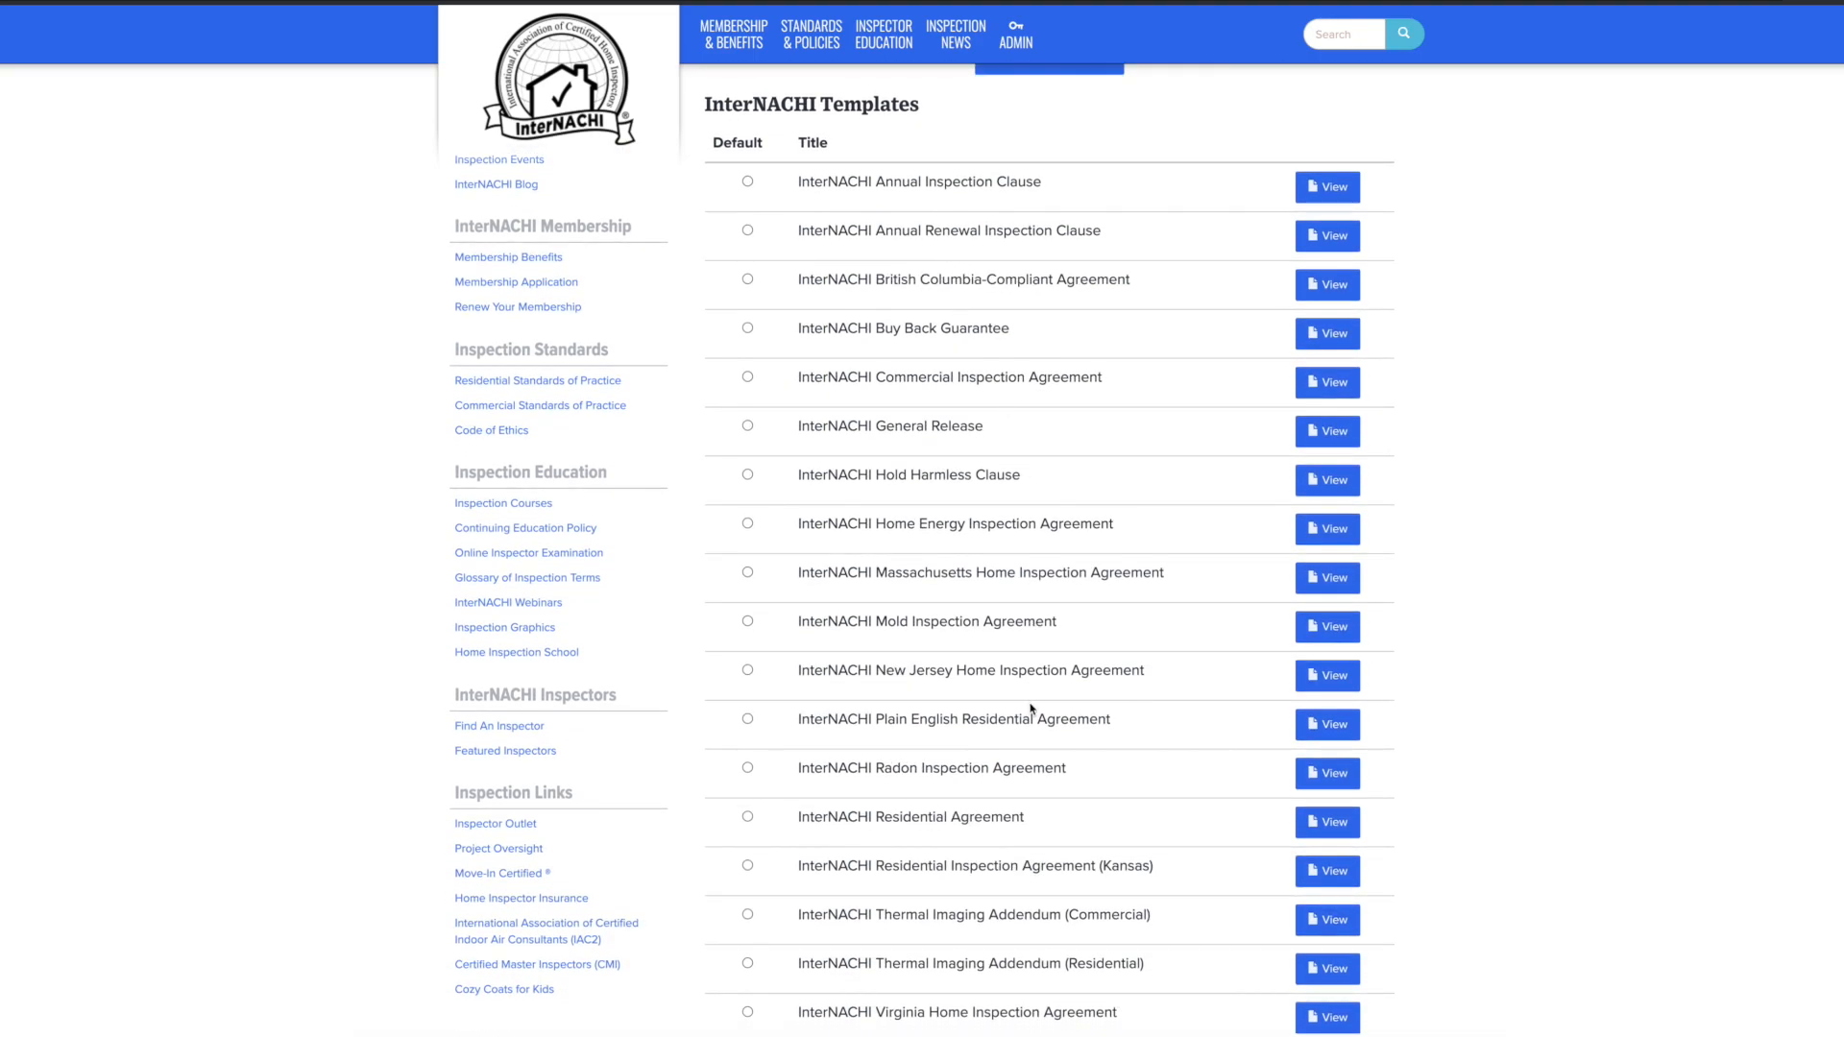
scroll("down", 3)
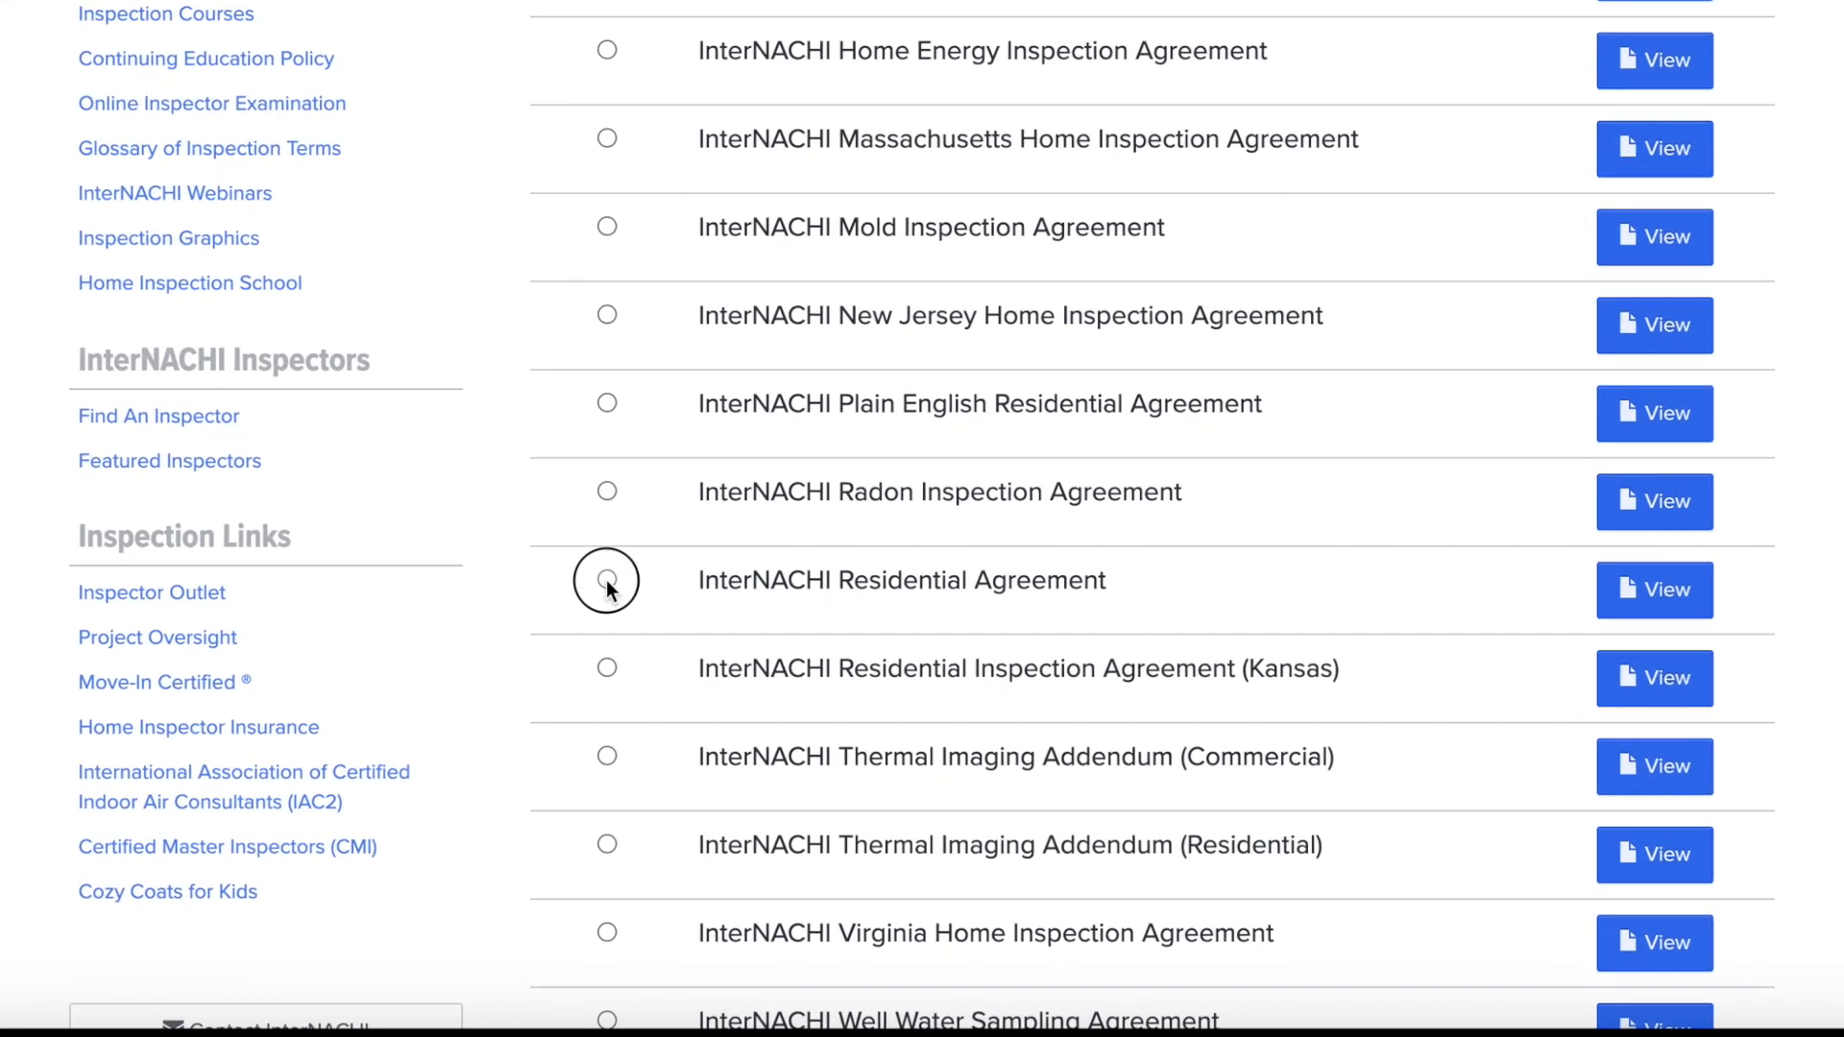
left_click(607, 578)
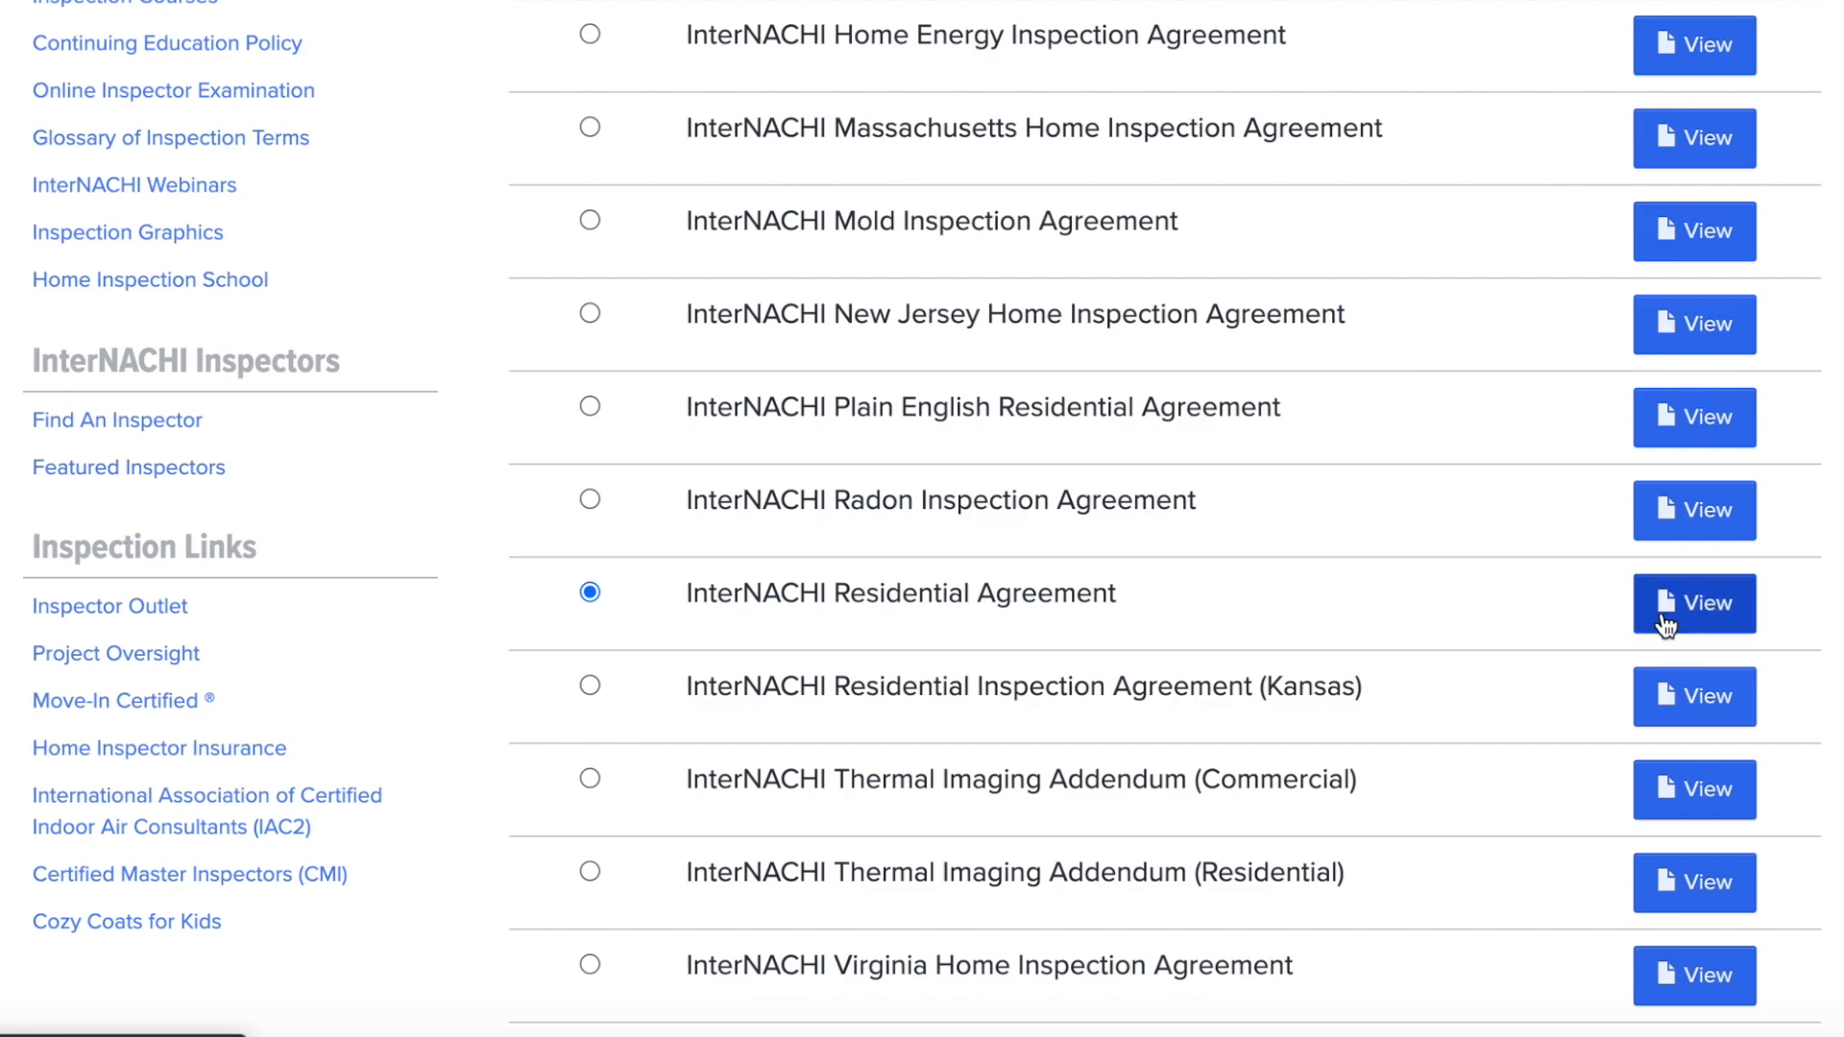
View the InterNACHI Residential Agreement and copy its entire text
left_click(1694, 603)
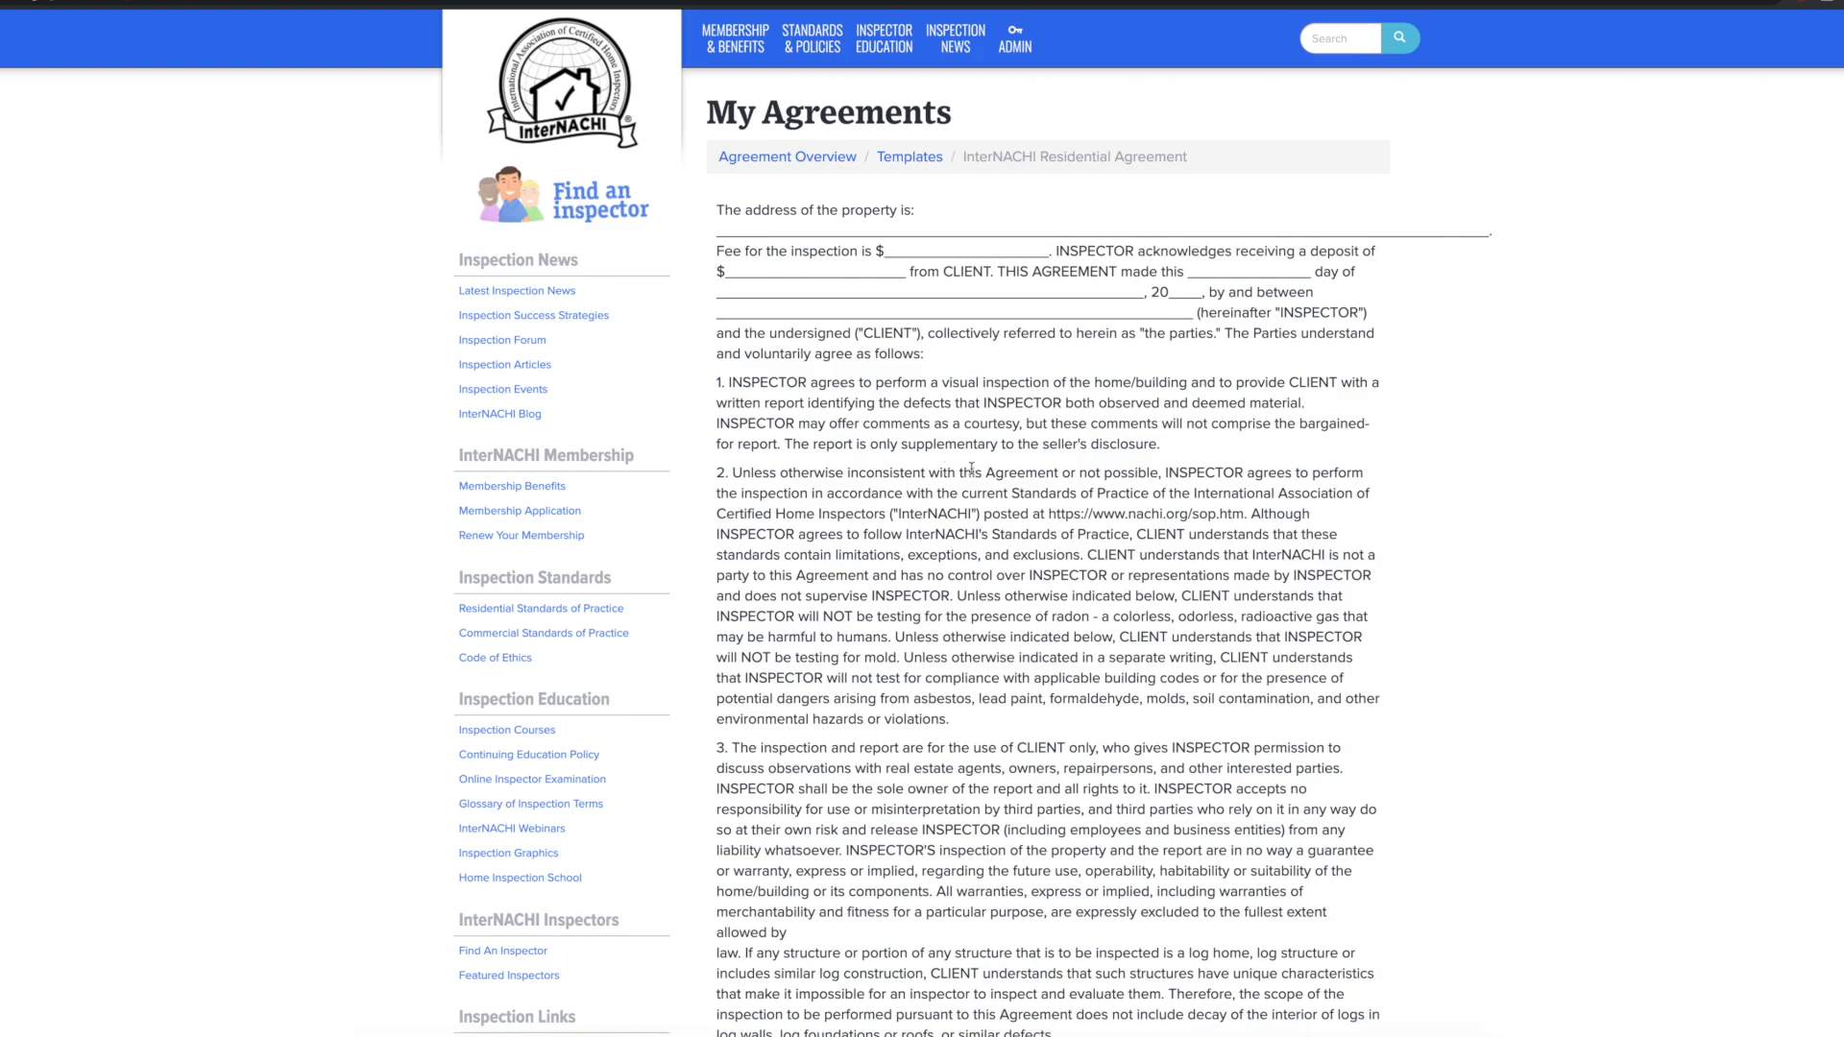
mouse_move(1492, 507)
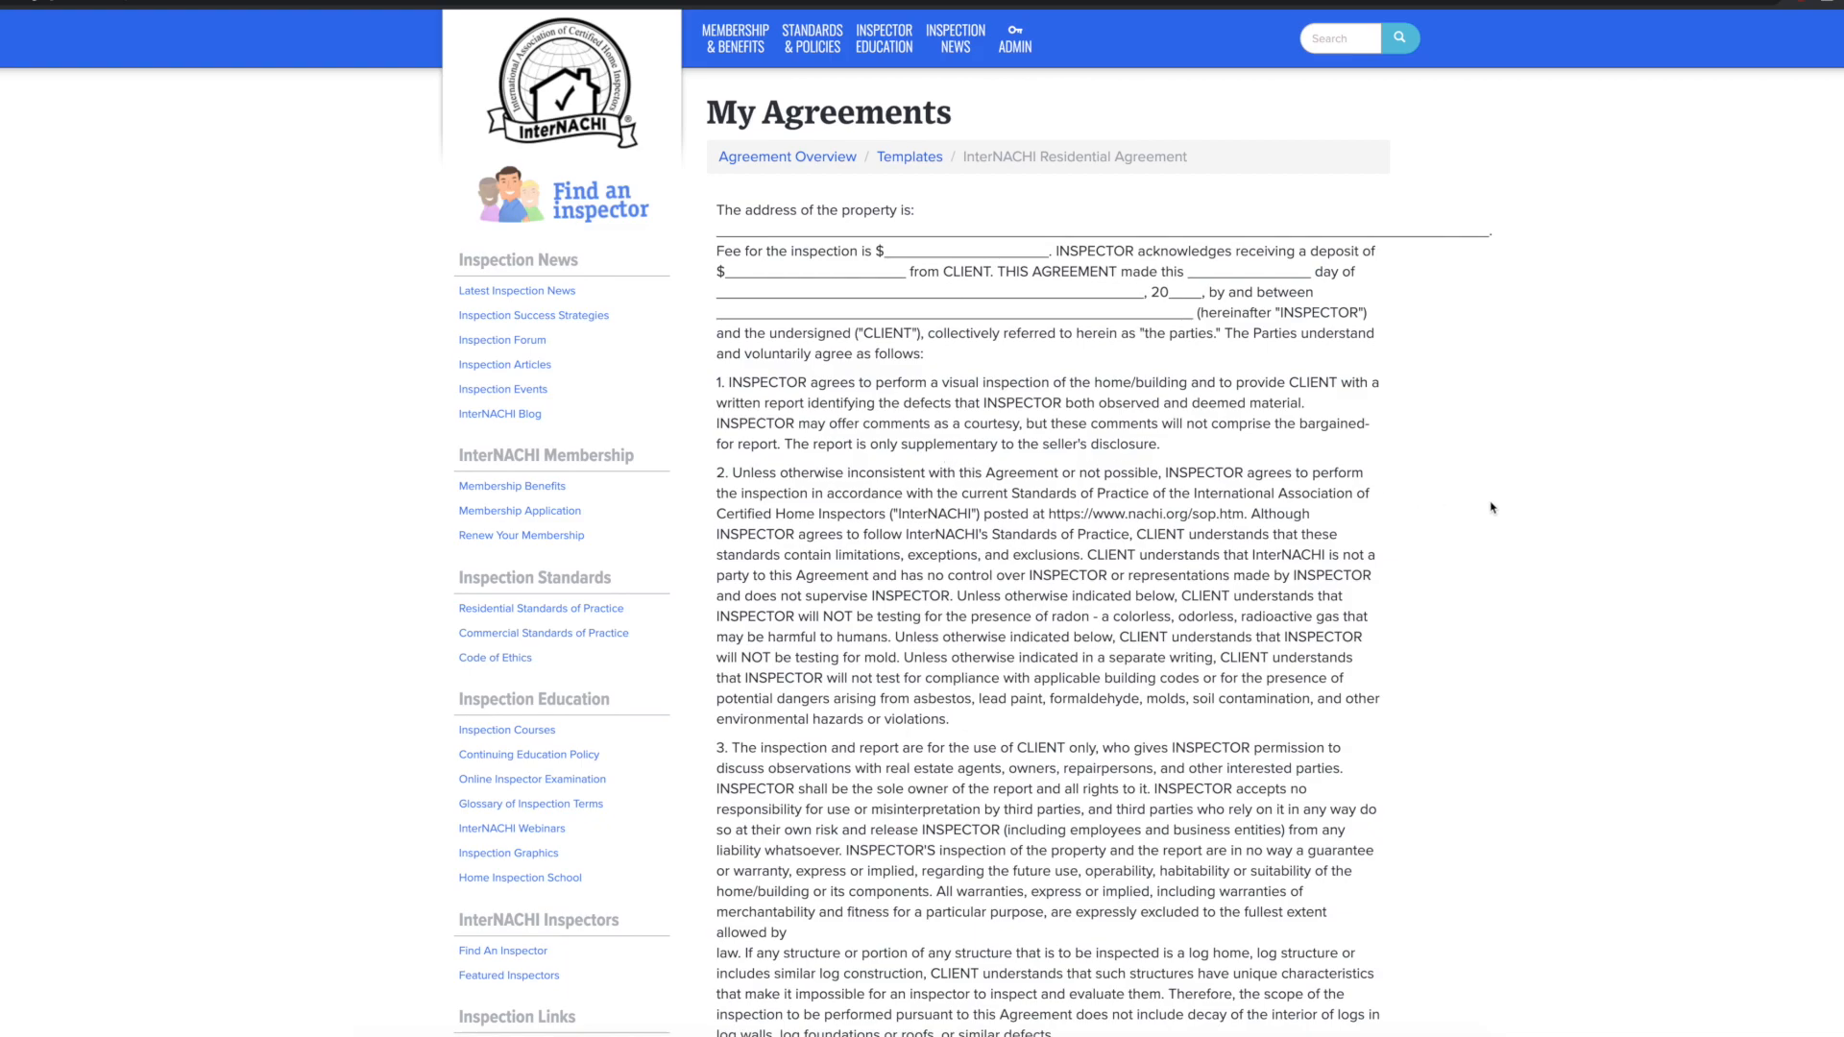
scroll("down", 3)
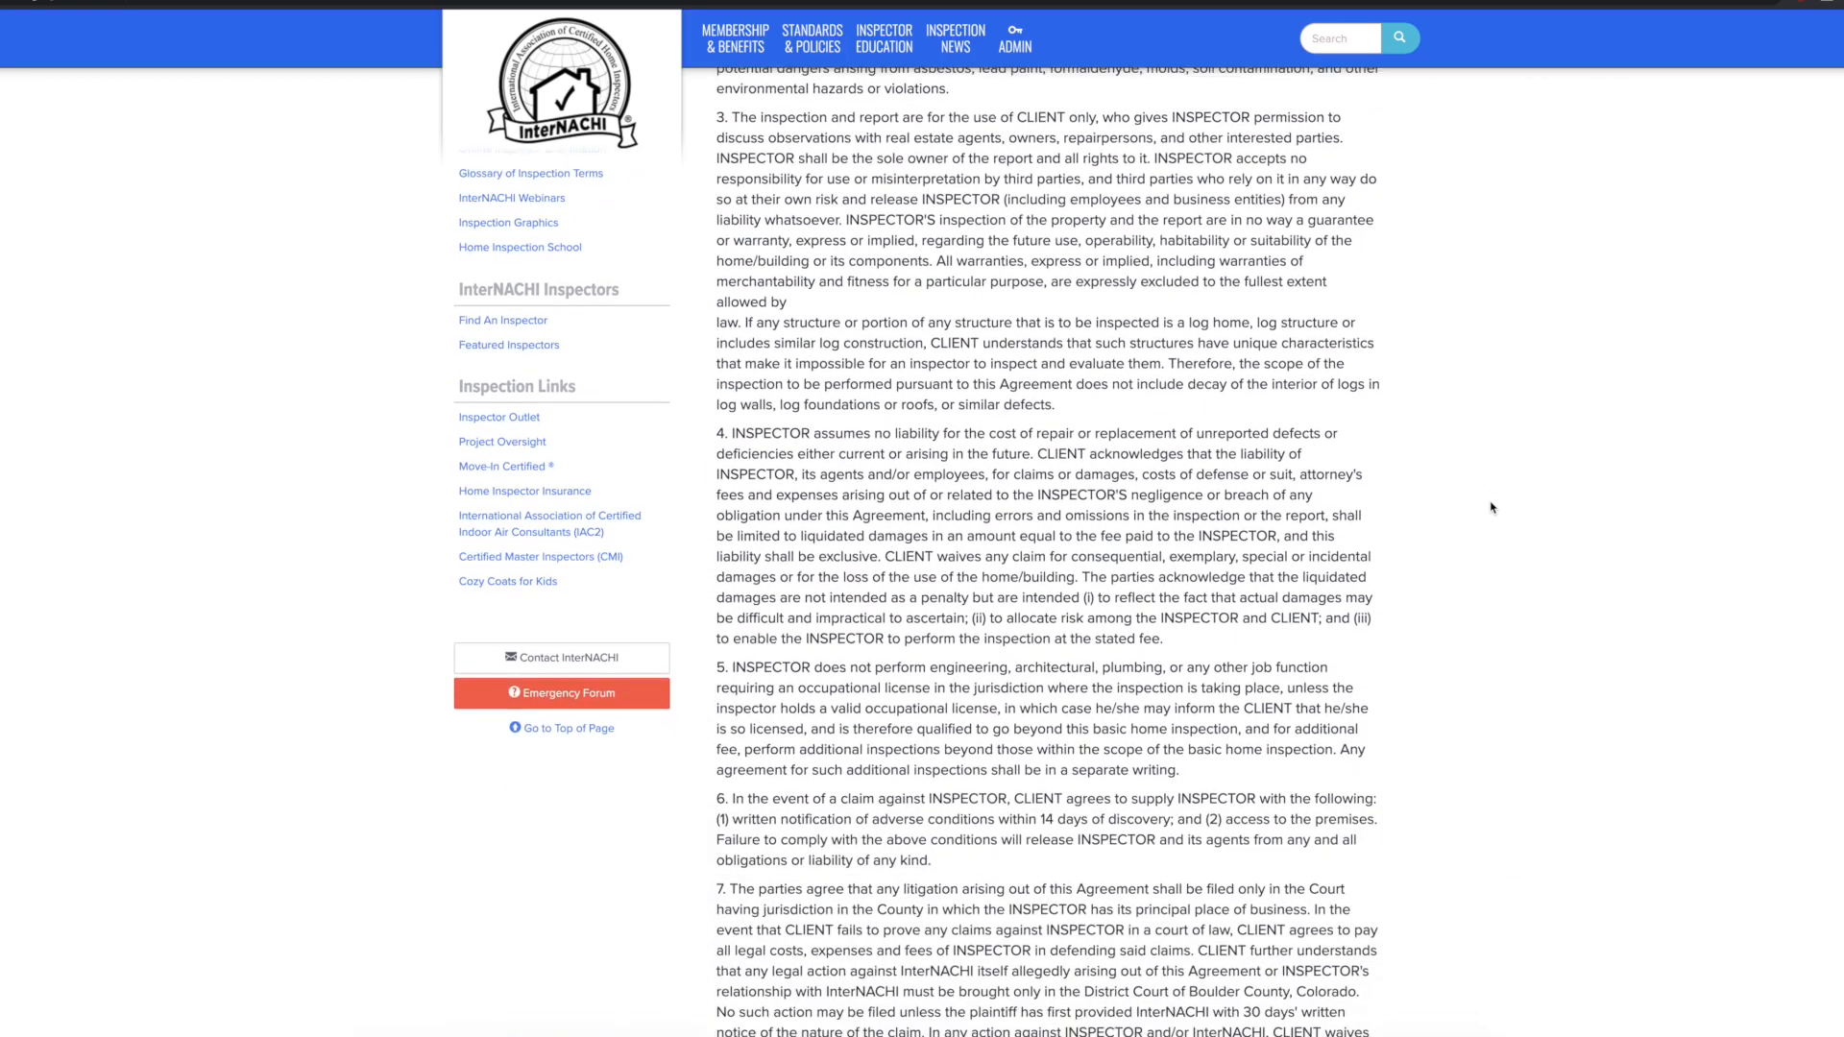
scroll("down", 3)
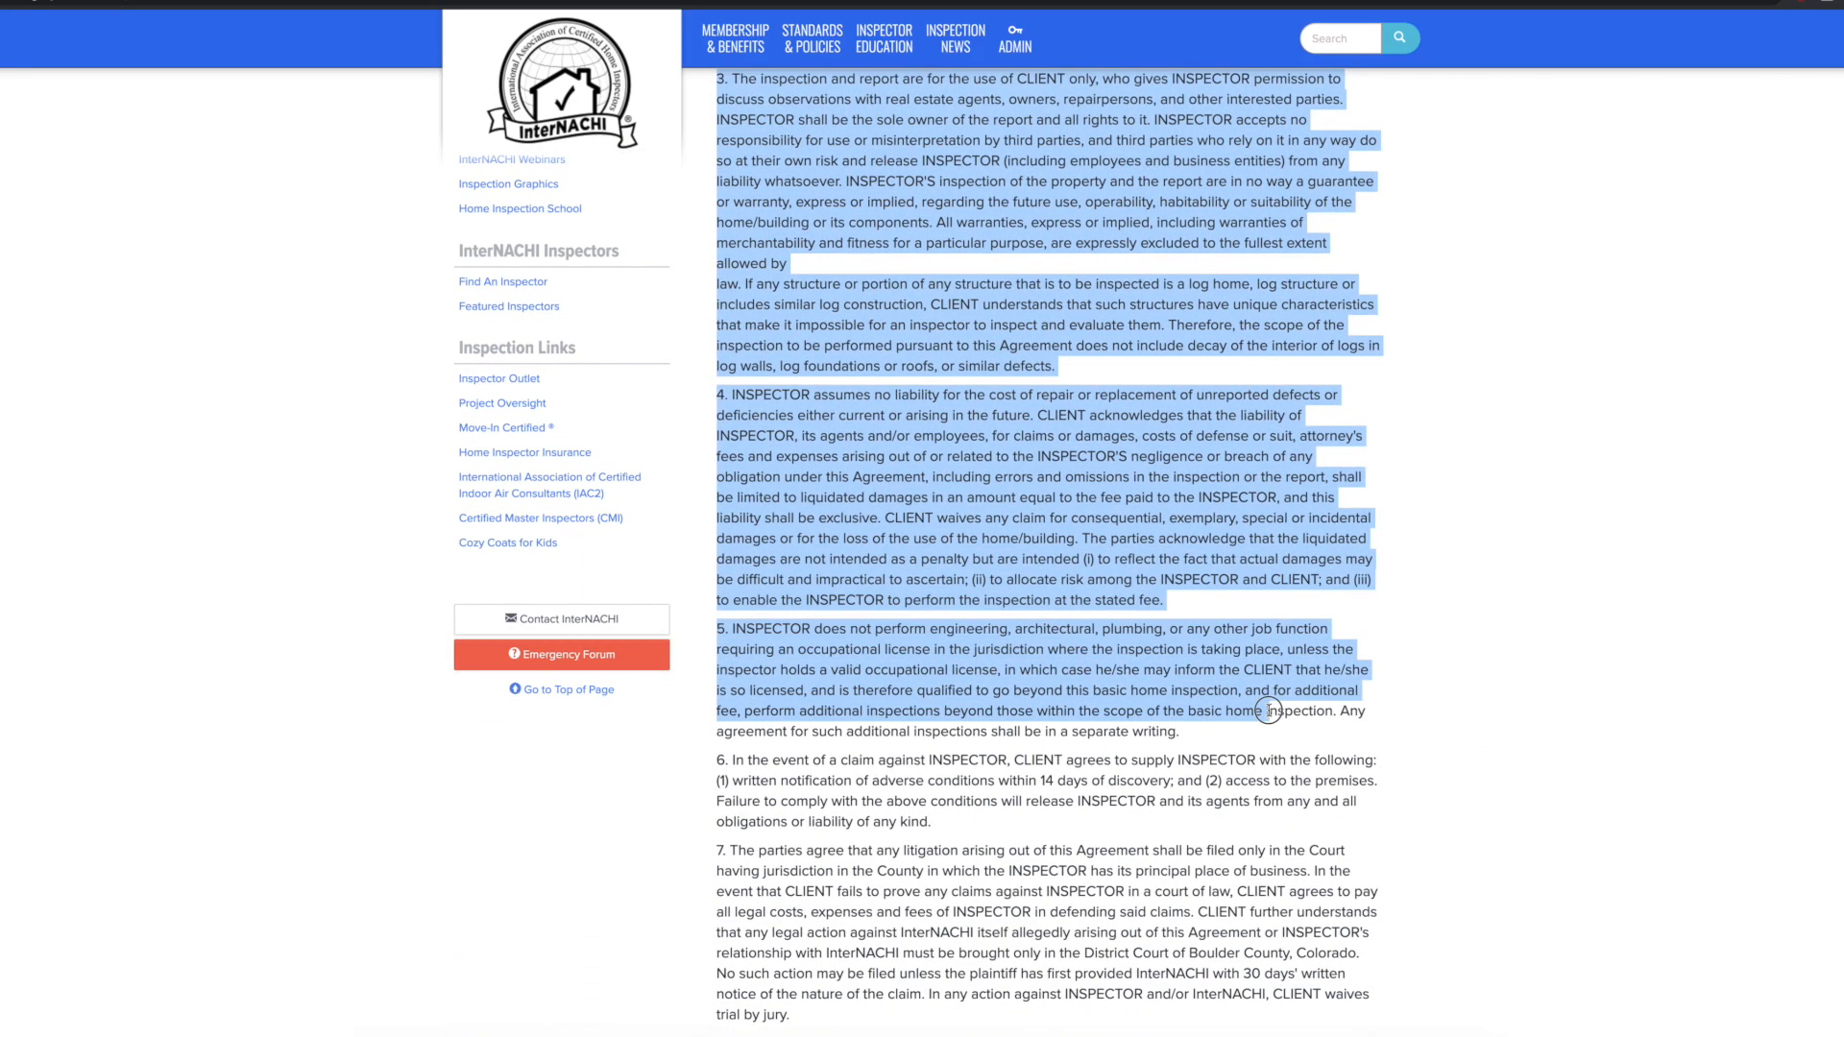
scroll("down", 3)
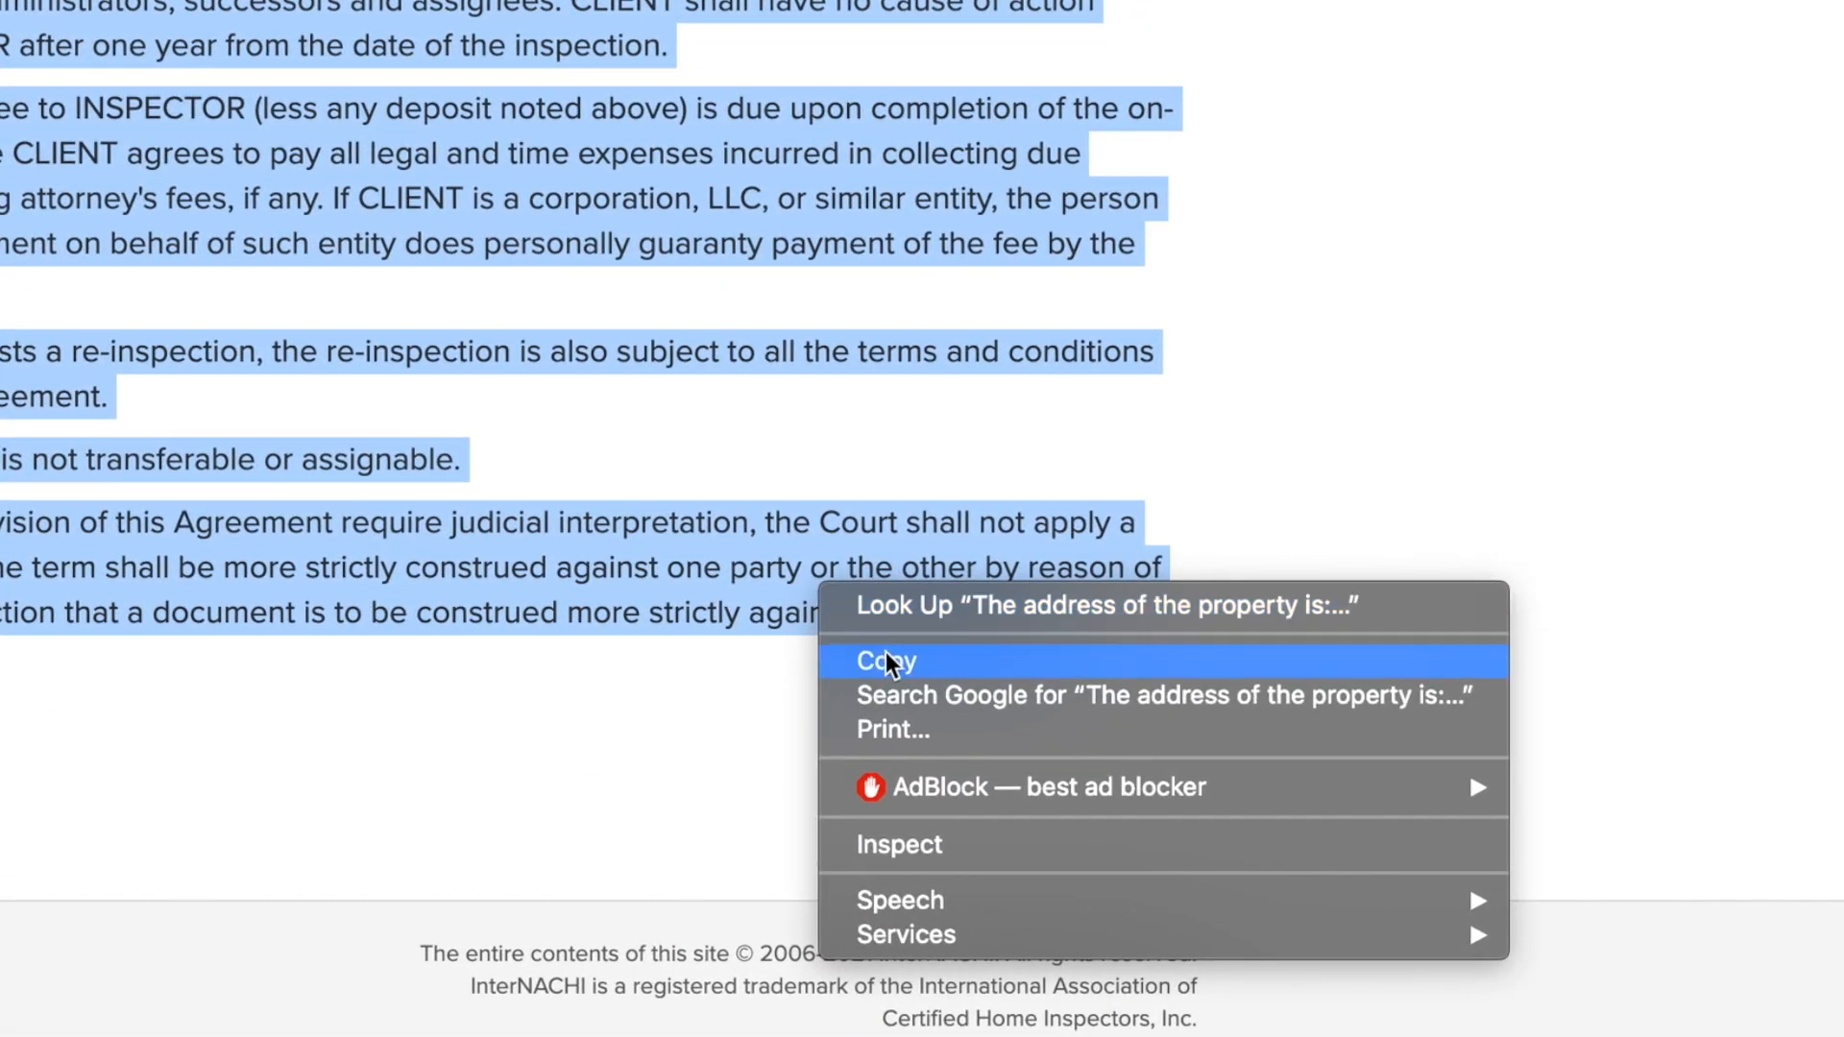
left_click(884, 661)
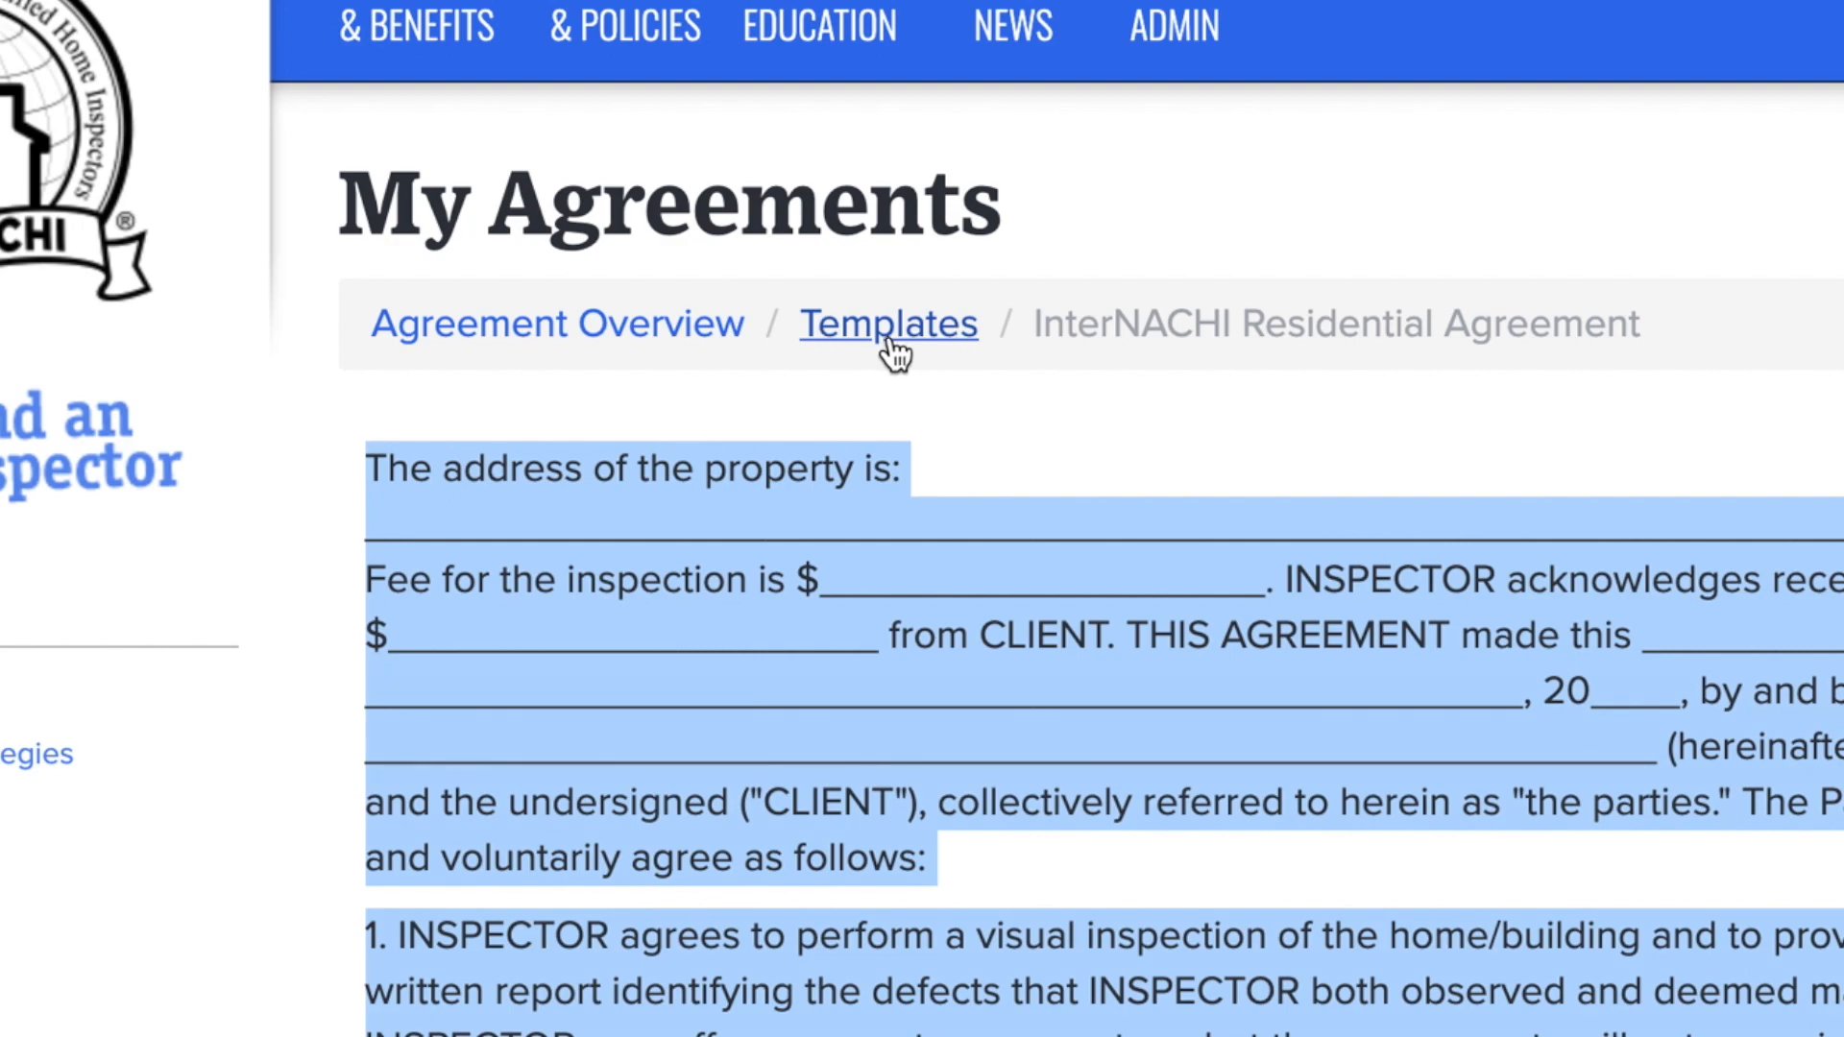
Create a new template titled My Agreement with the pasted residential text and save it
left_click(888, 325)
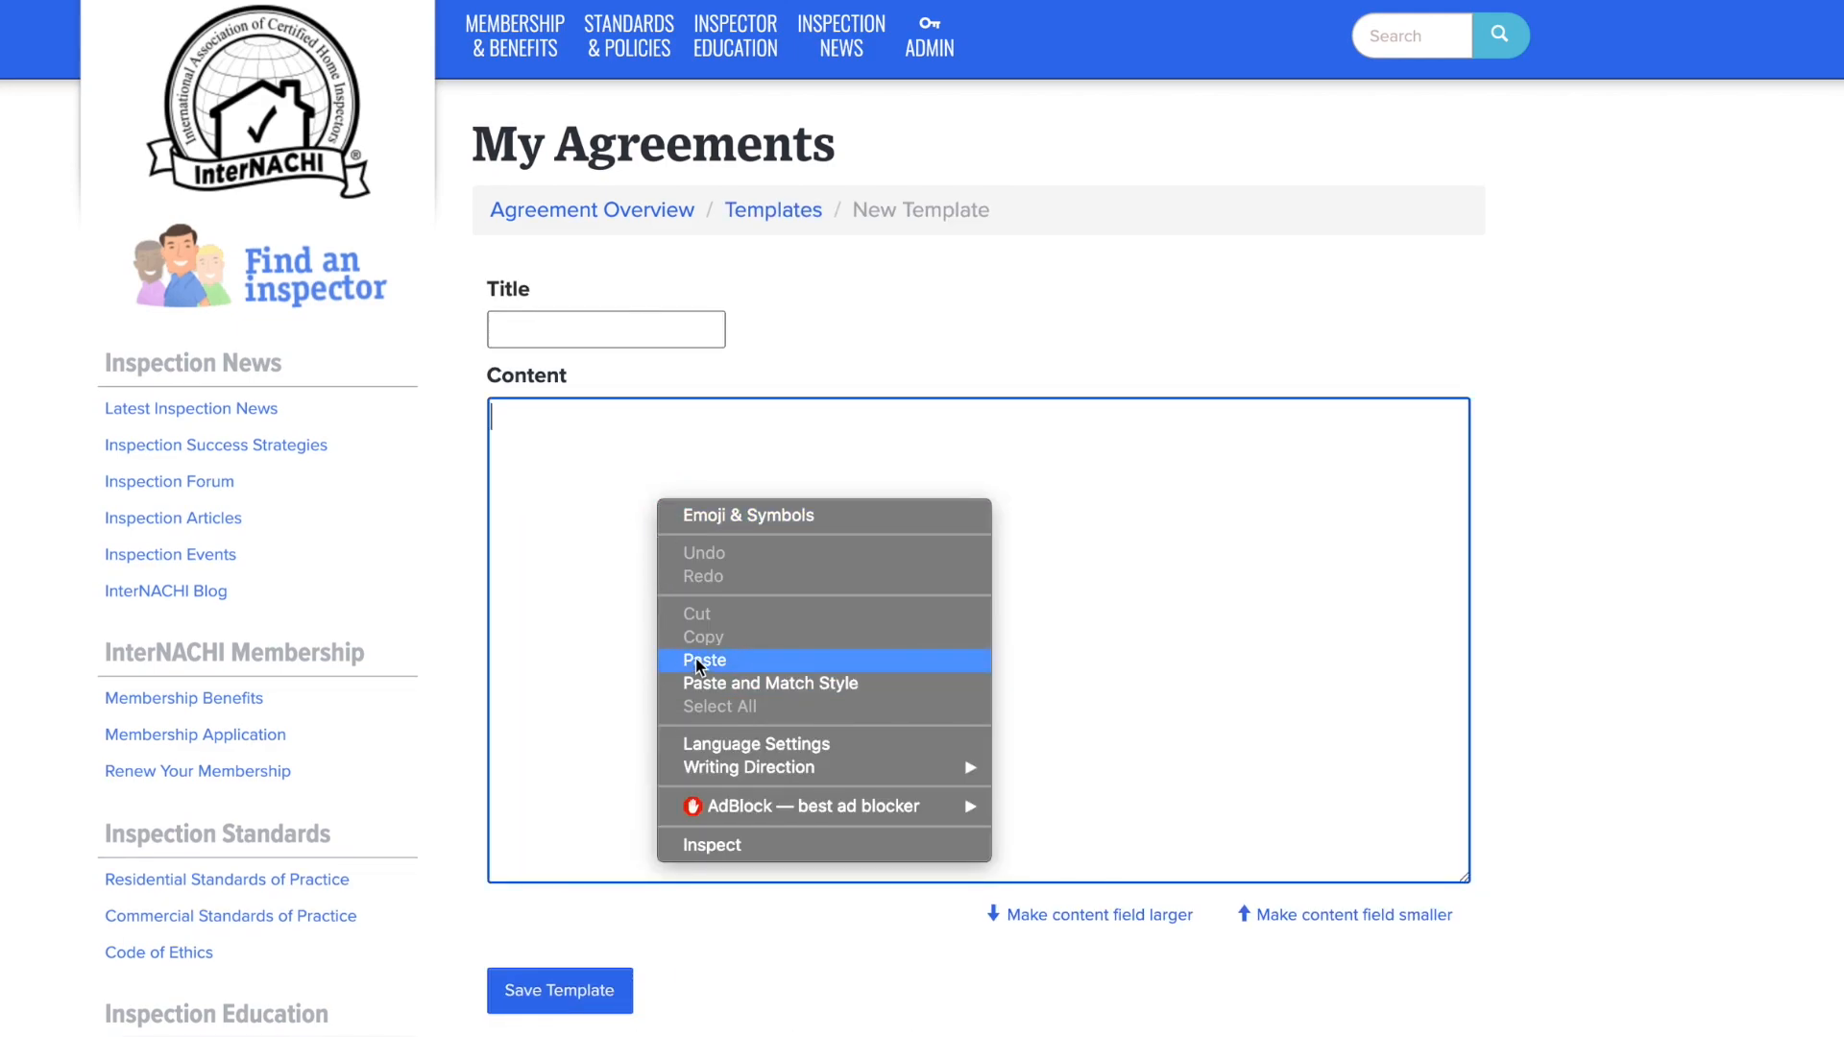
left_click(705, 658)
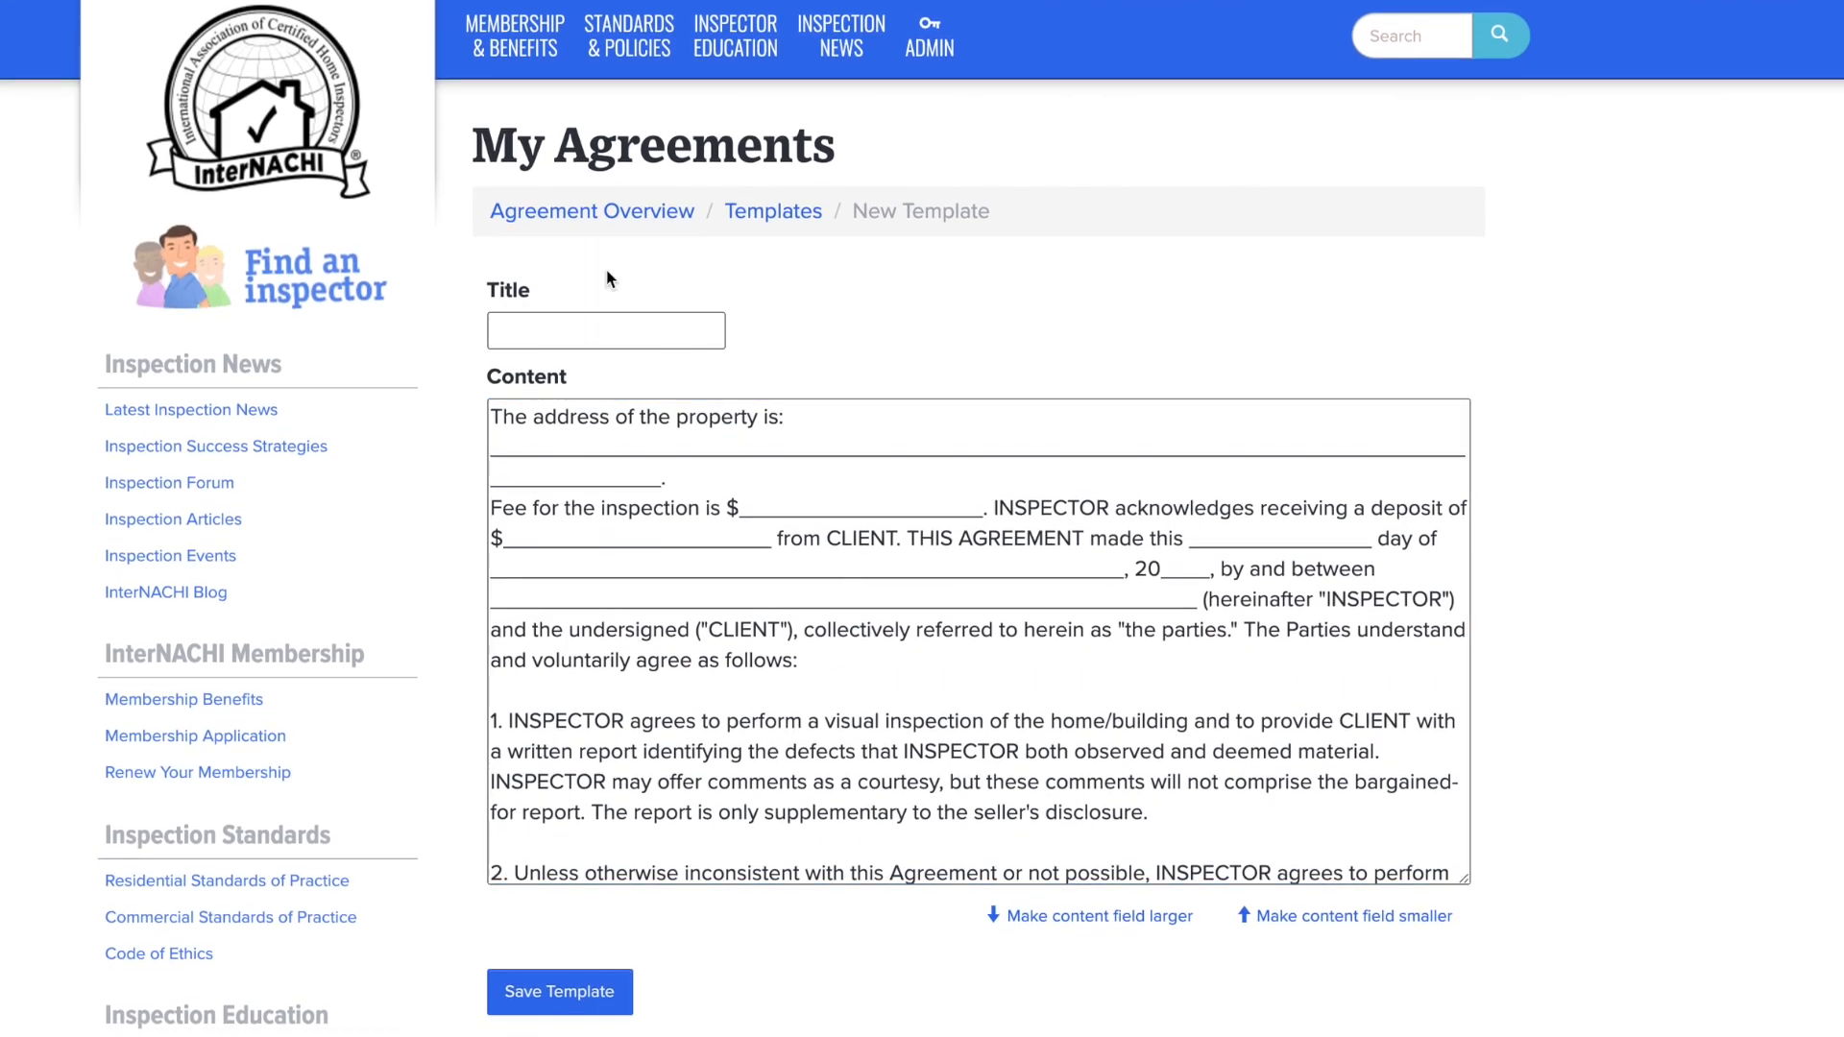
mouse_move(614, 282)
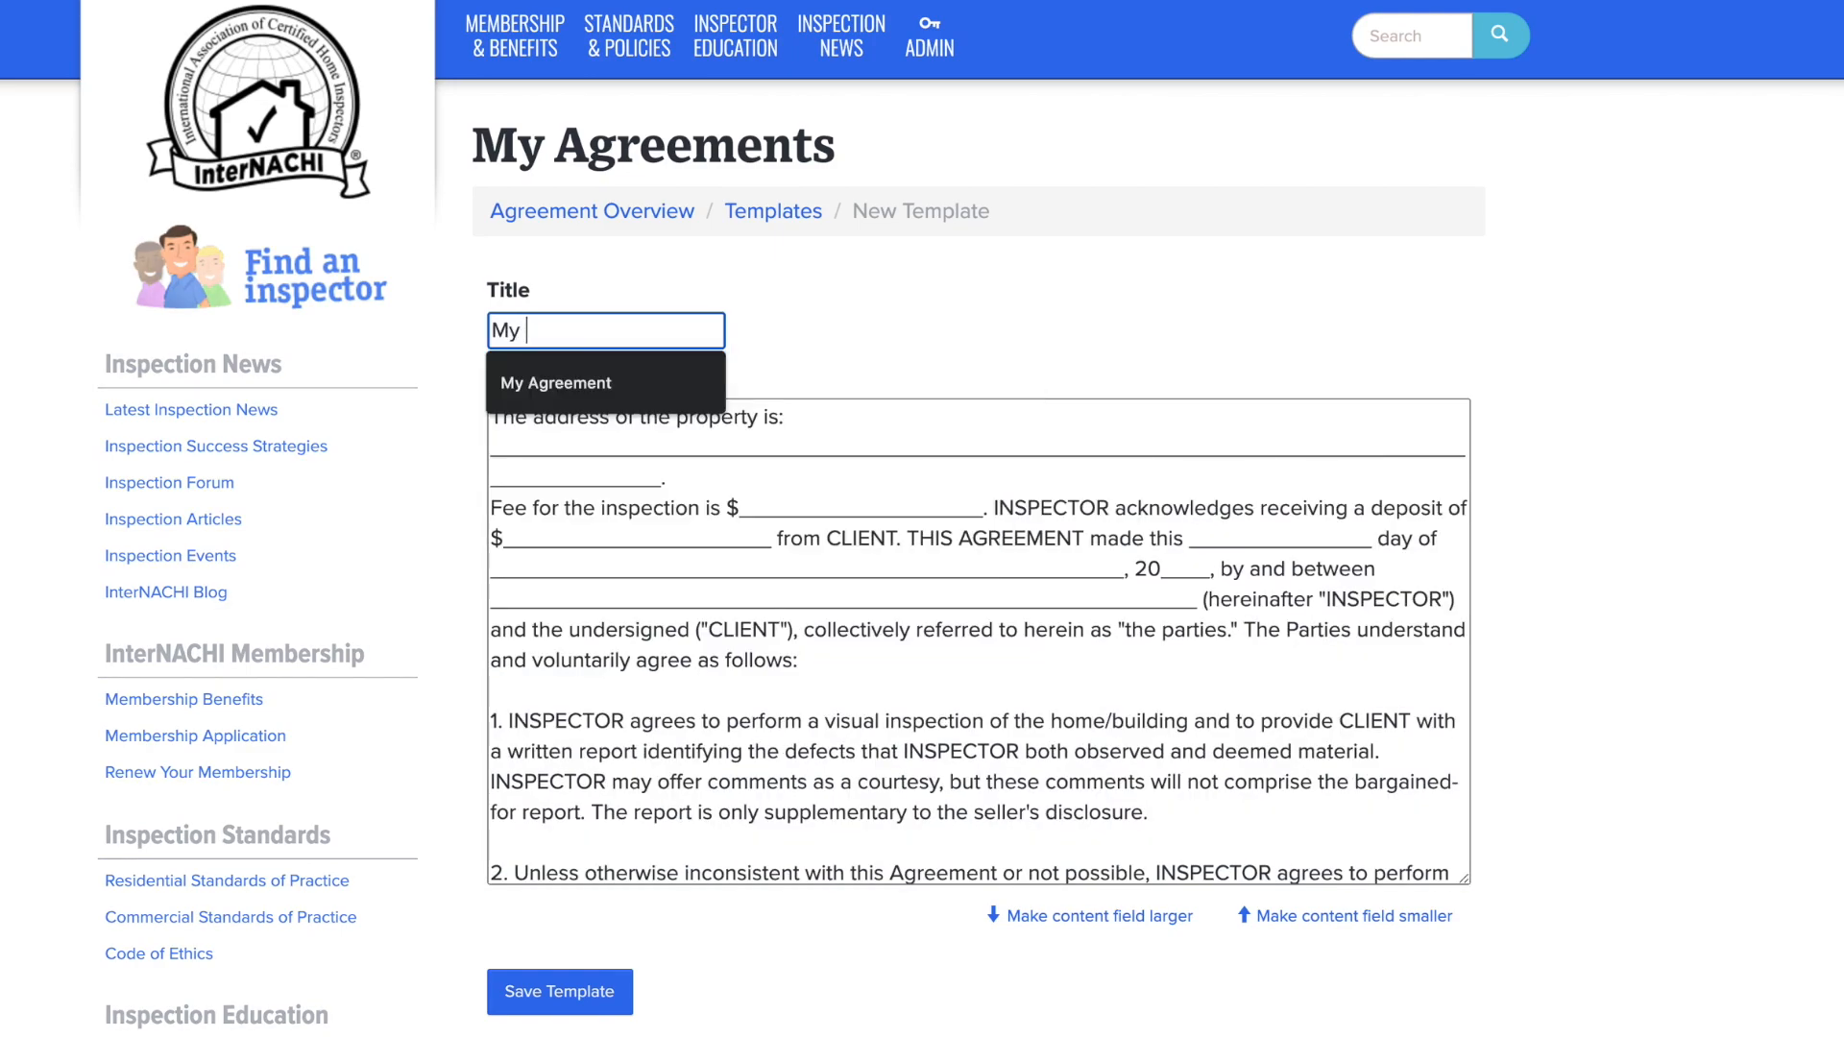
left_click(555, 382)
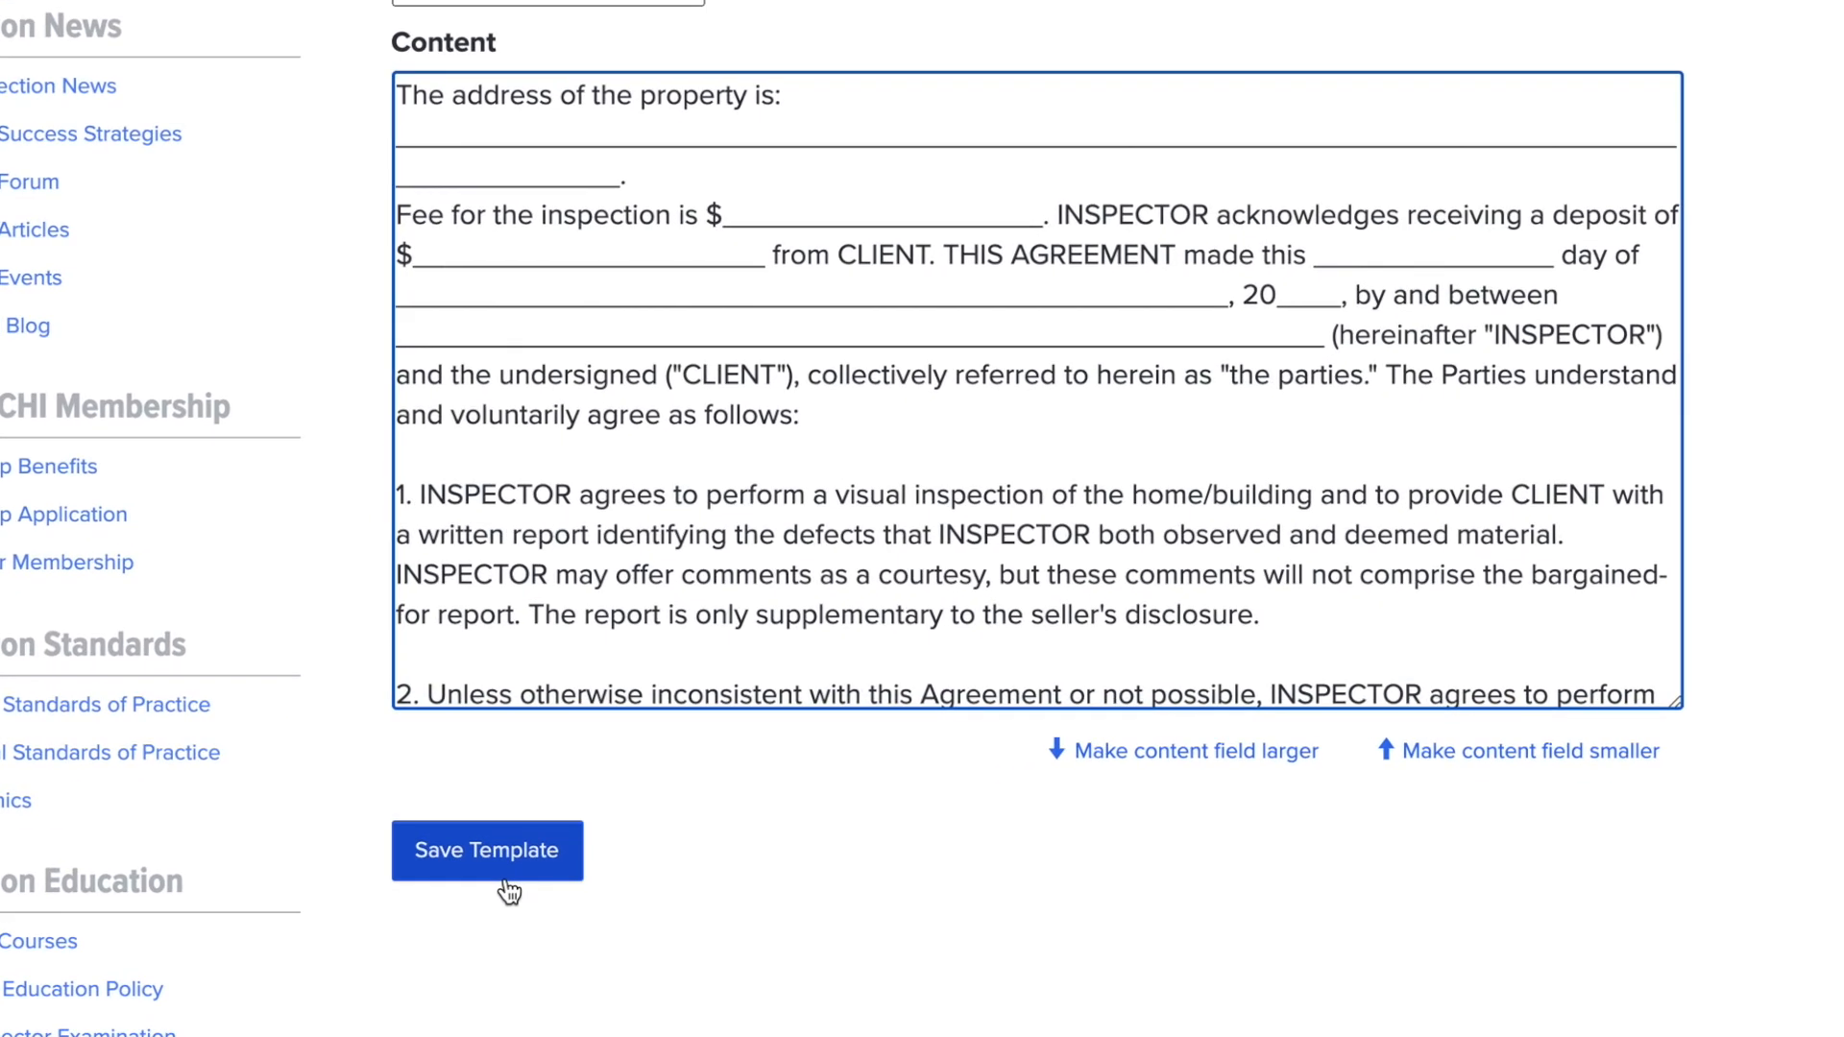
left_click(486, 851)
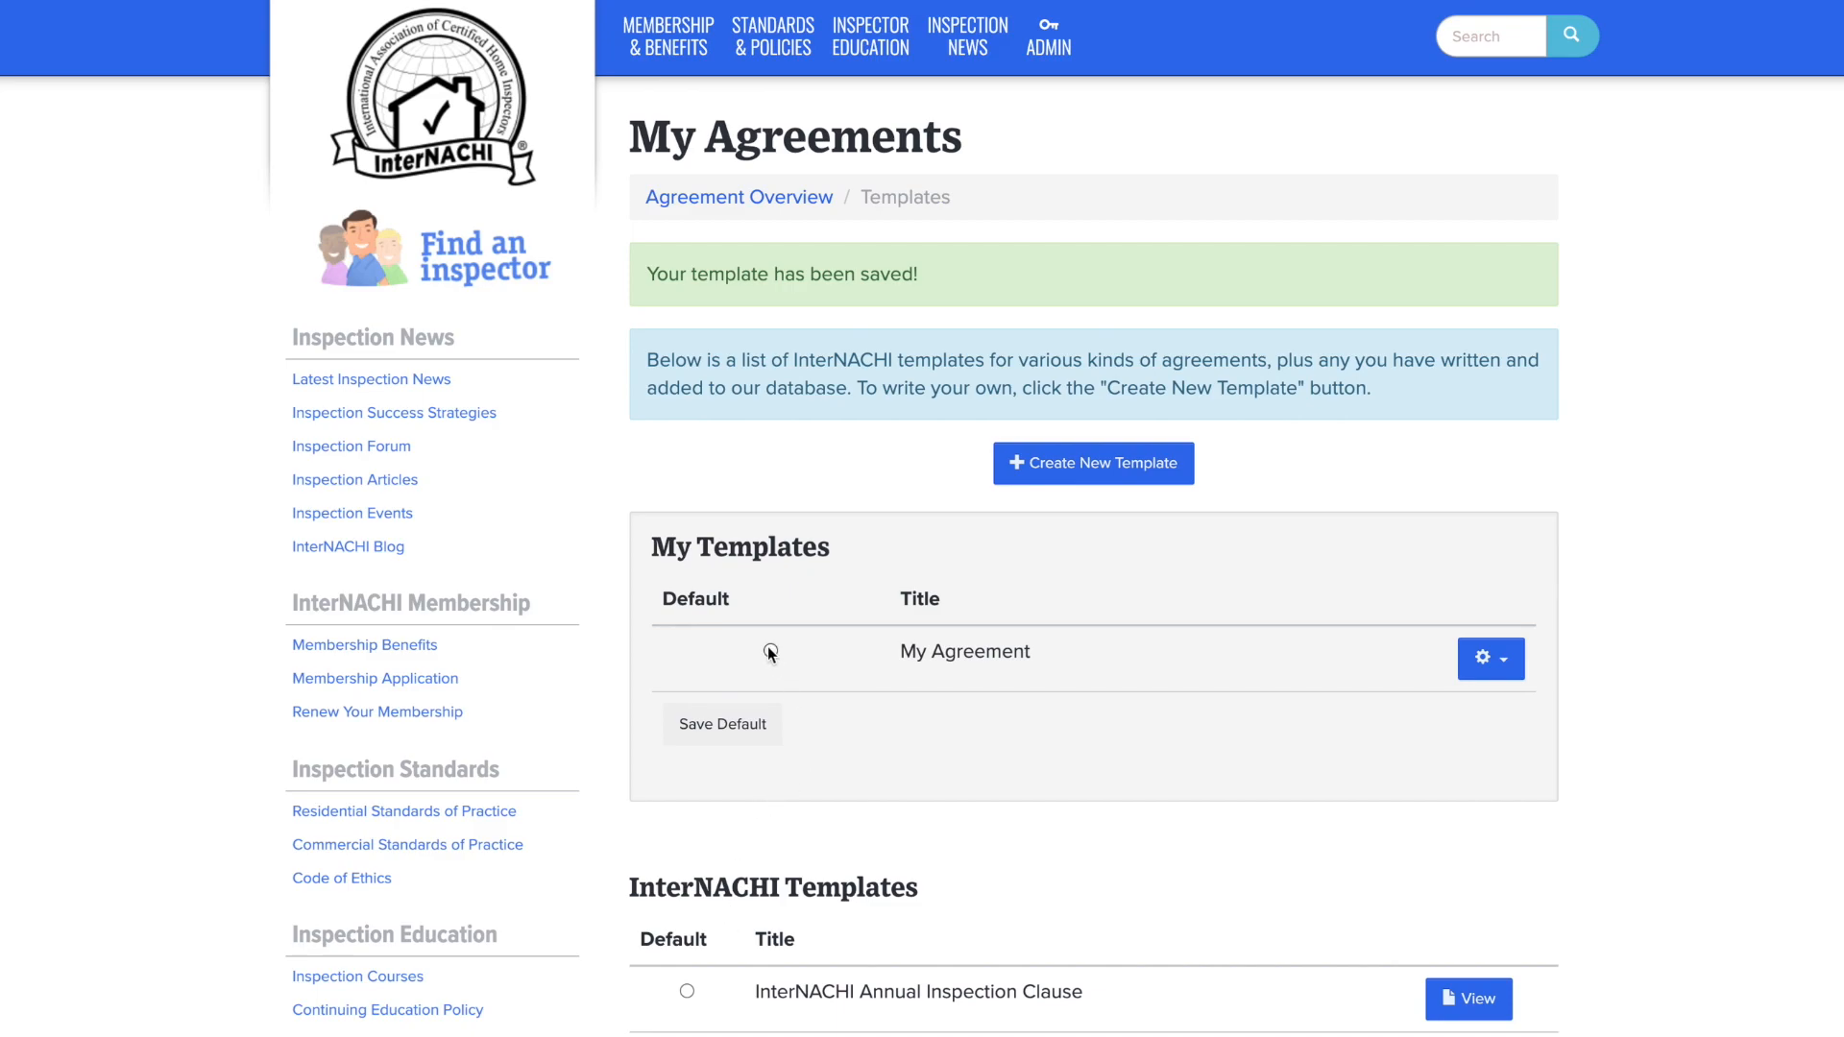
Save My Agreement as the default template and return to the agreements overview
left_click(770, 651)
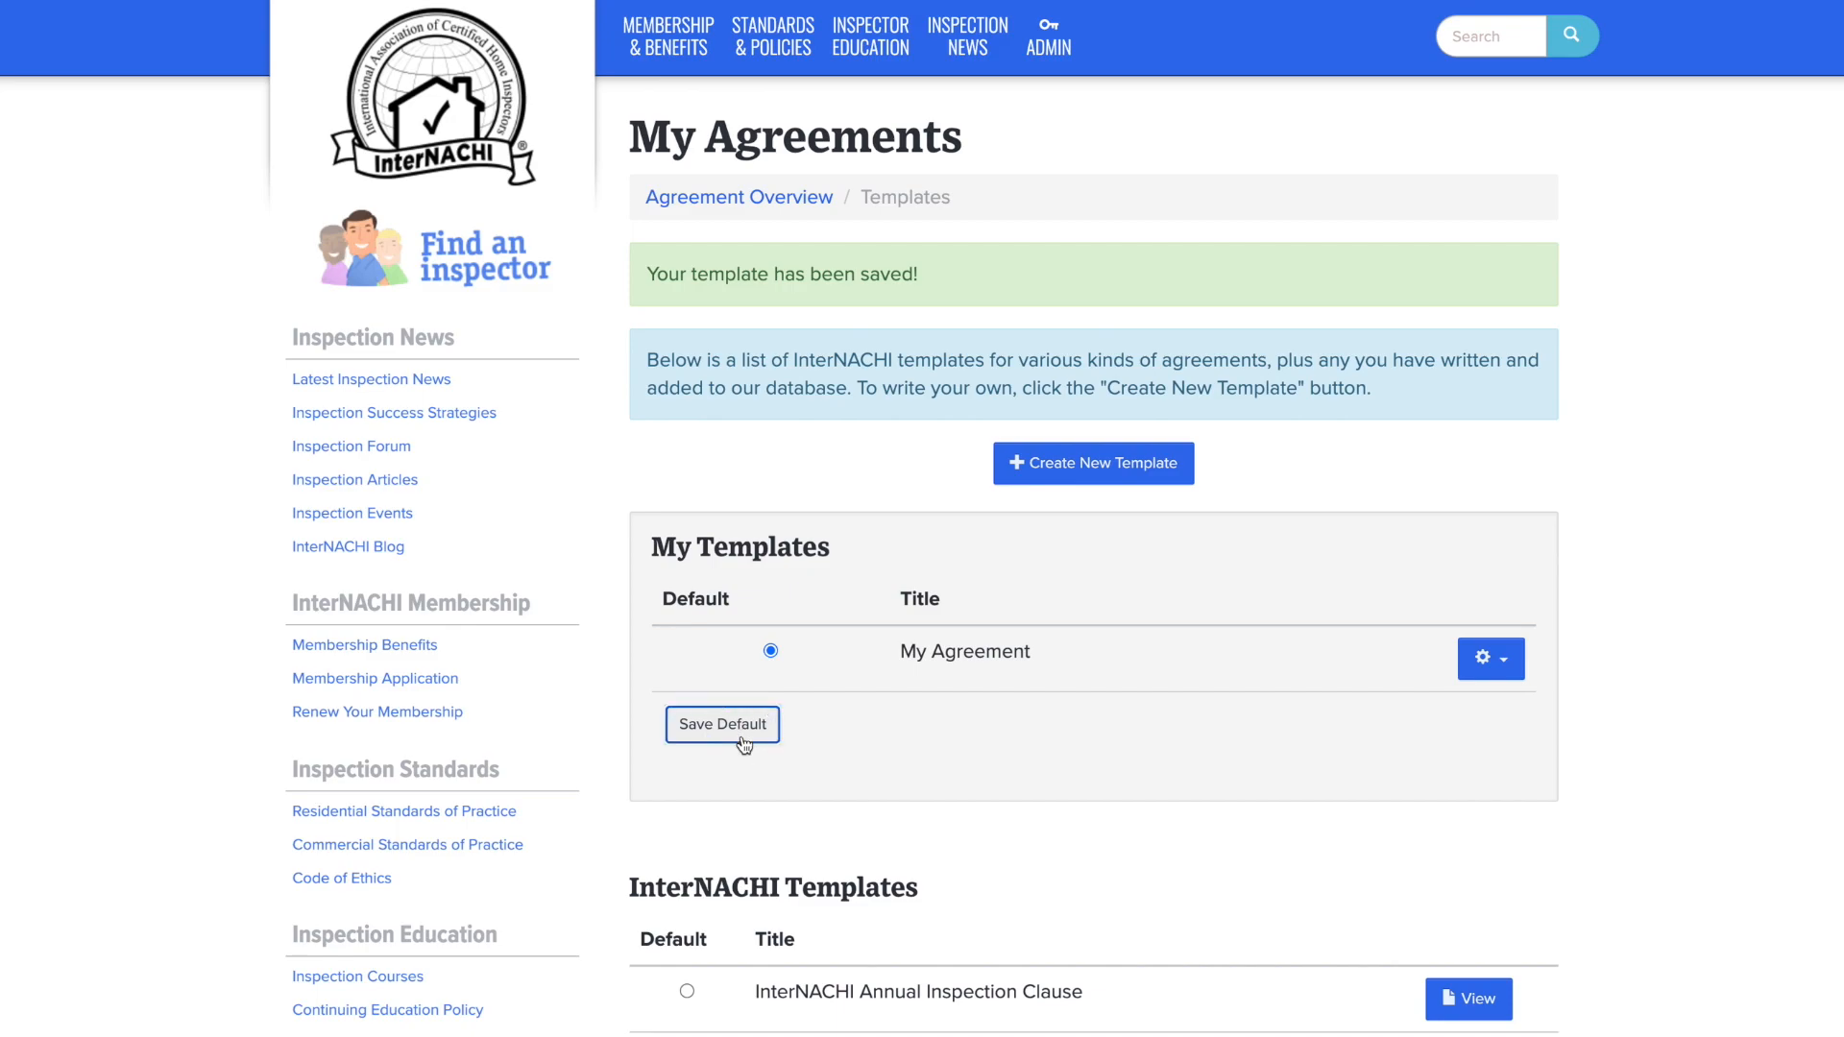
left_click(723, 724)
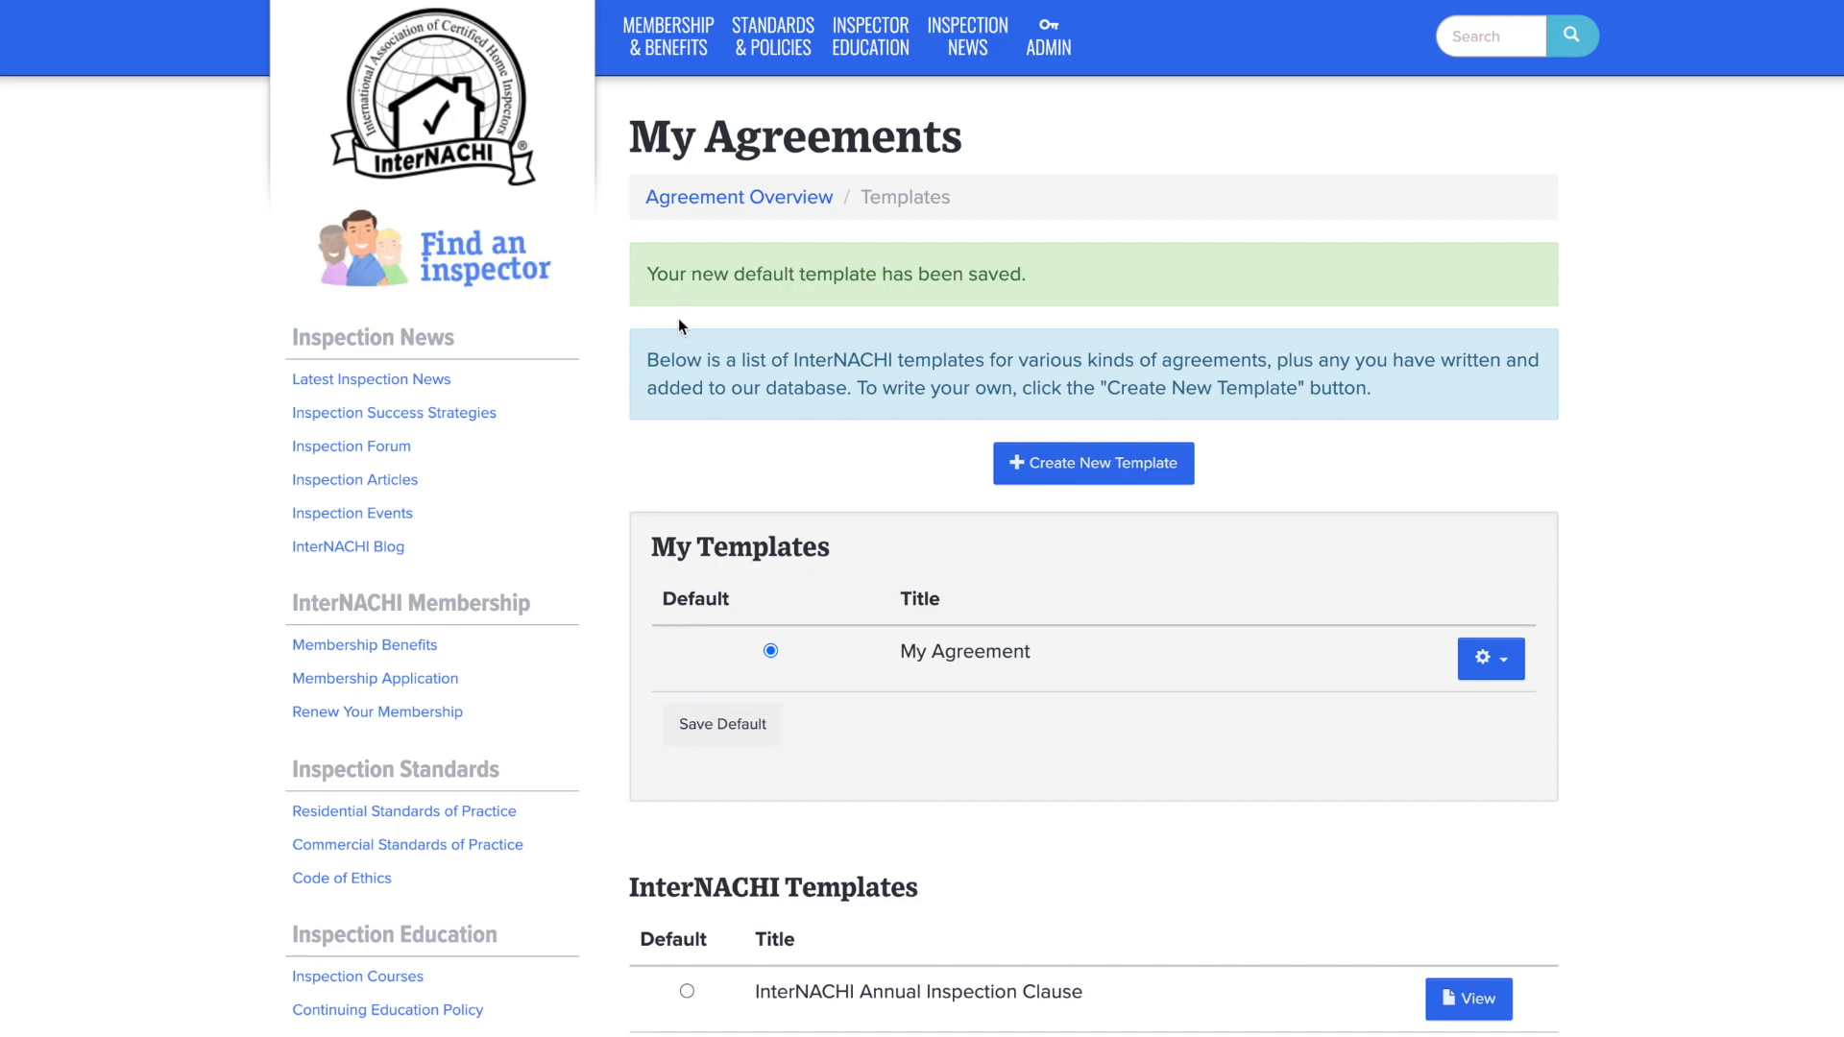
mouse_move(1029, 303)
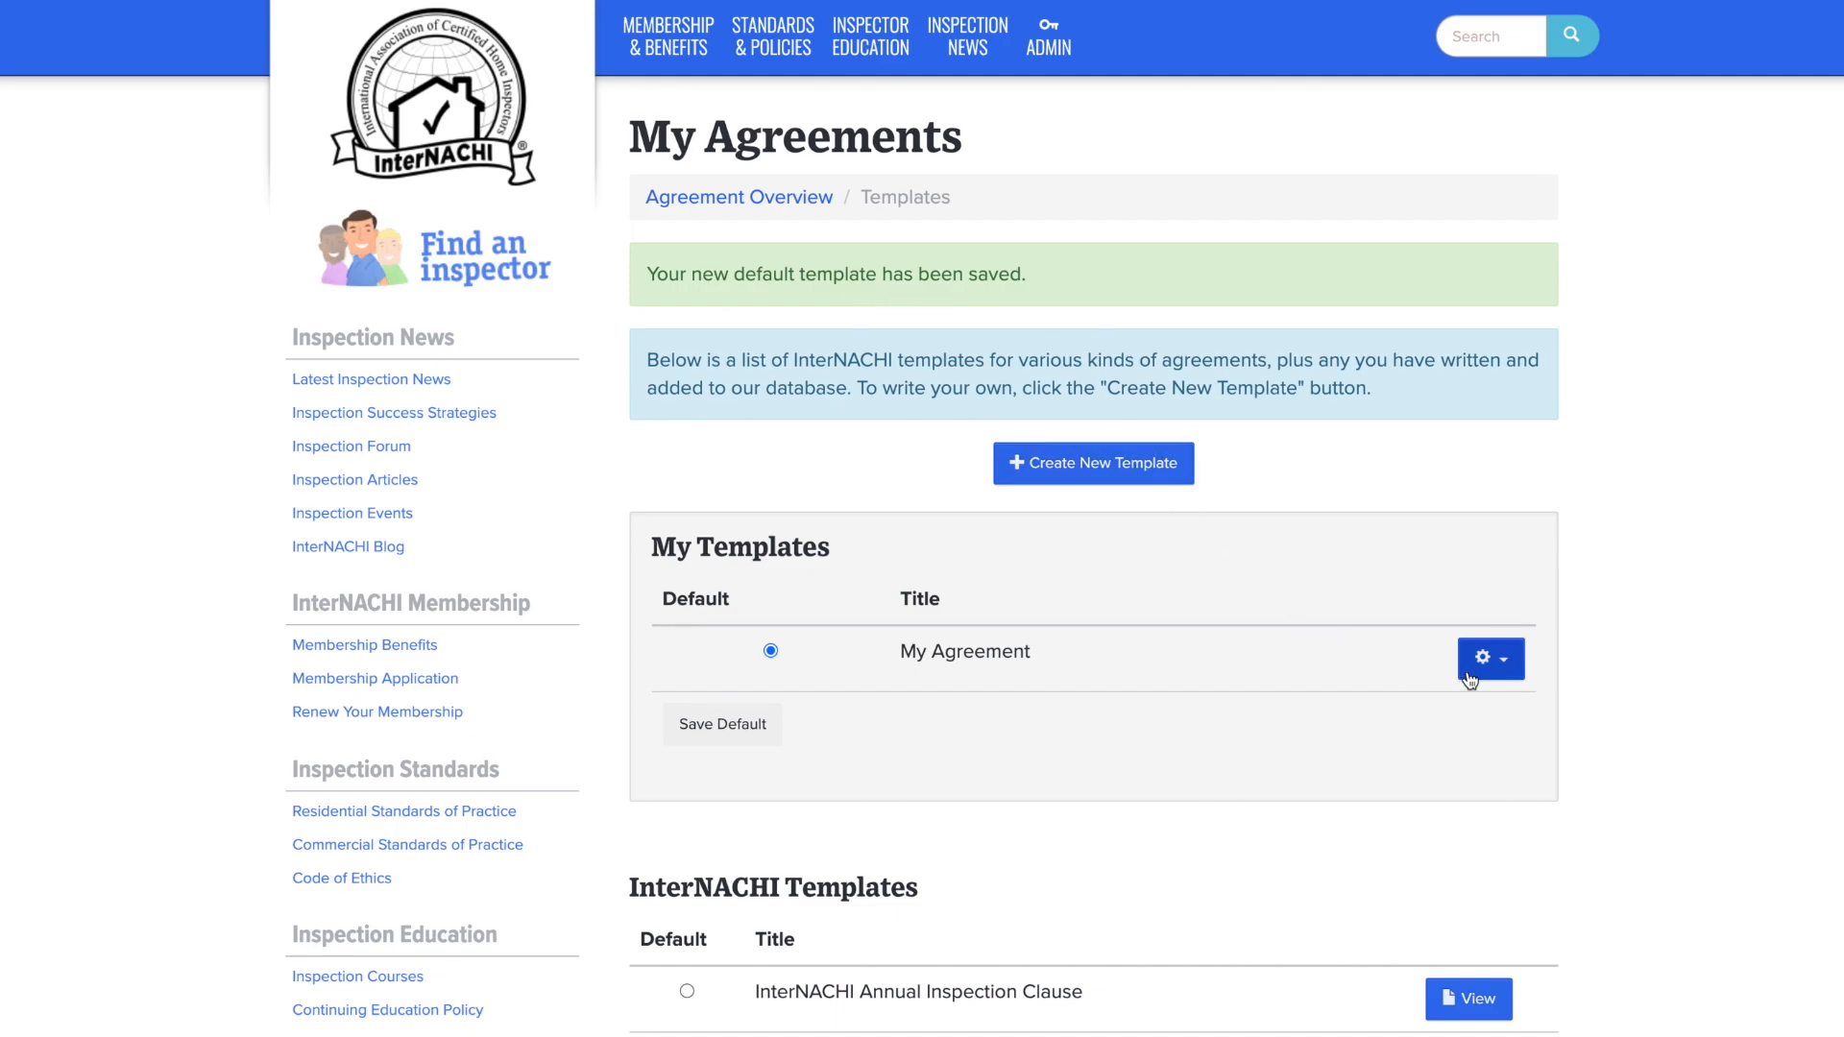
left_click(1511, 657)
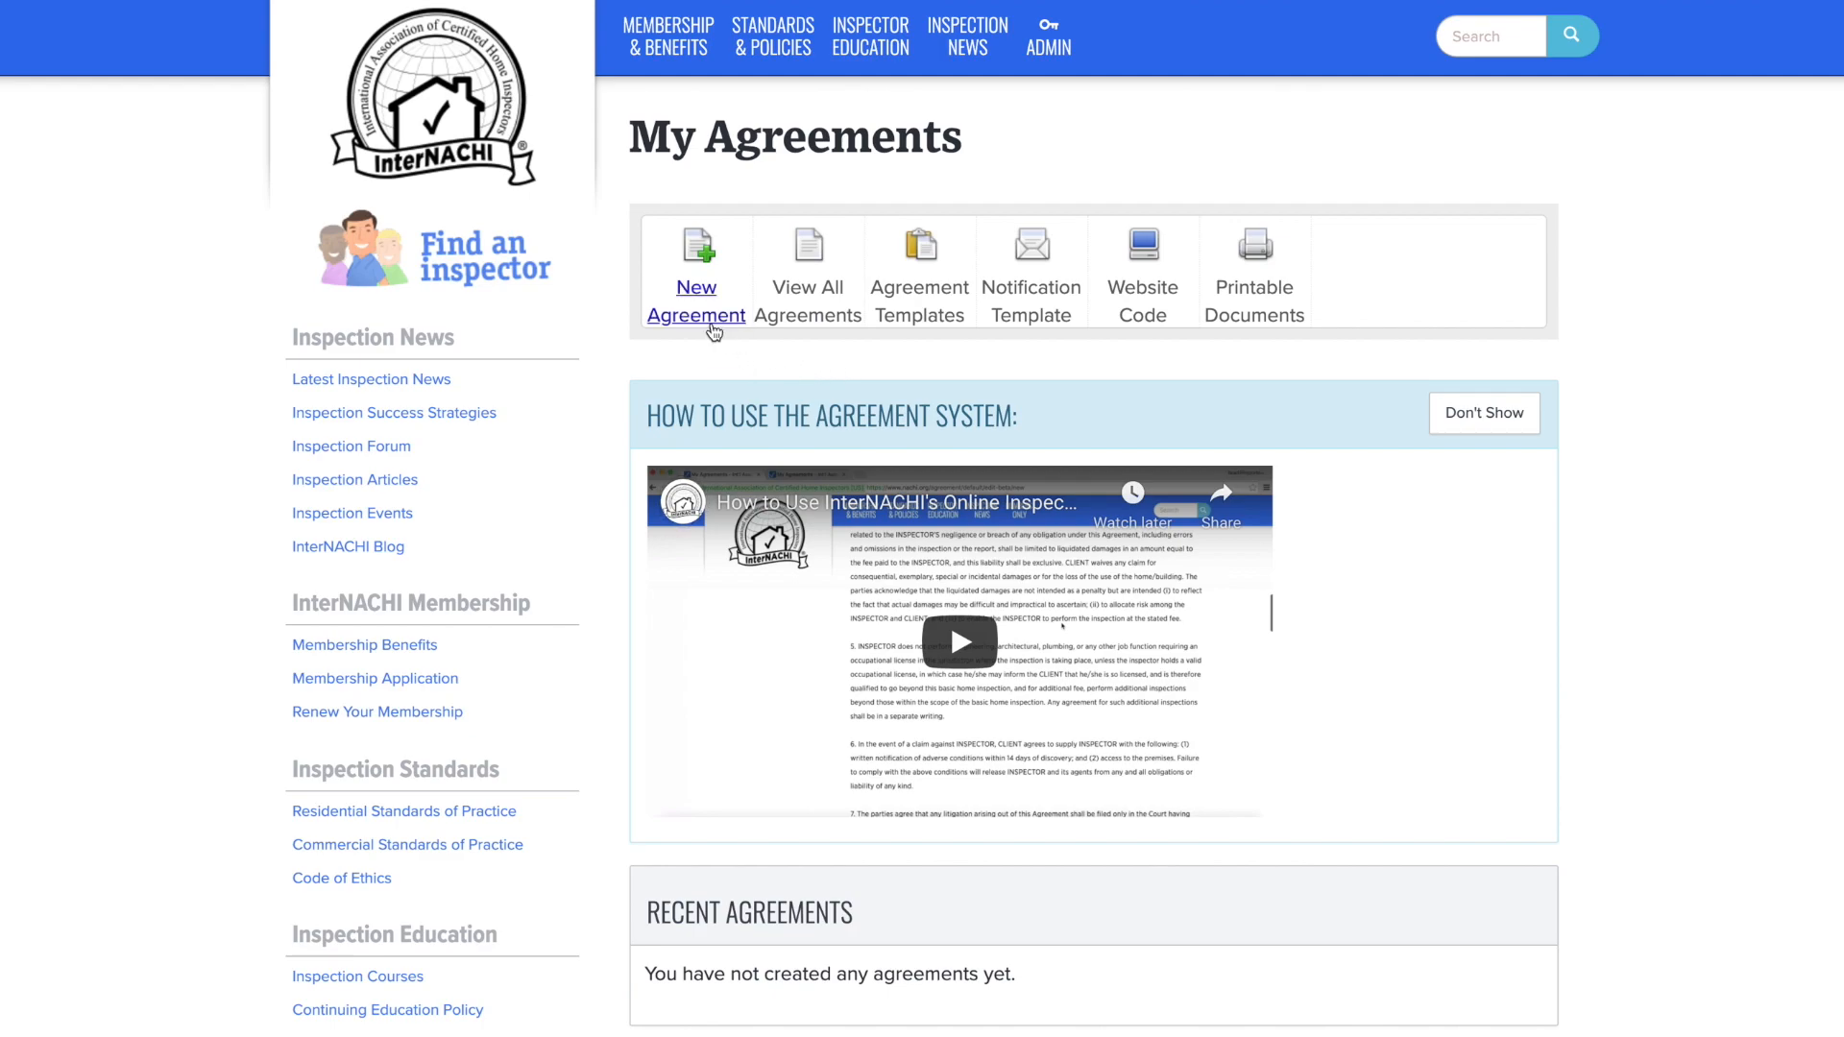
Start a new agreement using General Release and Residential Agreement templates, then continue
left_click(695, 301)
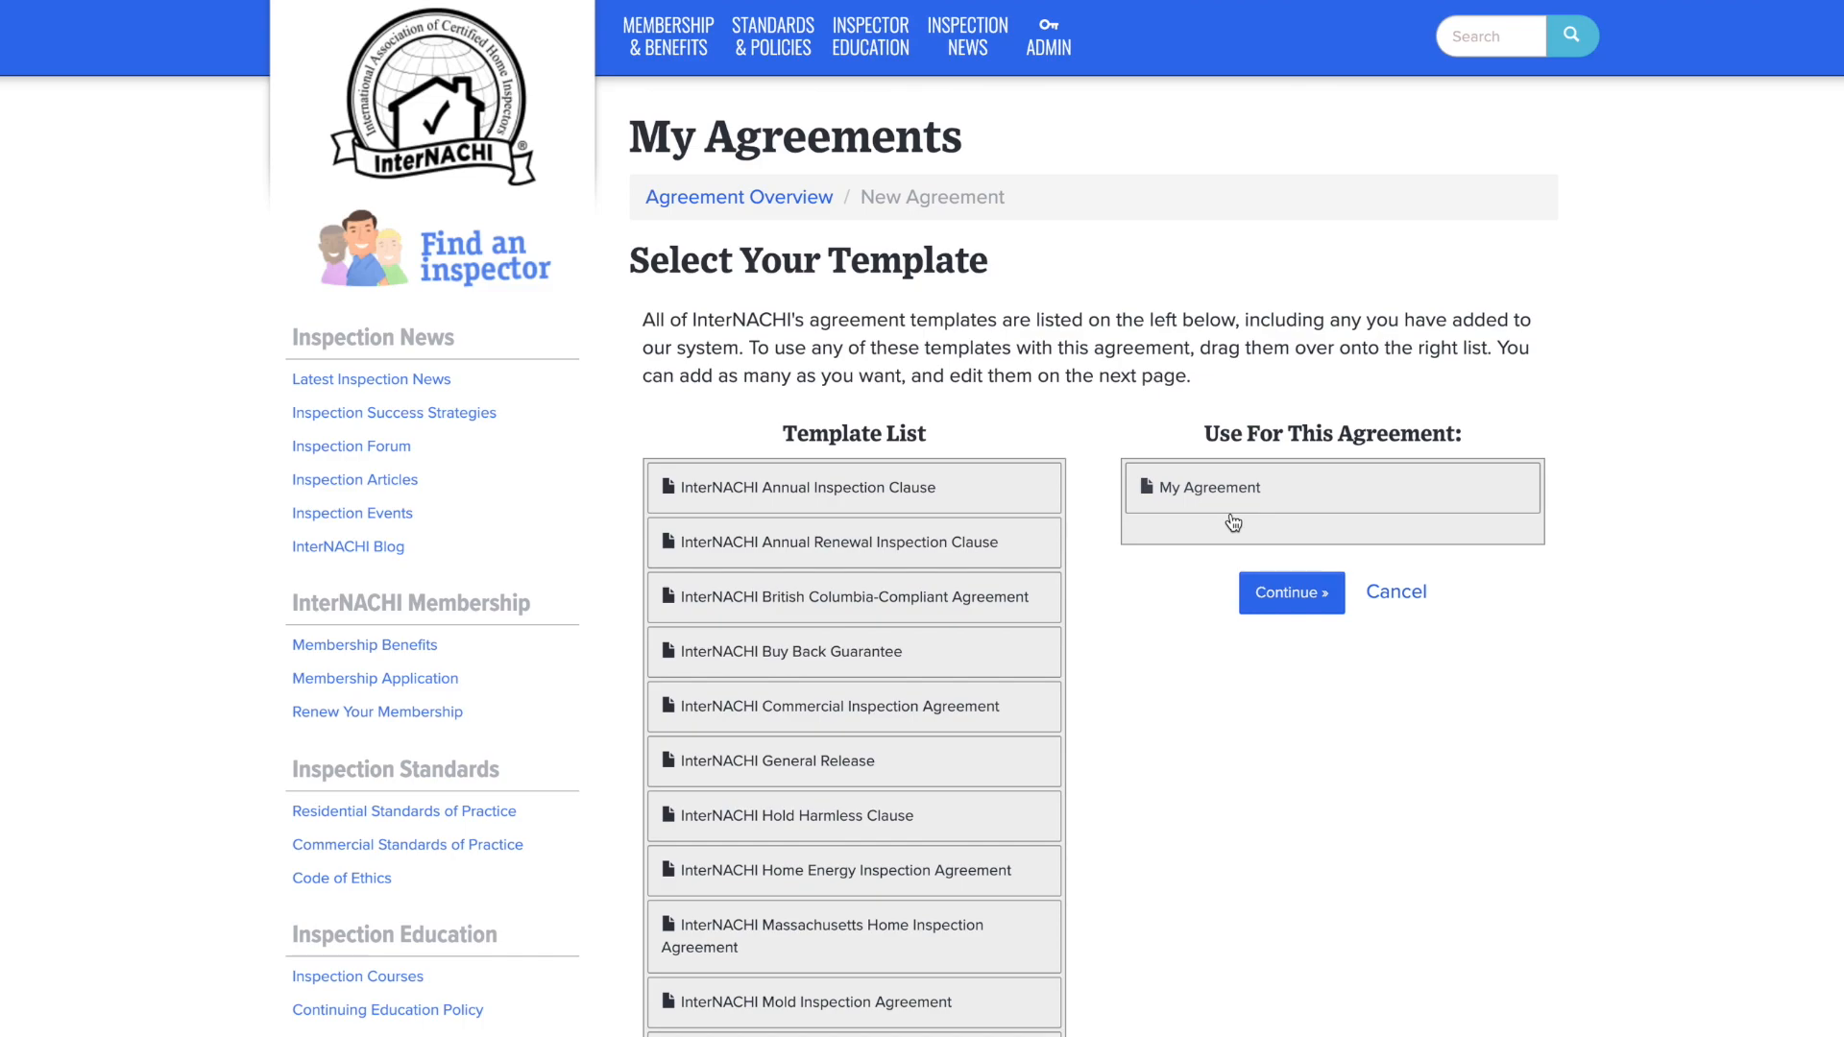
mouse_move(839, 774)
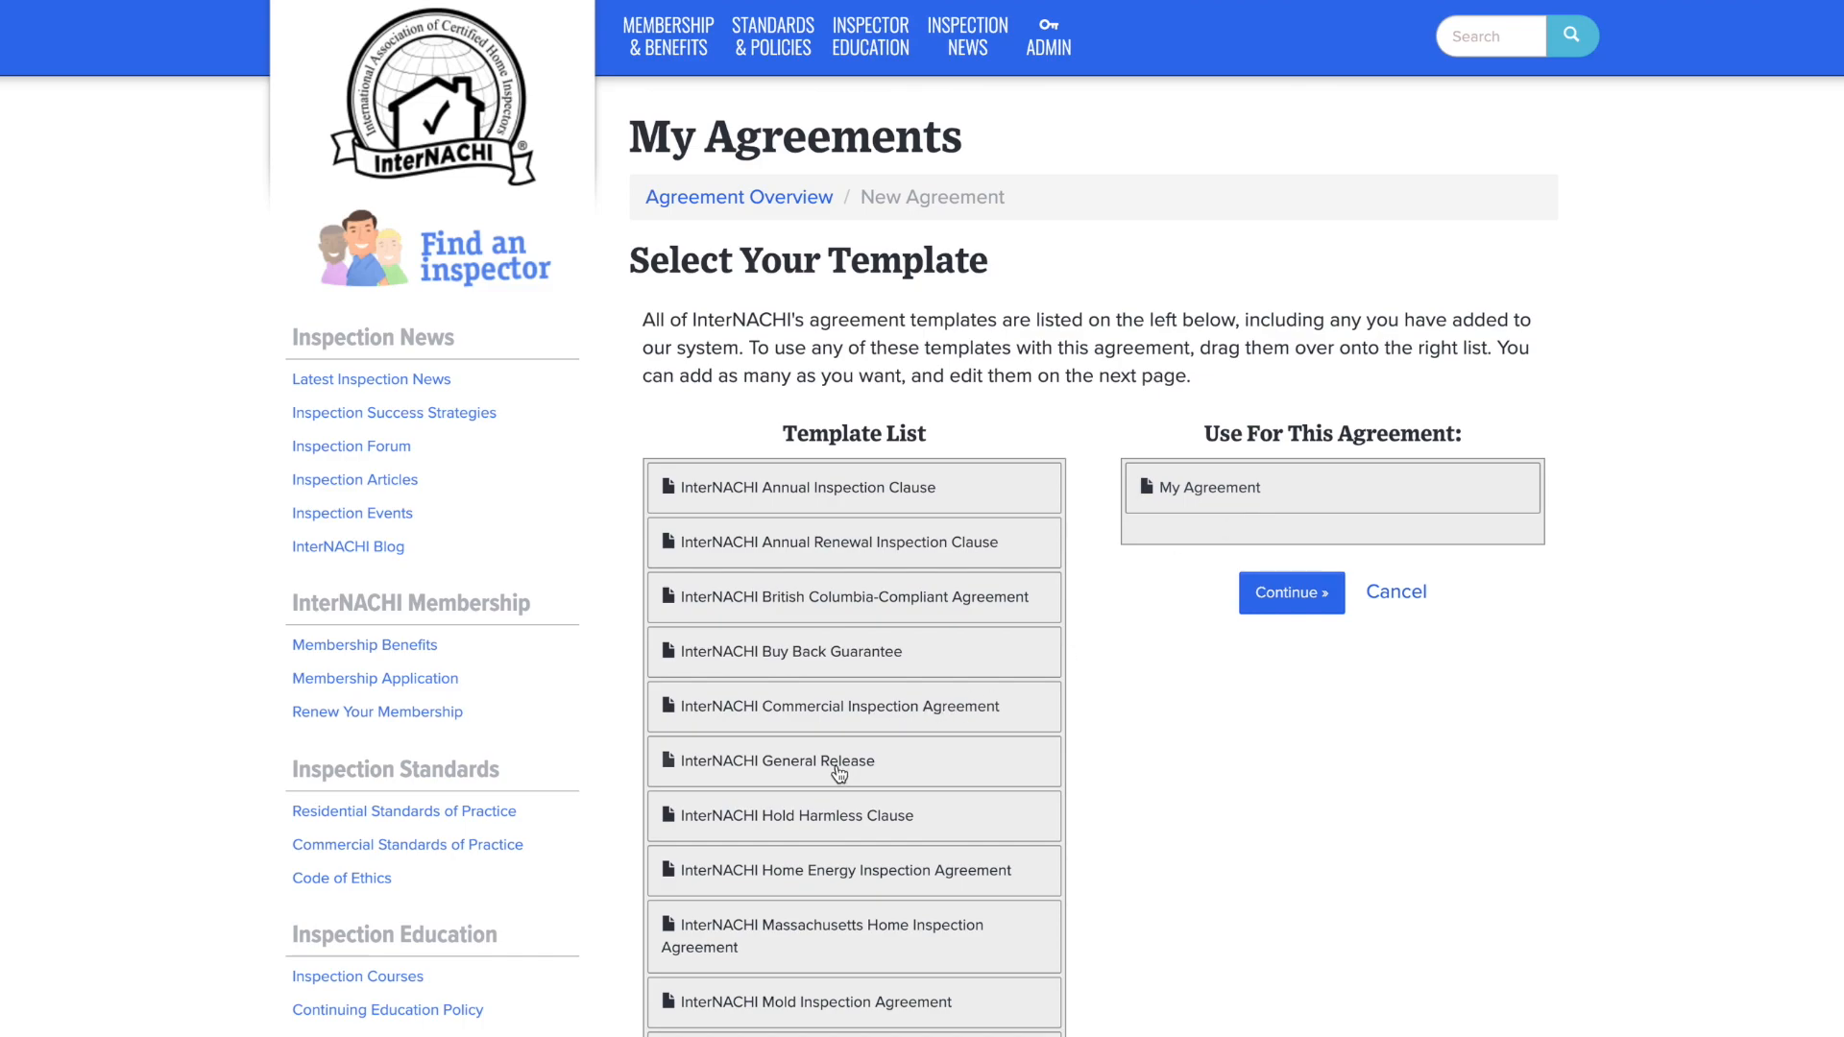
left_click_drag(839, 760, 1229, 580)
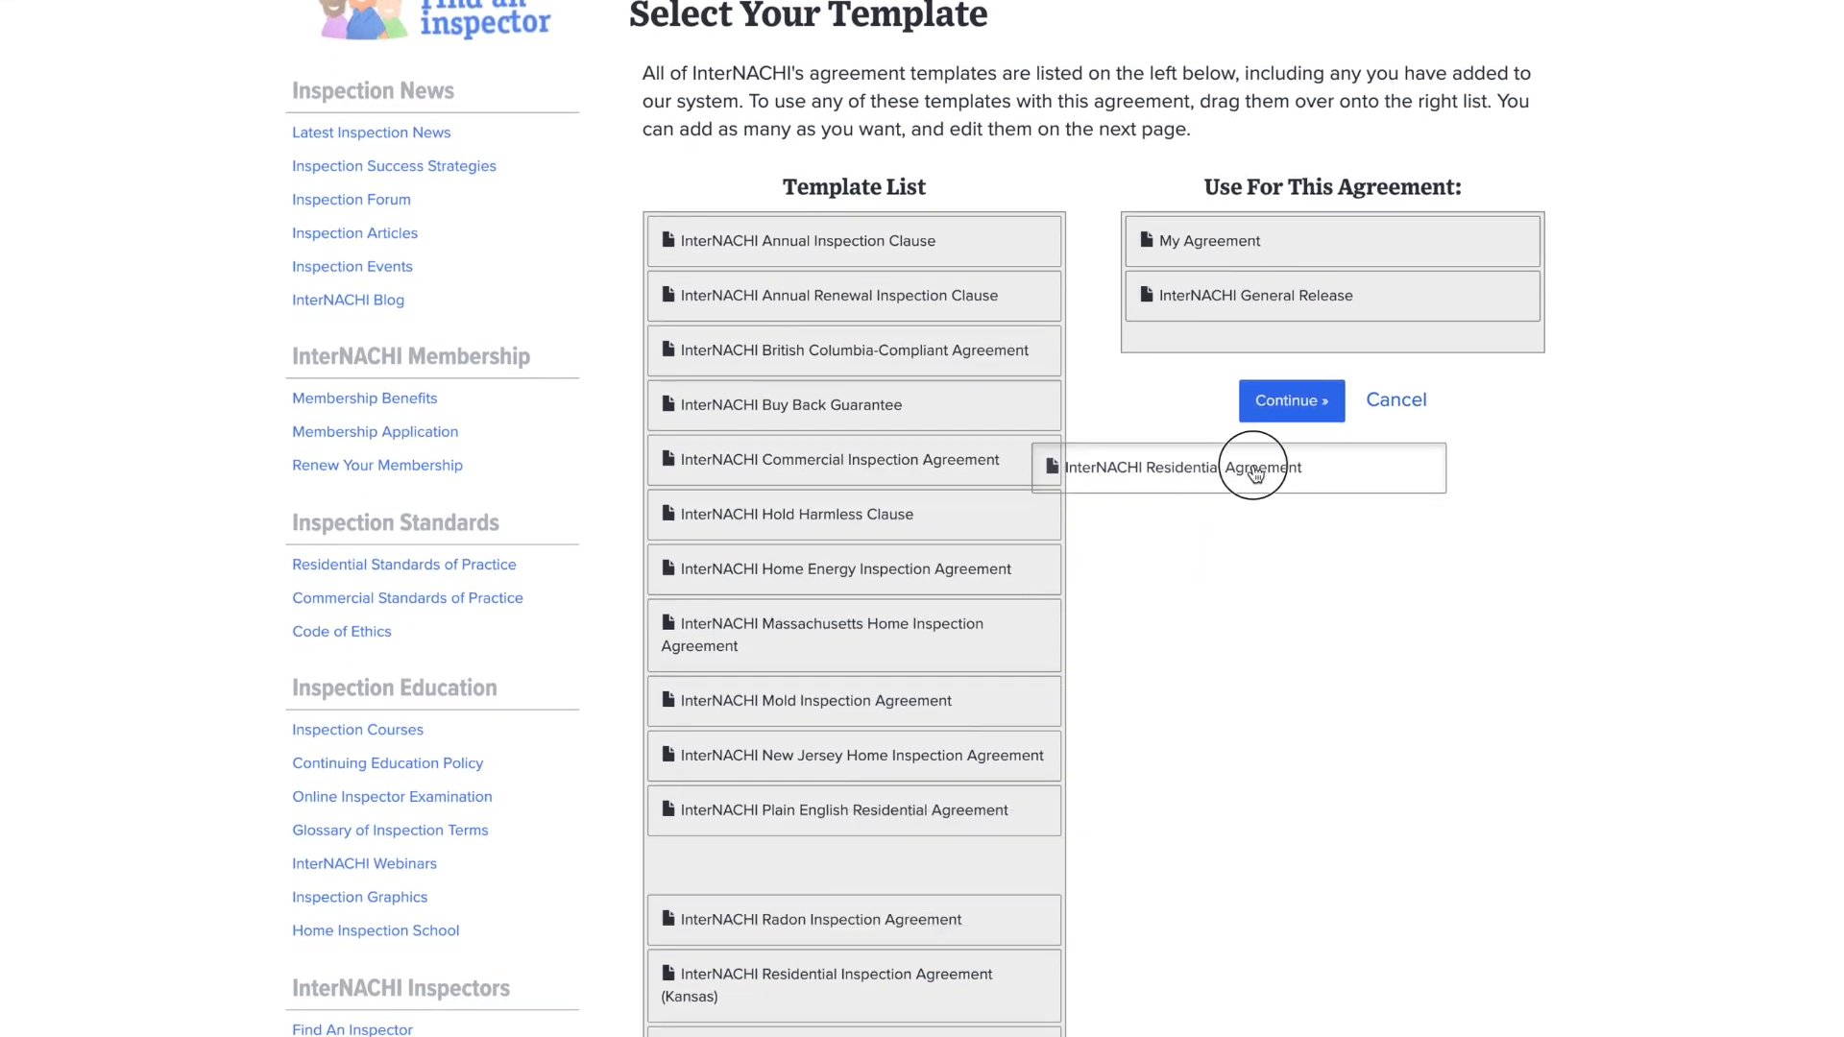
left_click_drag(1252, 467, 1329, 350)
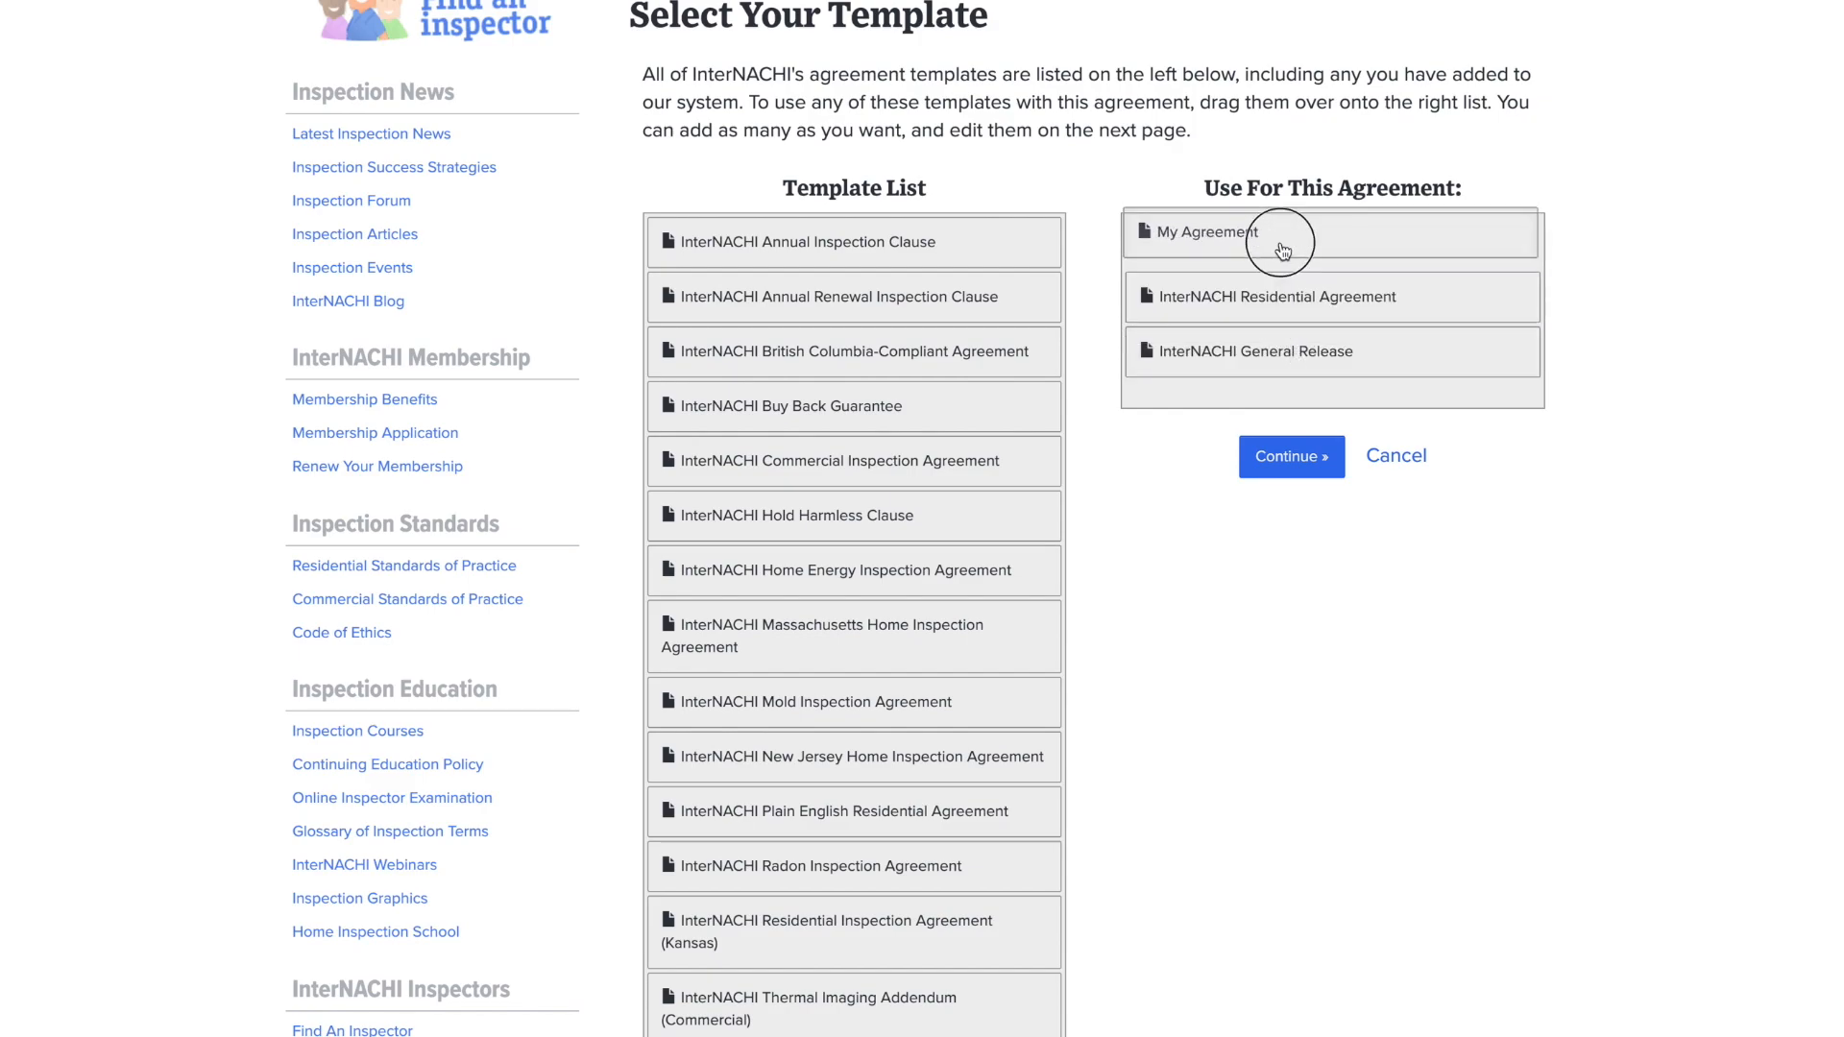
left_click(1290, 457)
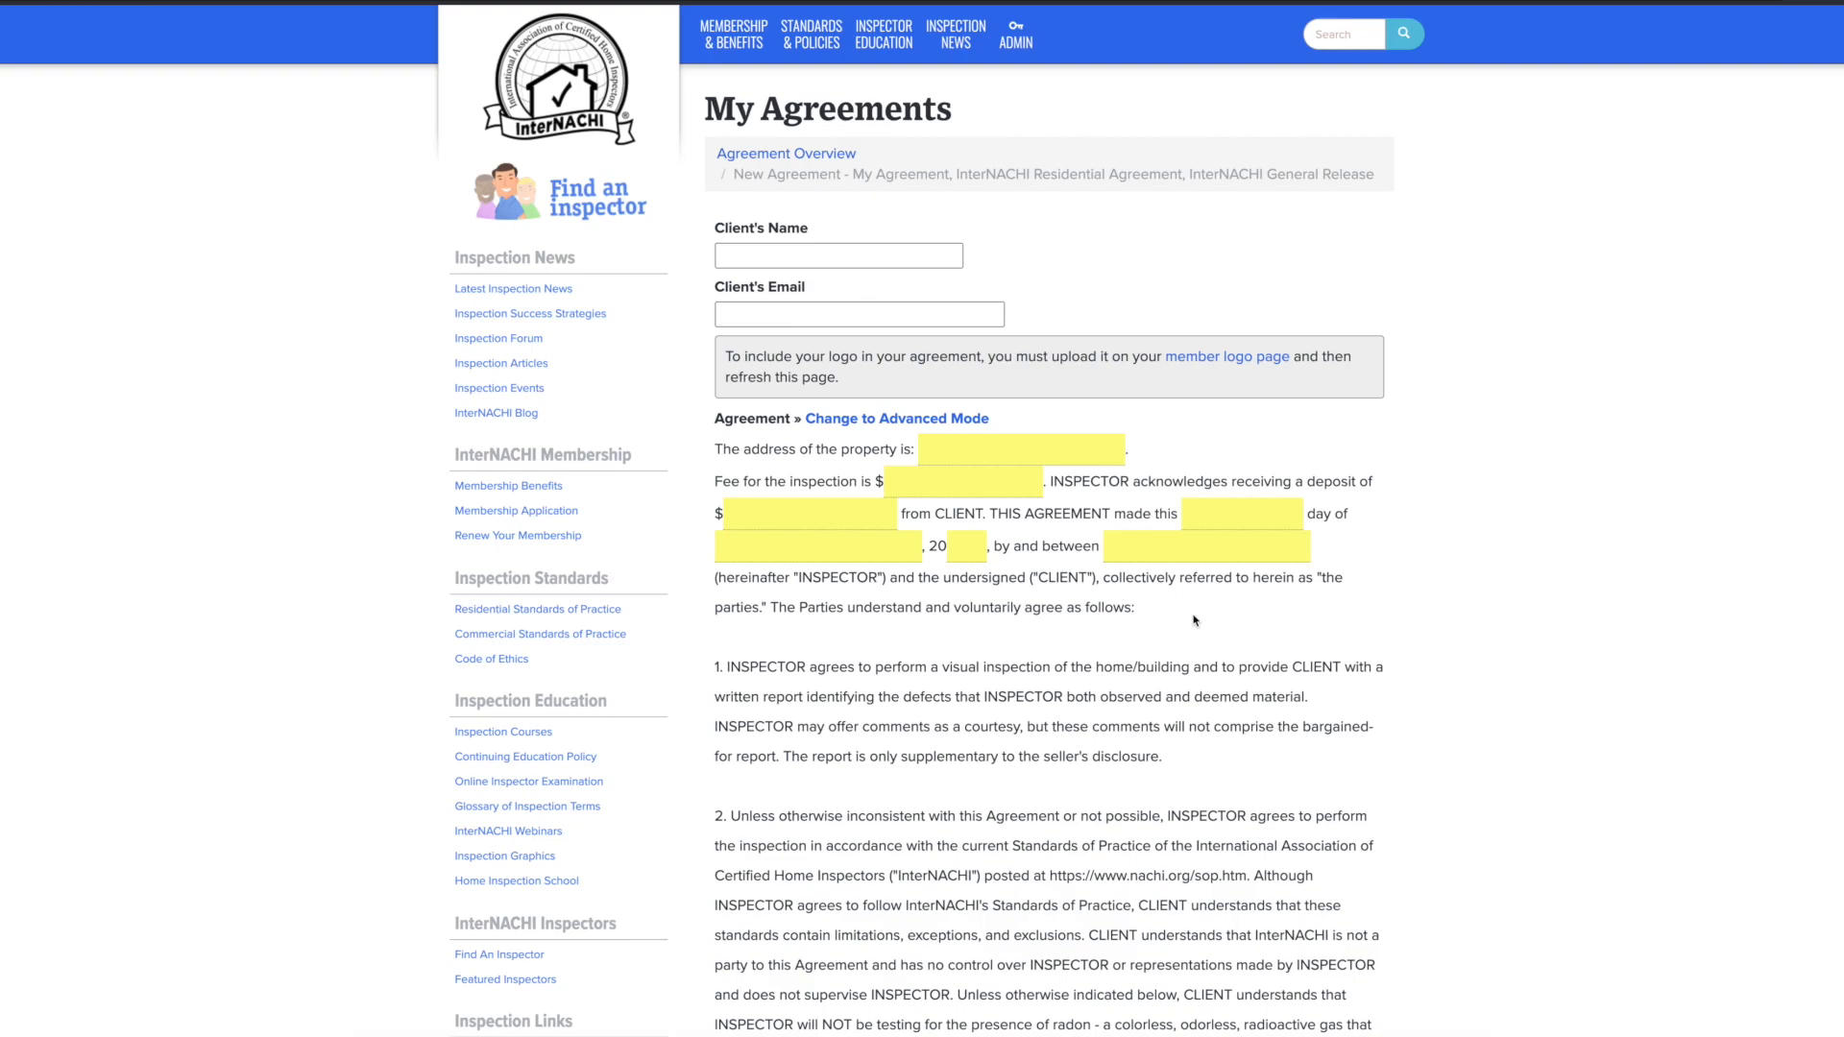
type("John Smith")
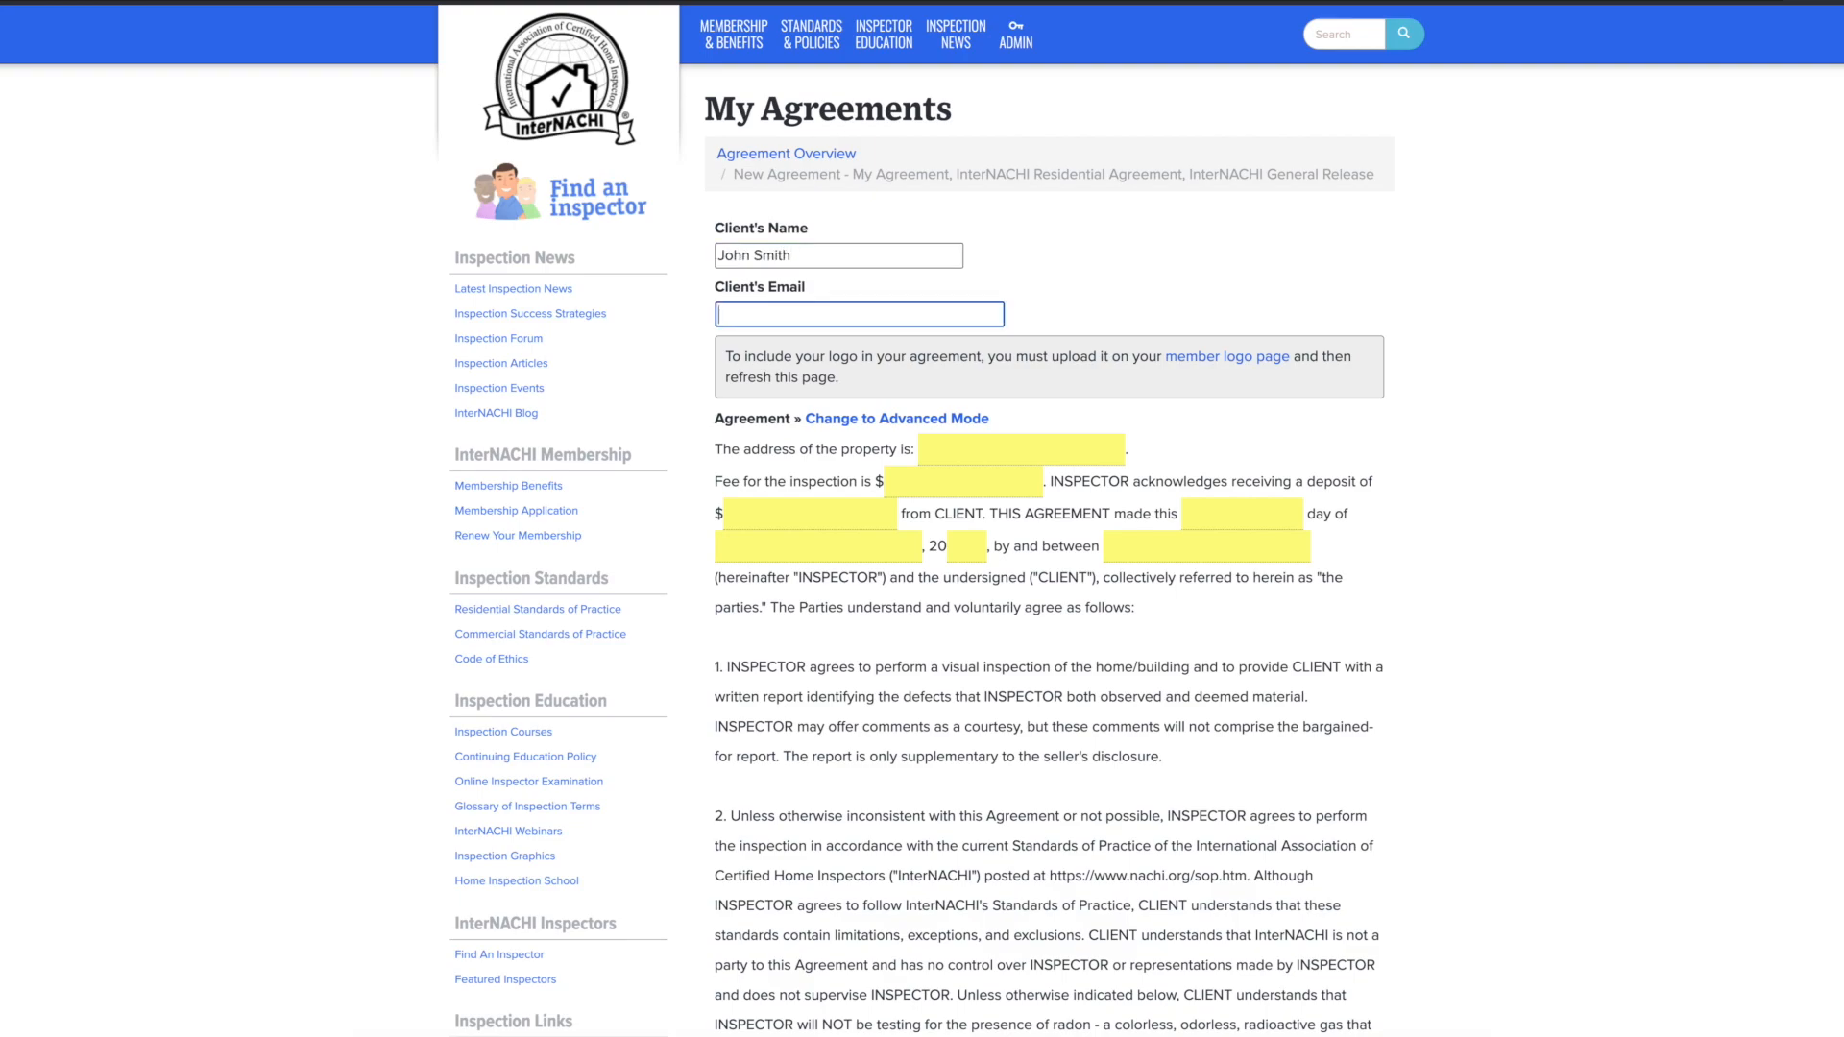
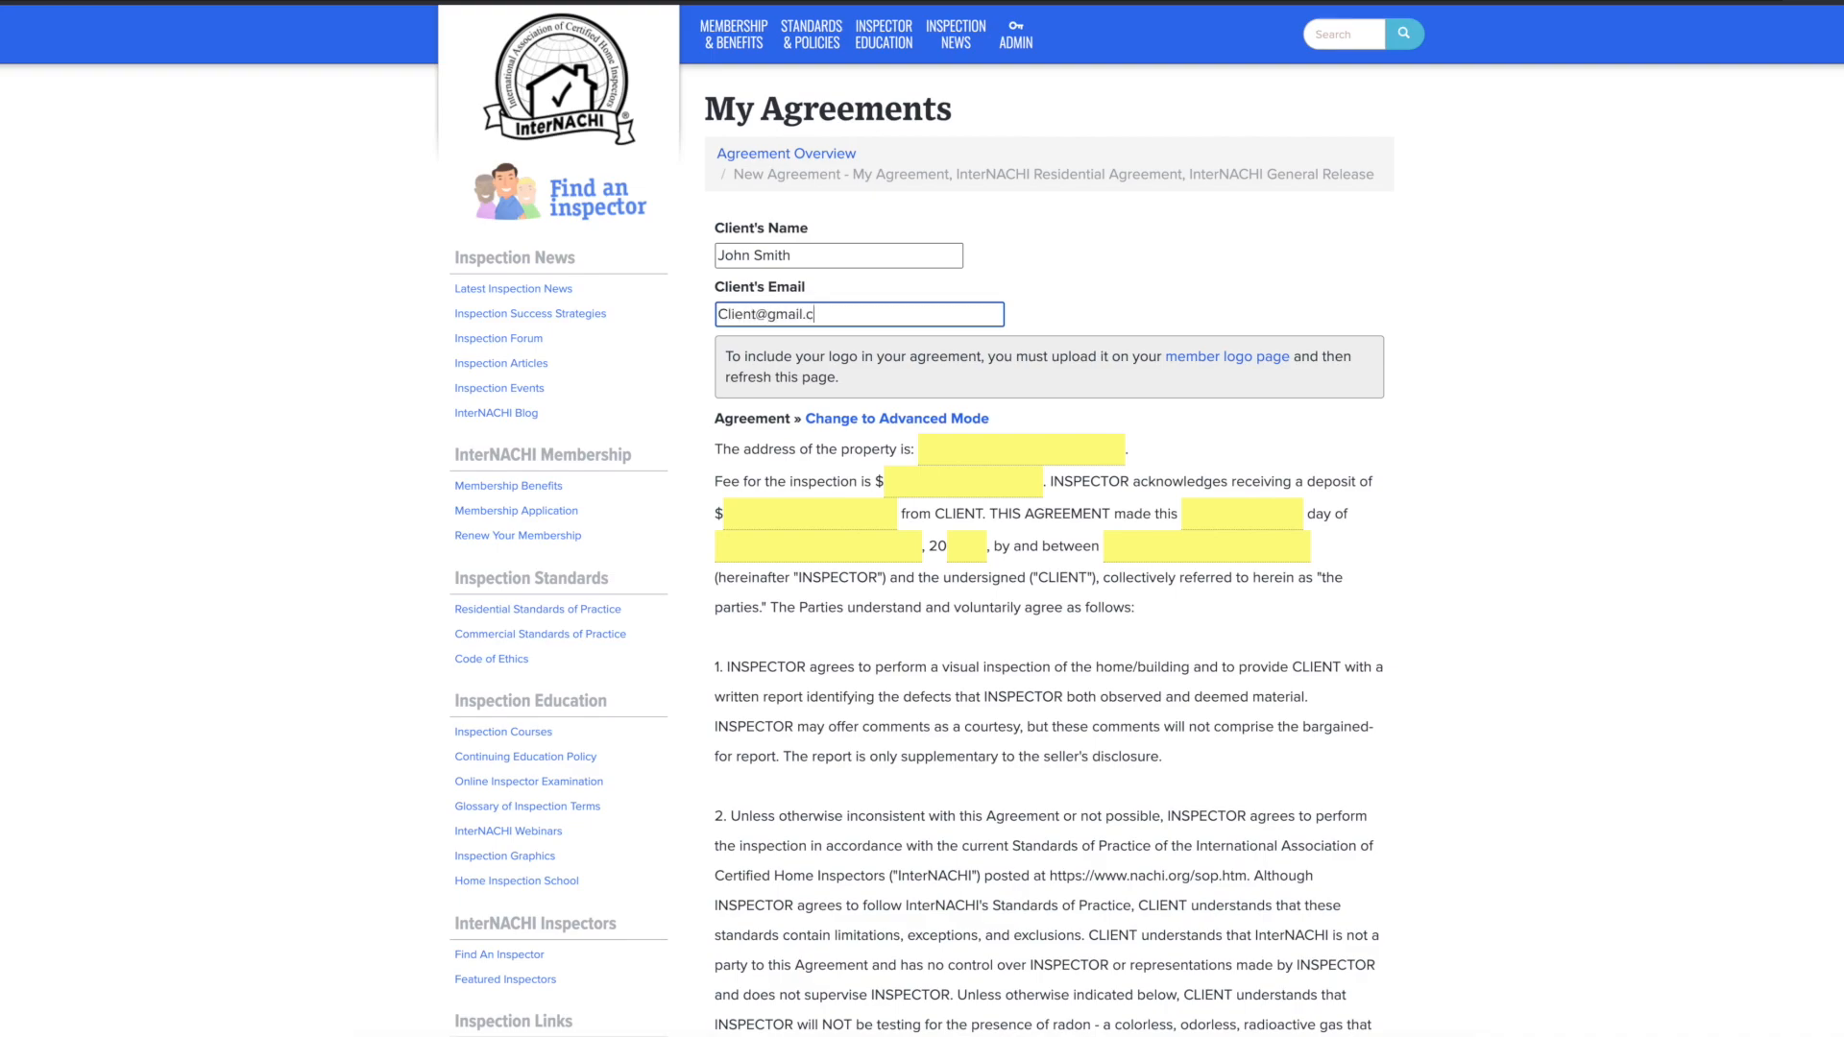
scroll("down", 3)
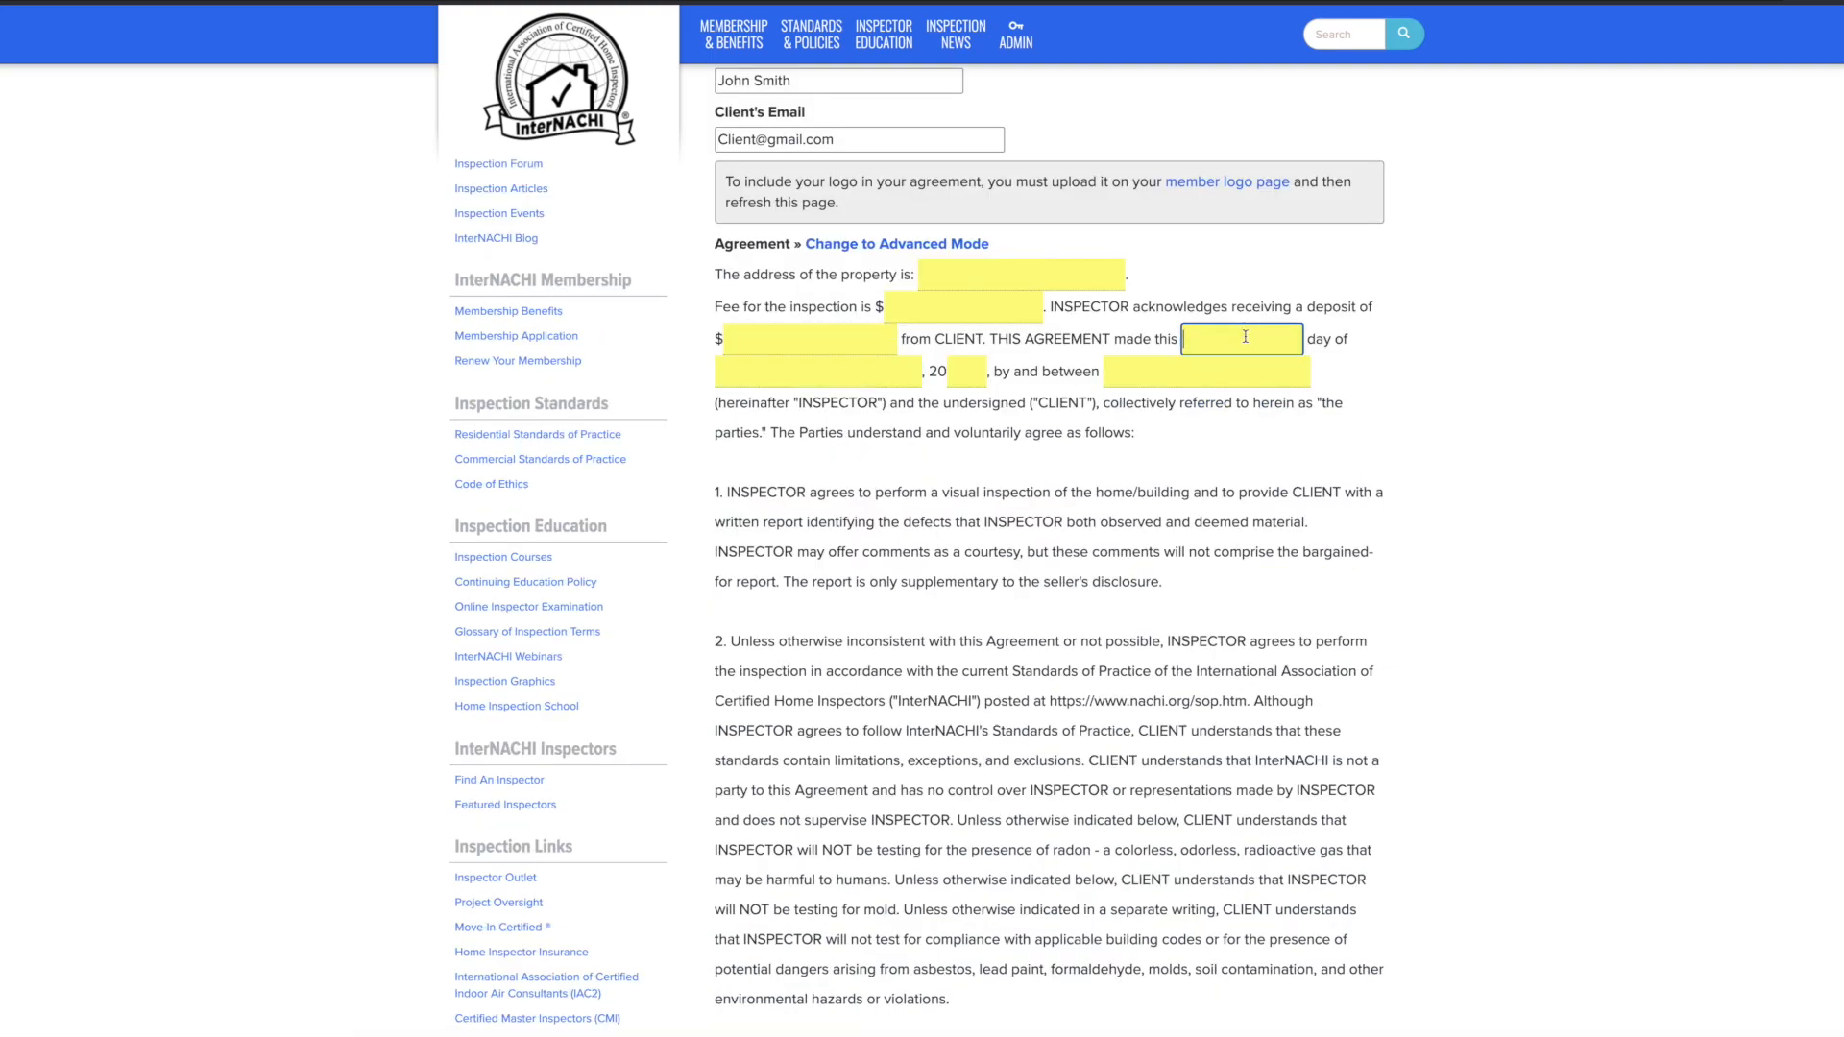
scroll("down", 3)
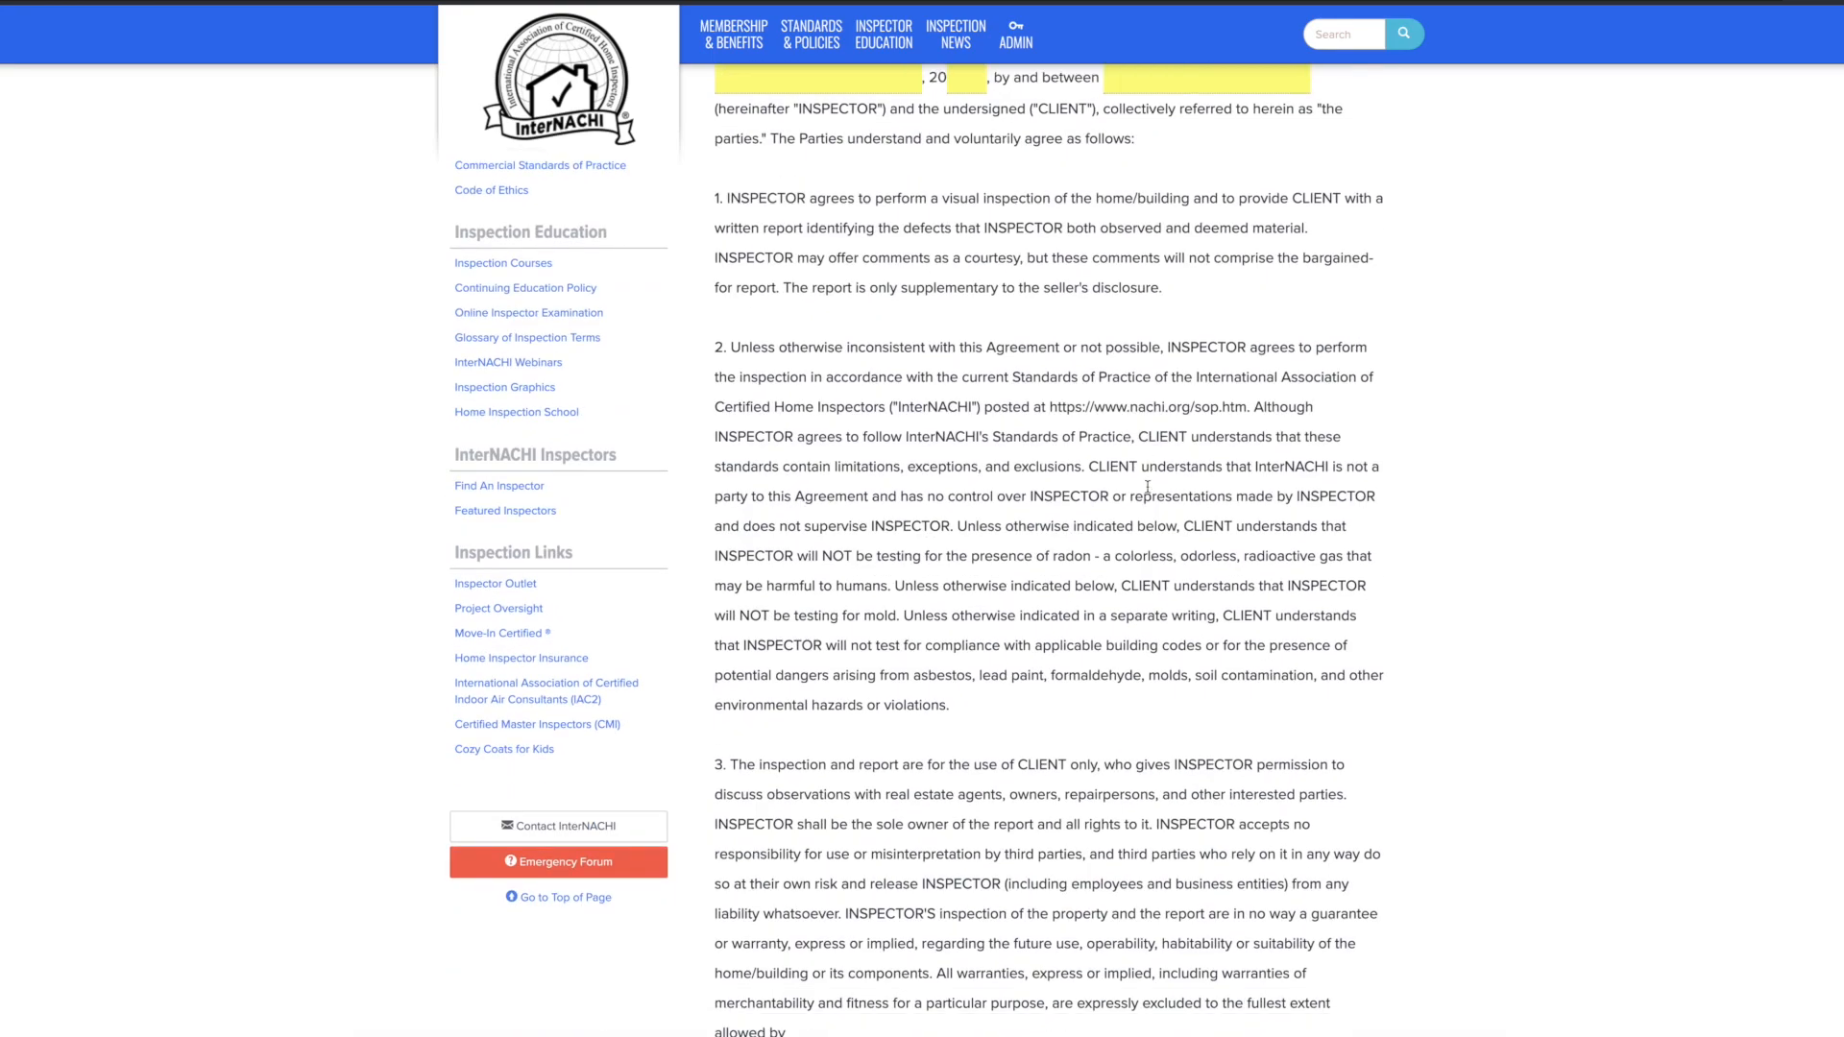
scroll("down", 3)
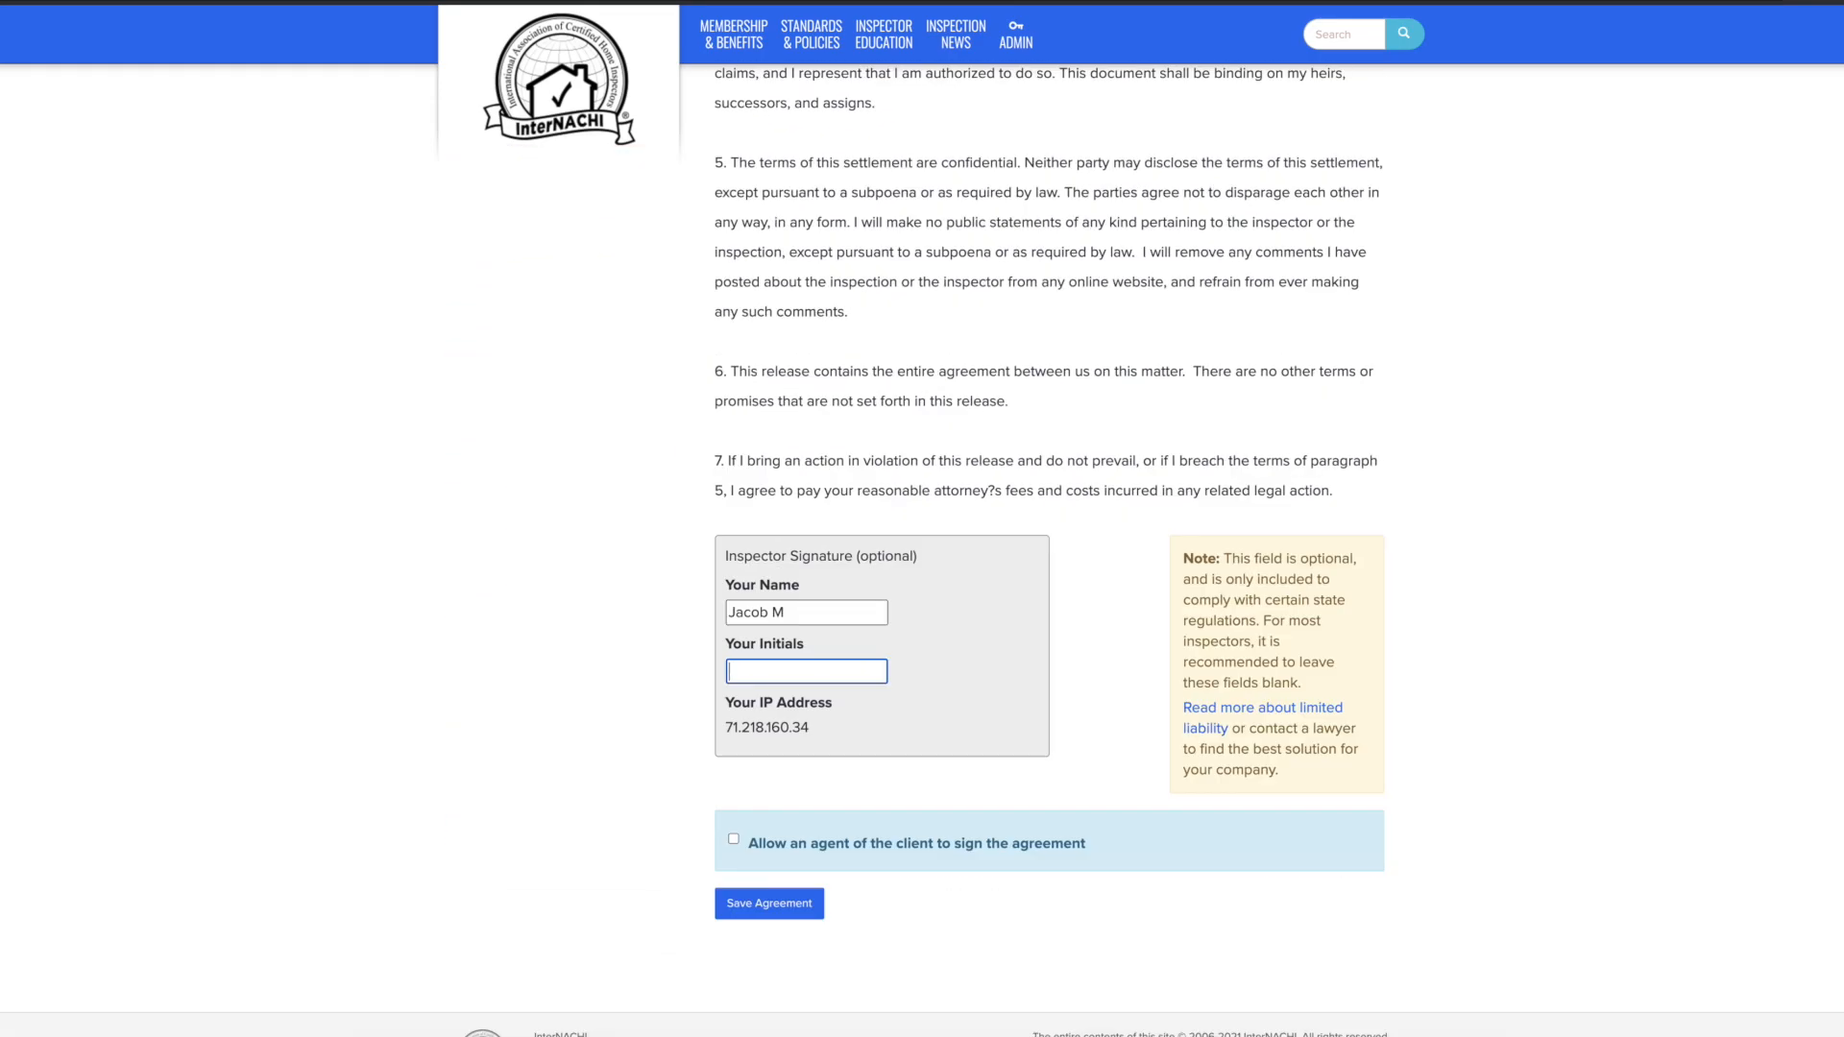
type("JAM")
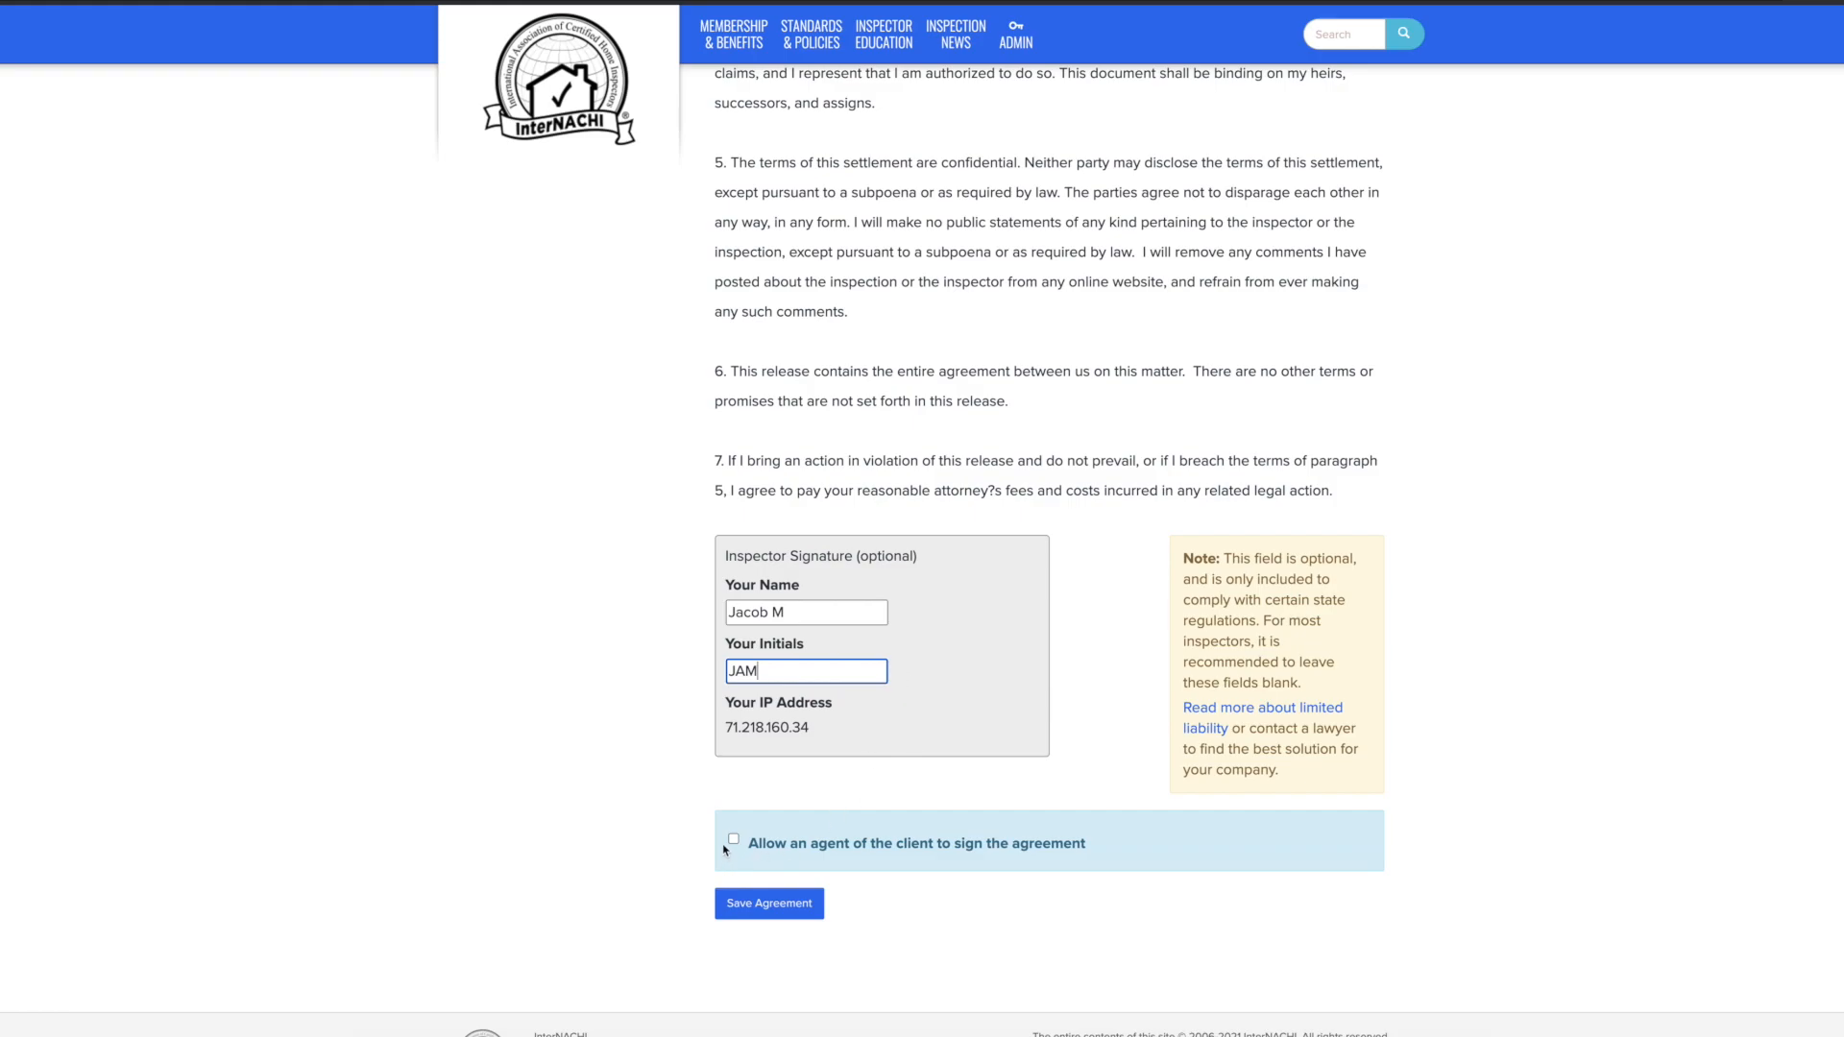
mouse_move(761, 945)
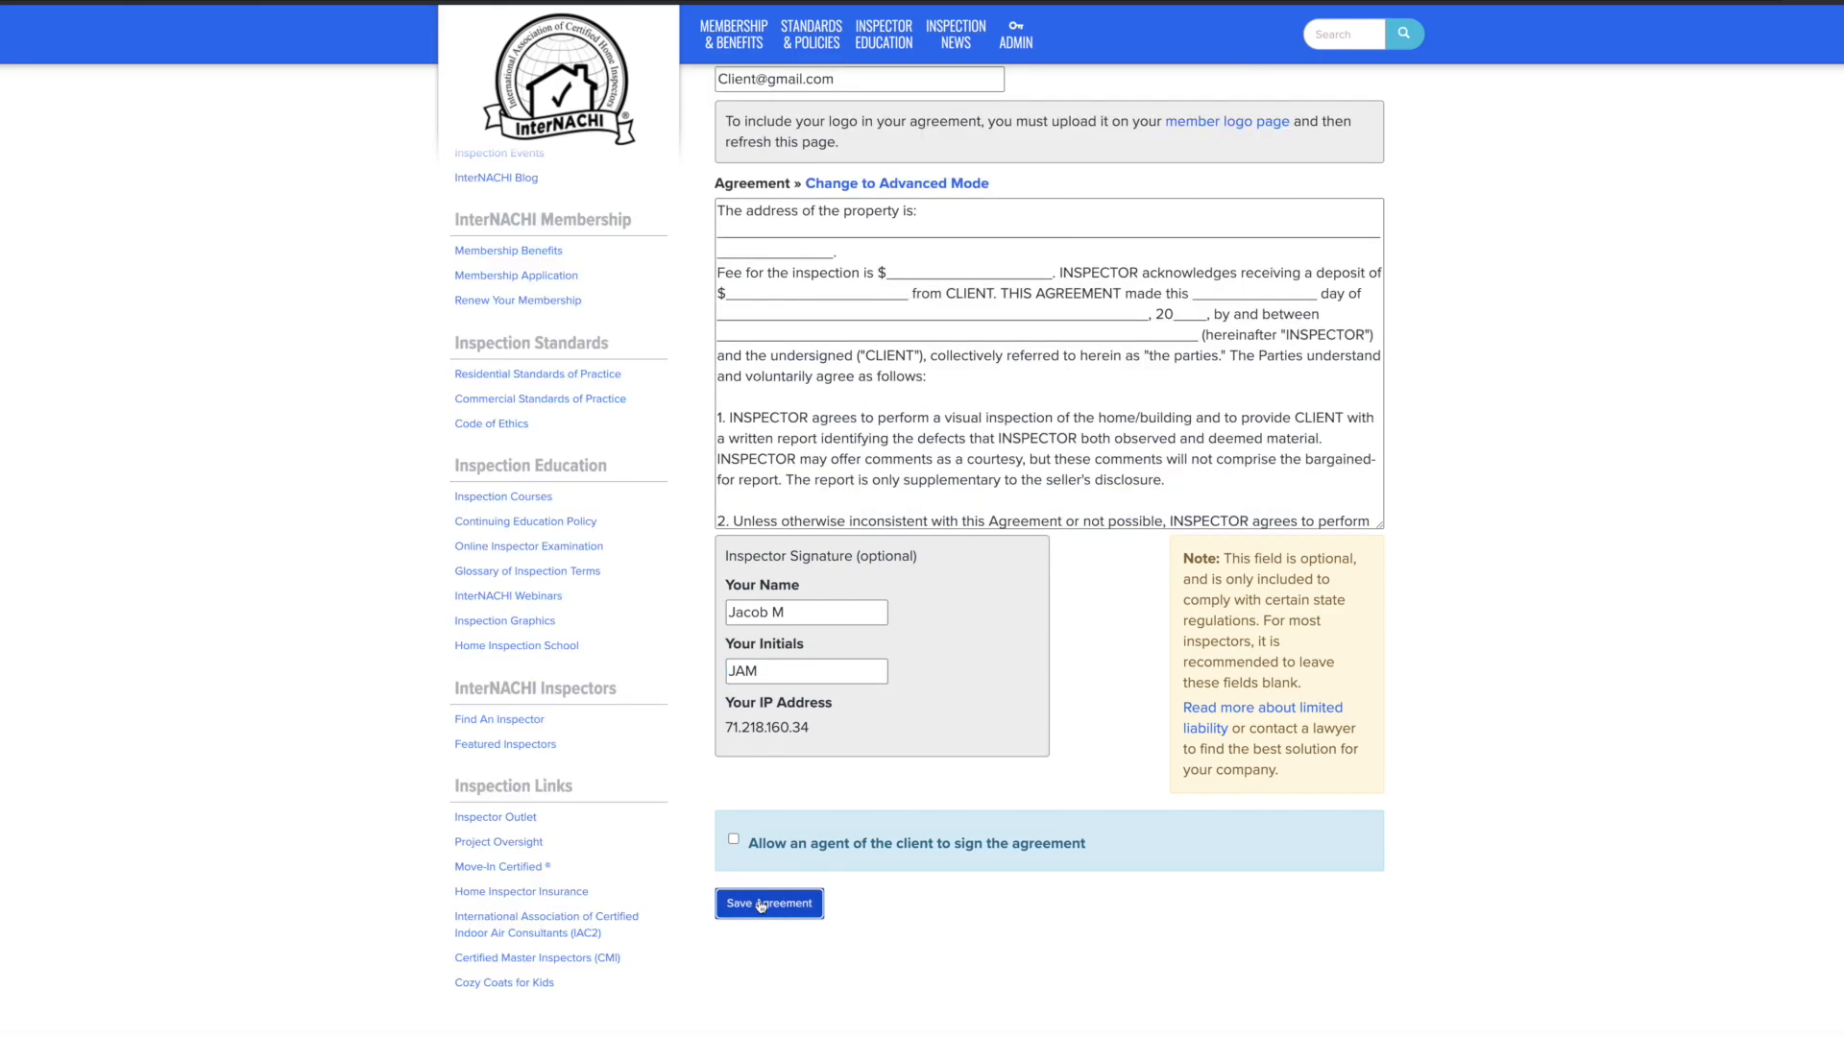
Save the agreement and review the prepared client notification letter and link
left_click(768, 903)
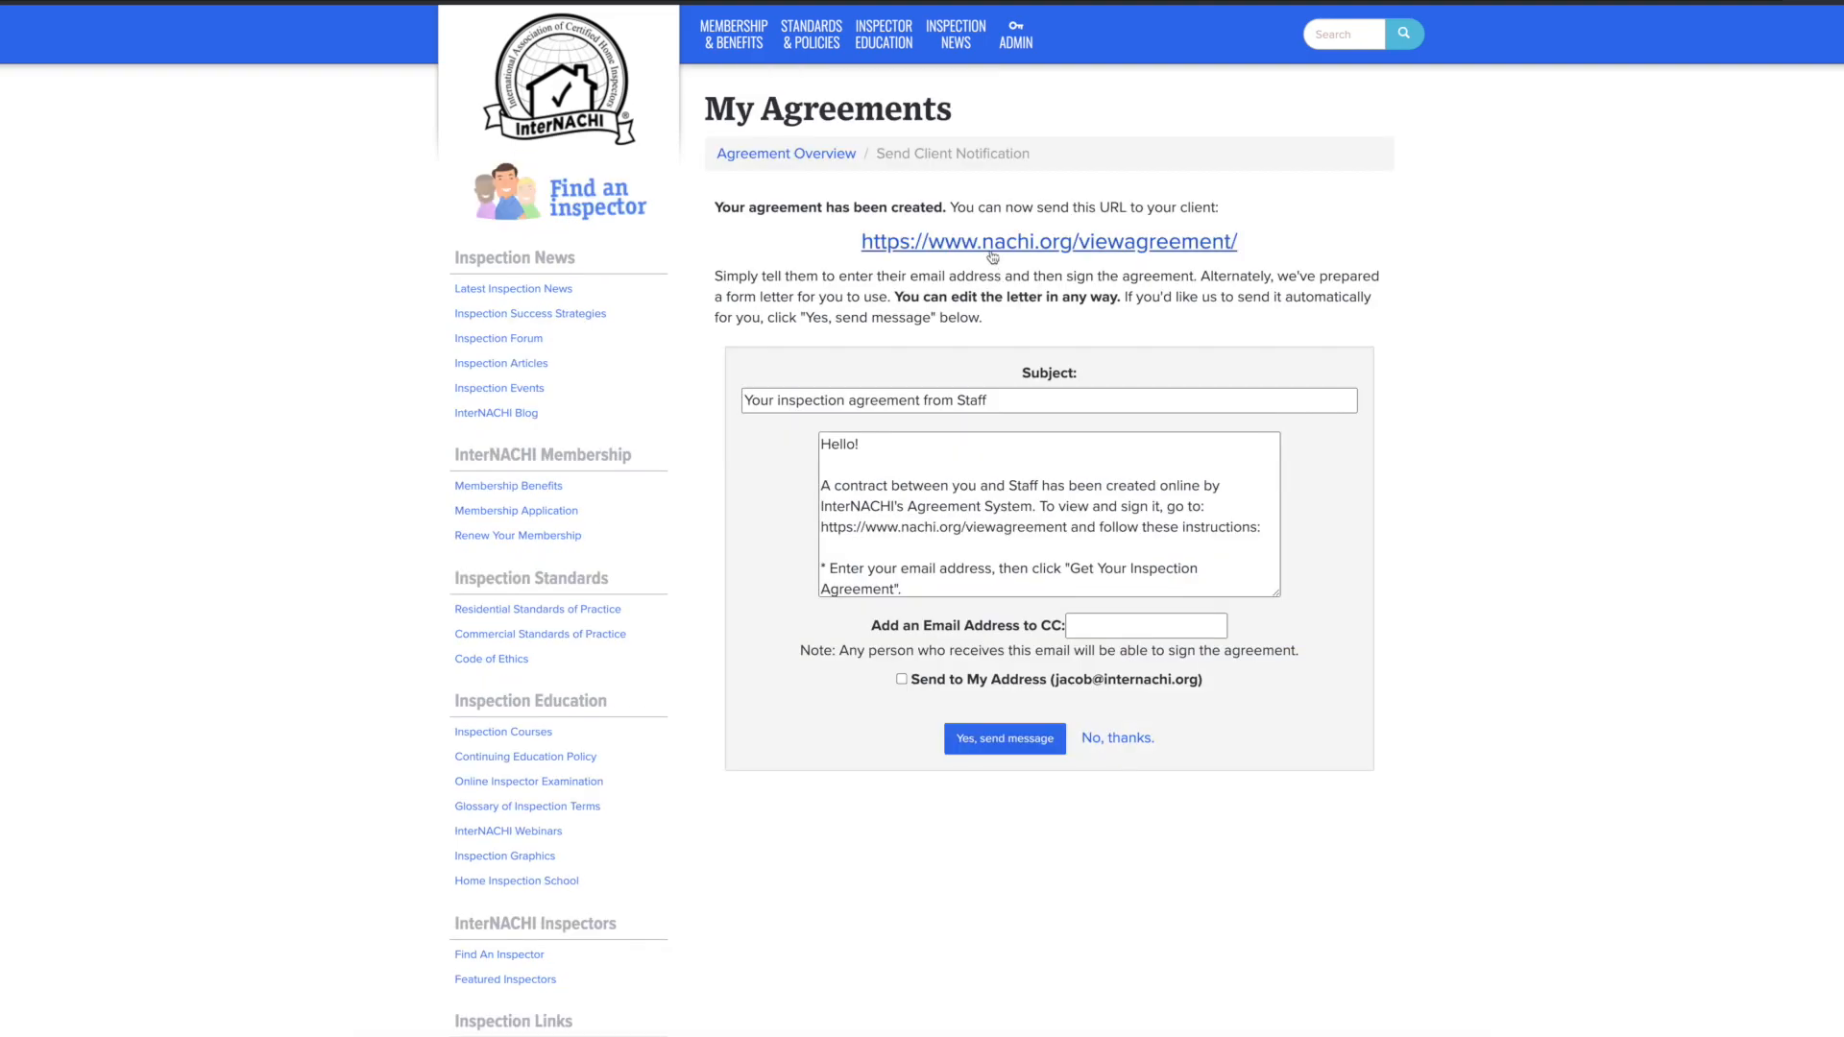
mouse_move(1108, 265)
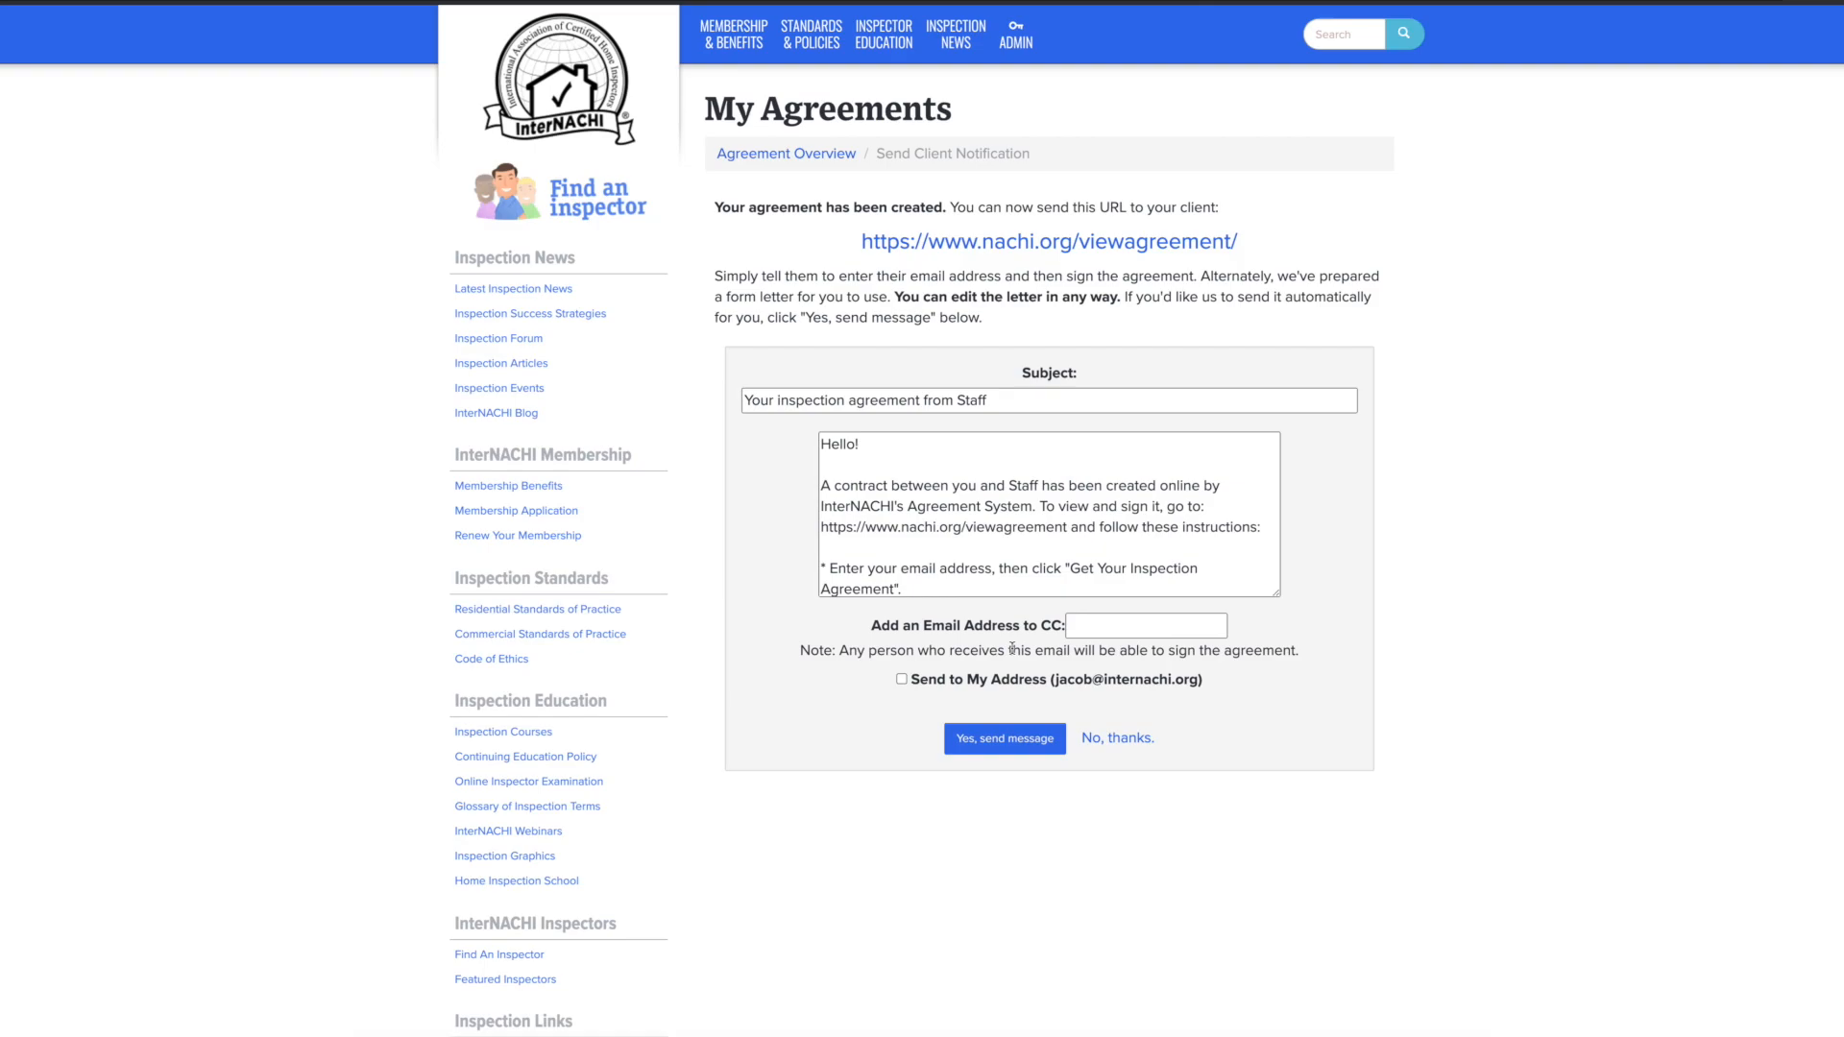
mouse_move(898, 695)
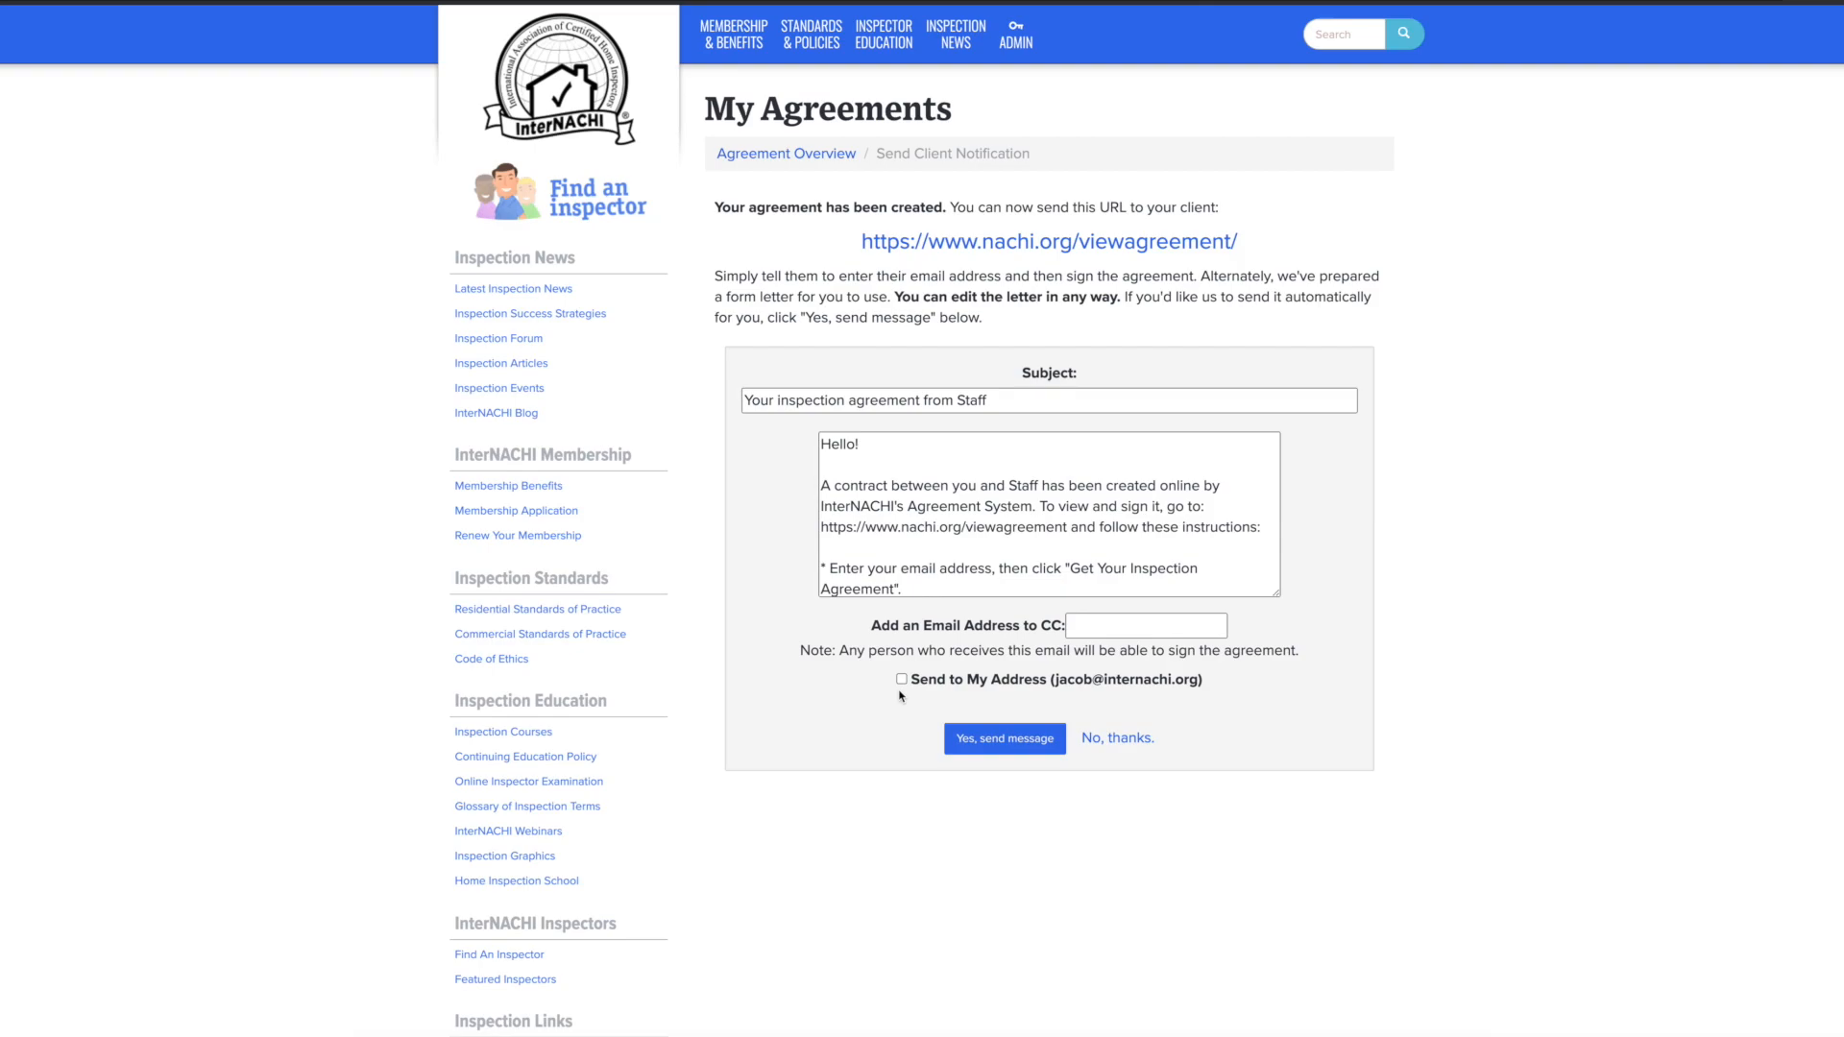
scroll("down", 3)
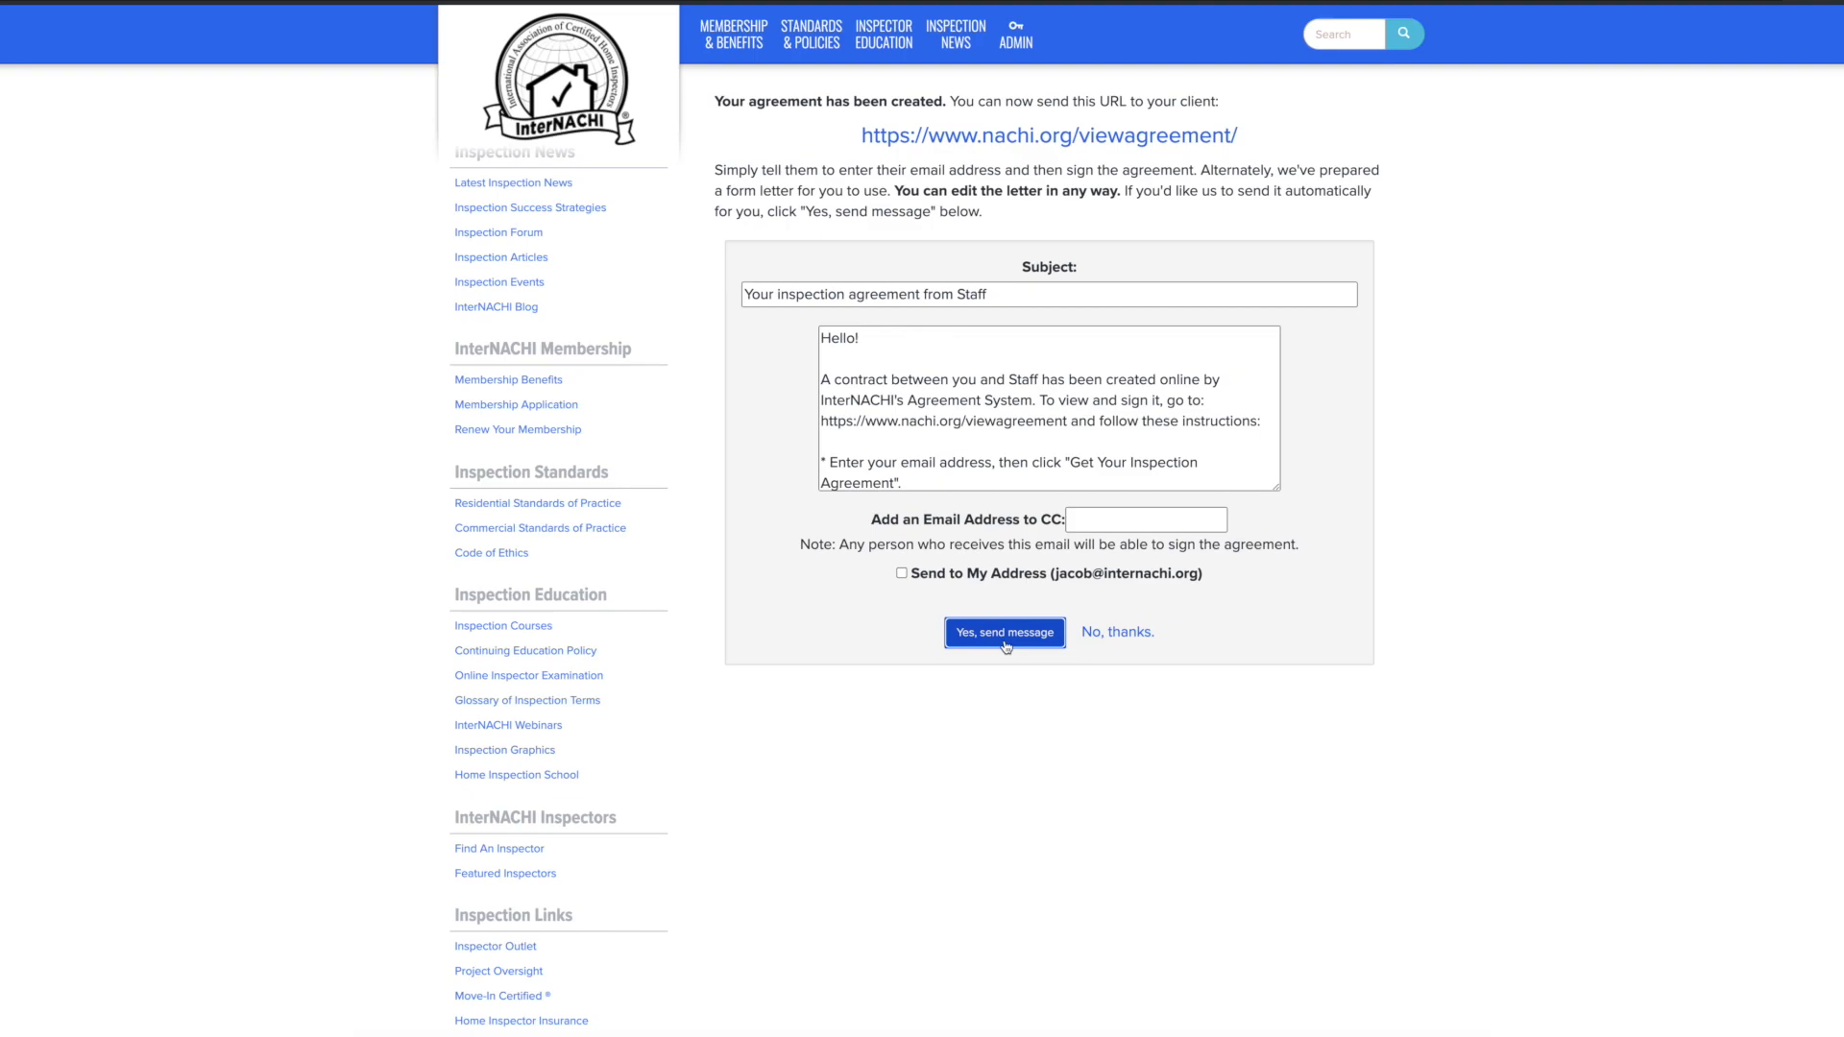
Send the notification message and reopen John Smith's Not Signed agreement from Recent Agreements
left_click(1002, 632)
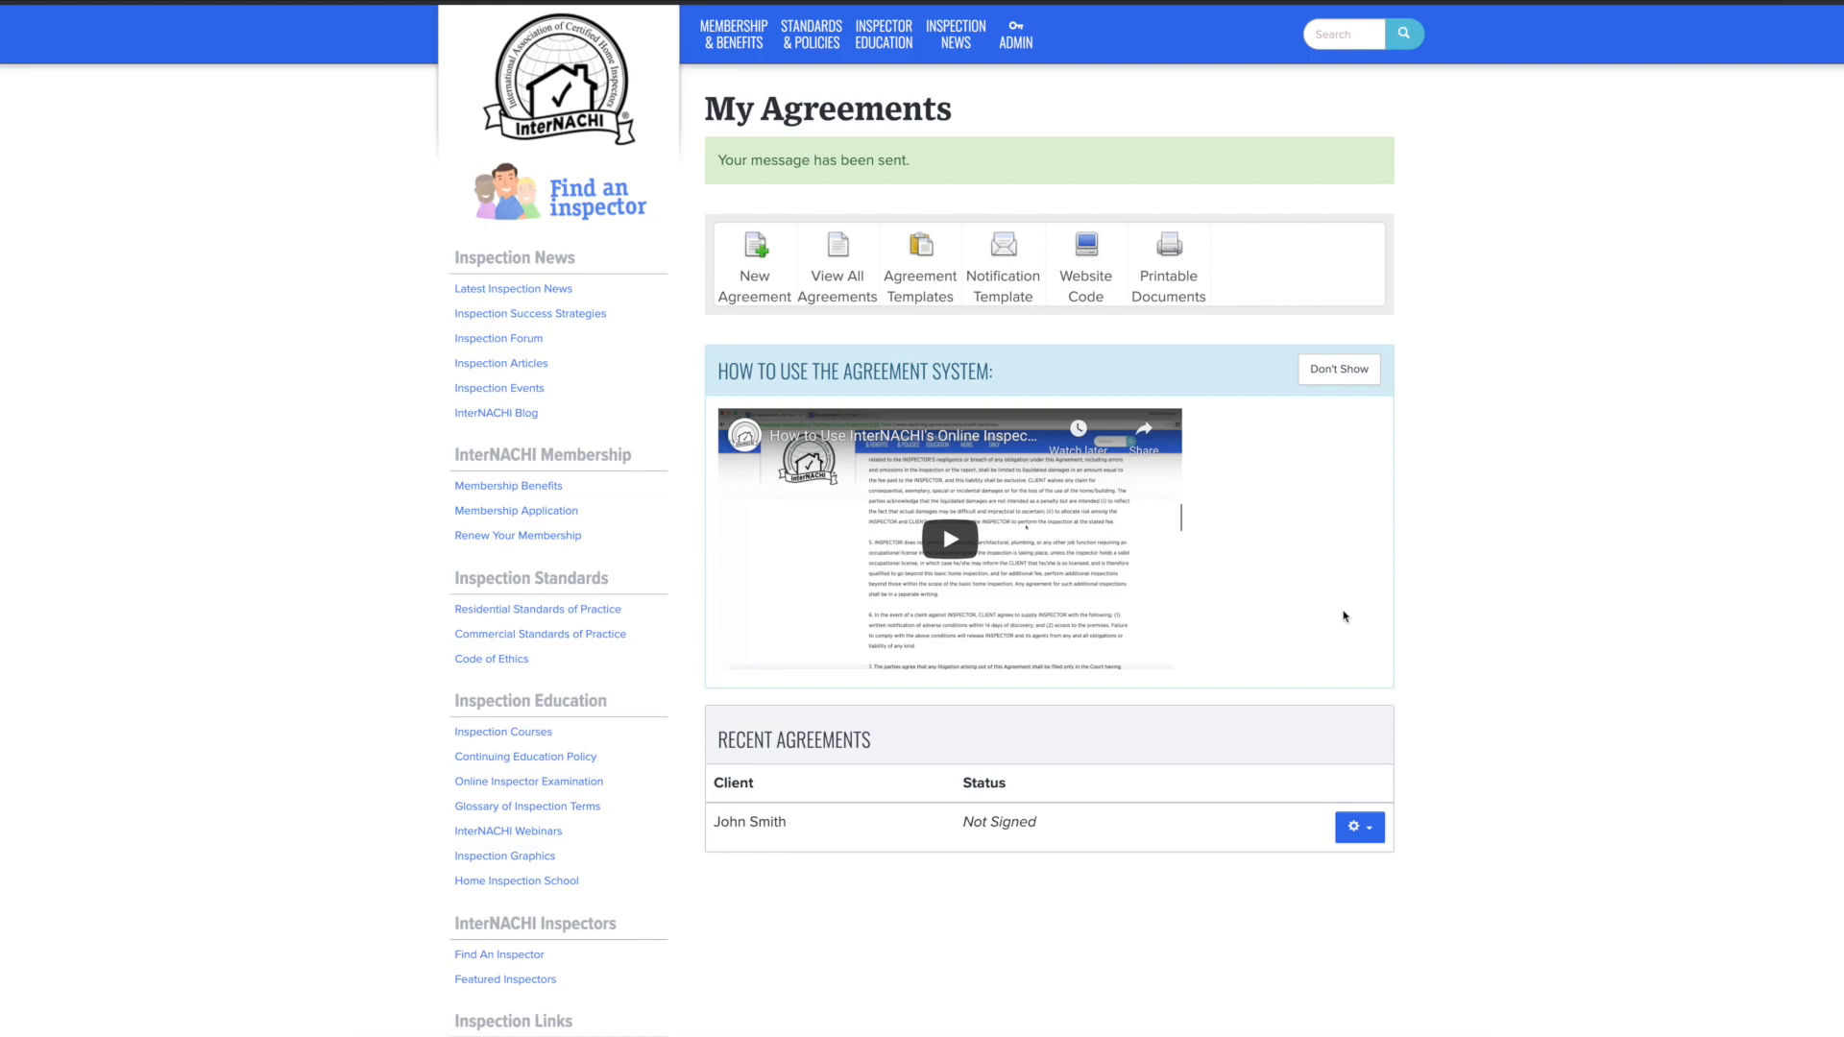
mouse_move(709, 872)
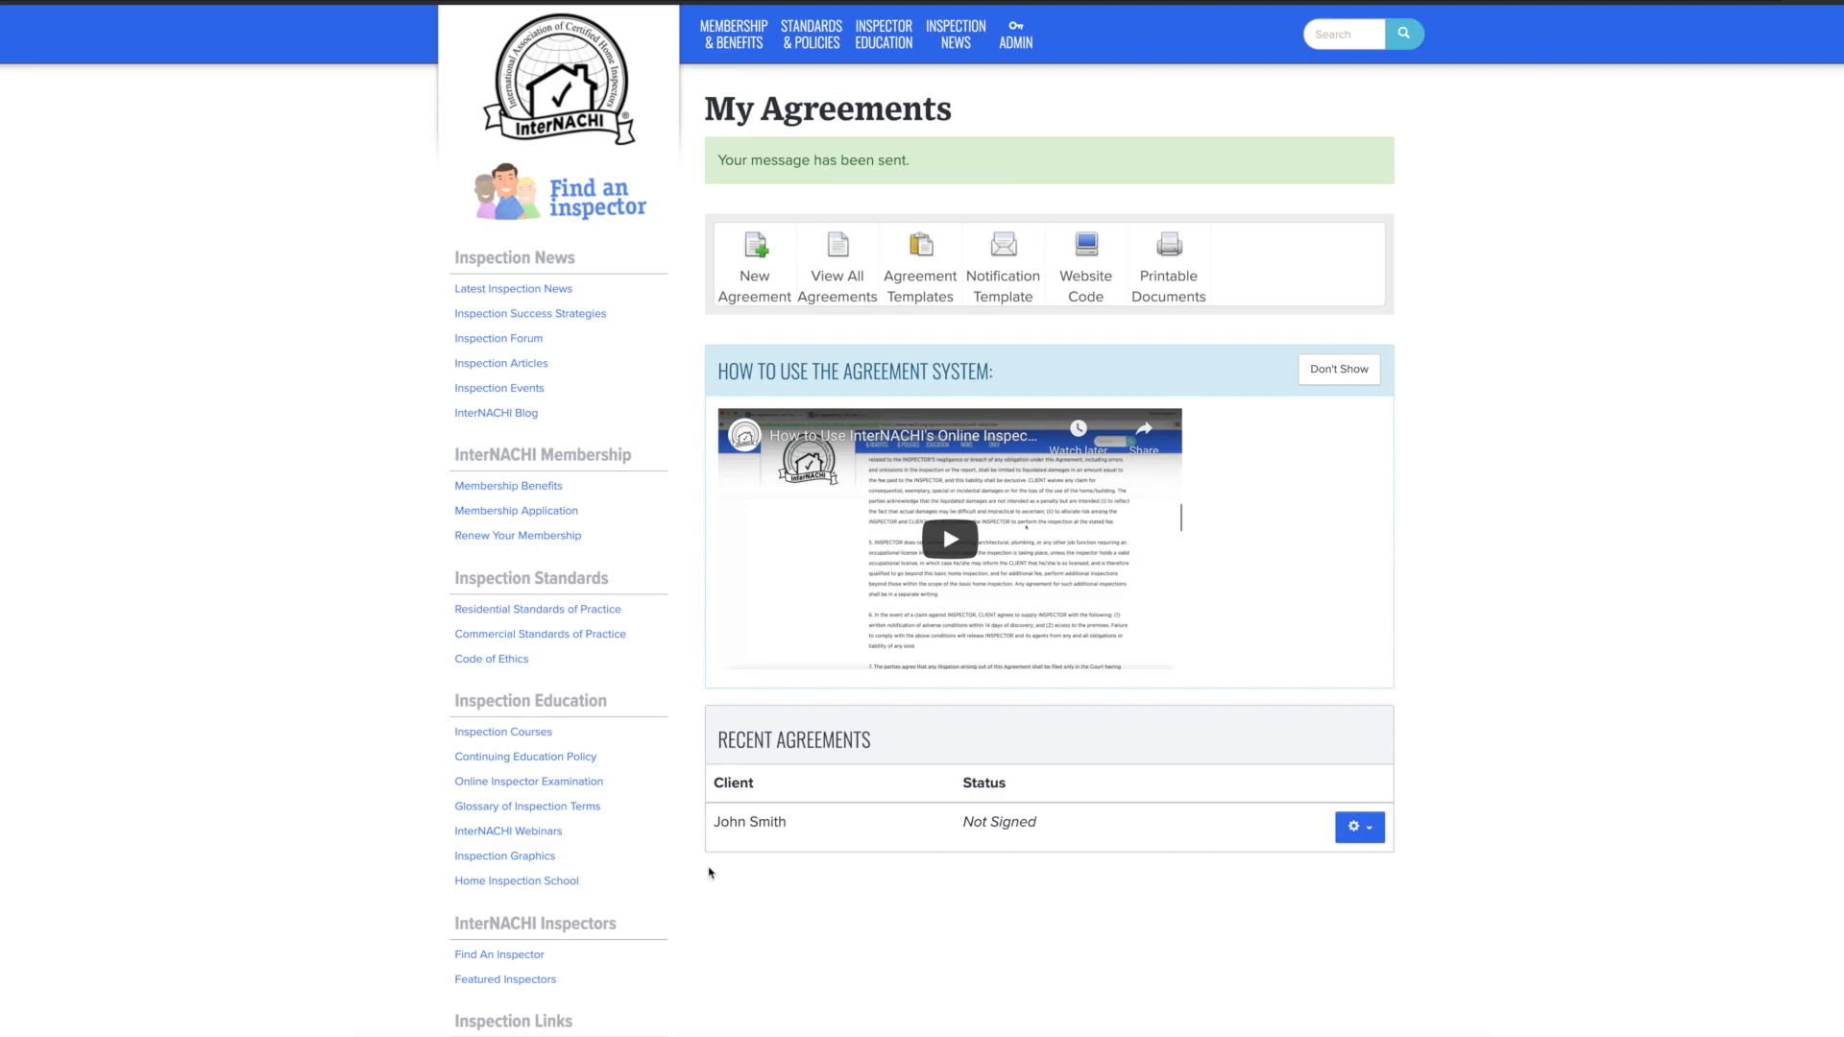
scroll("down", 3)
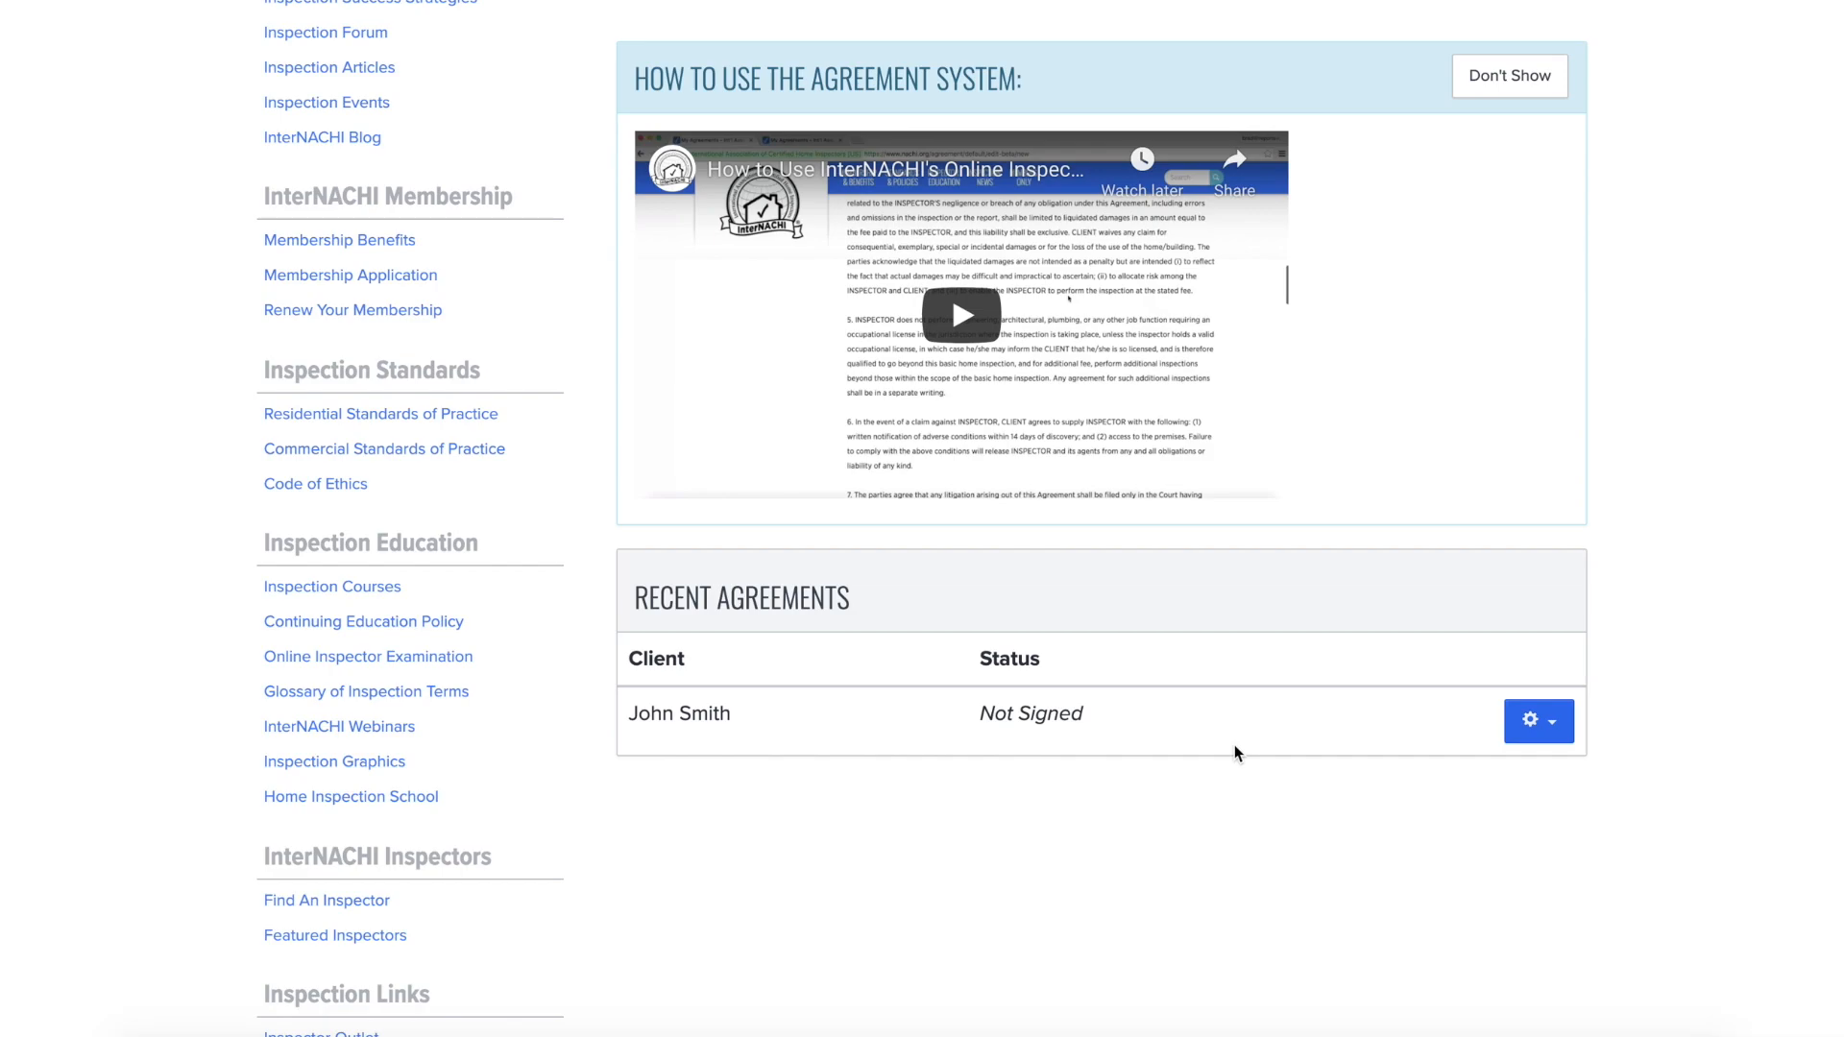
mouse_move(1302, 751)
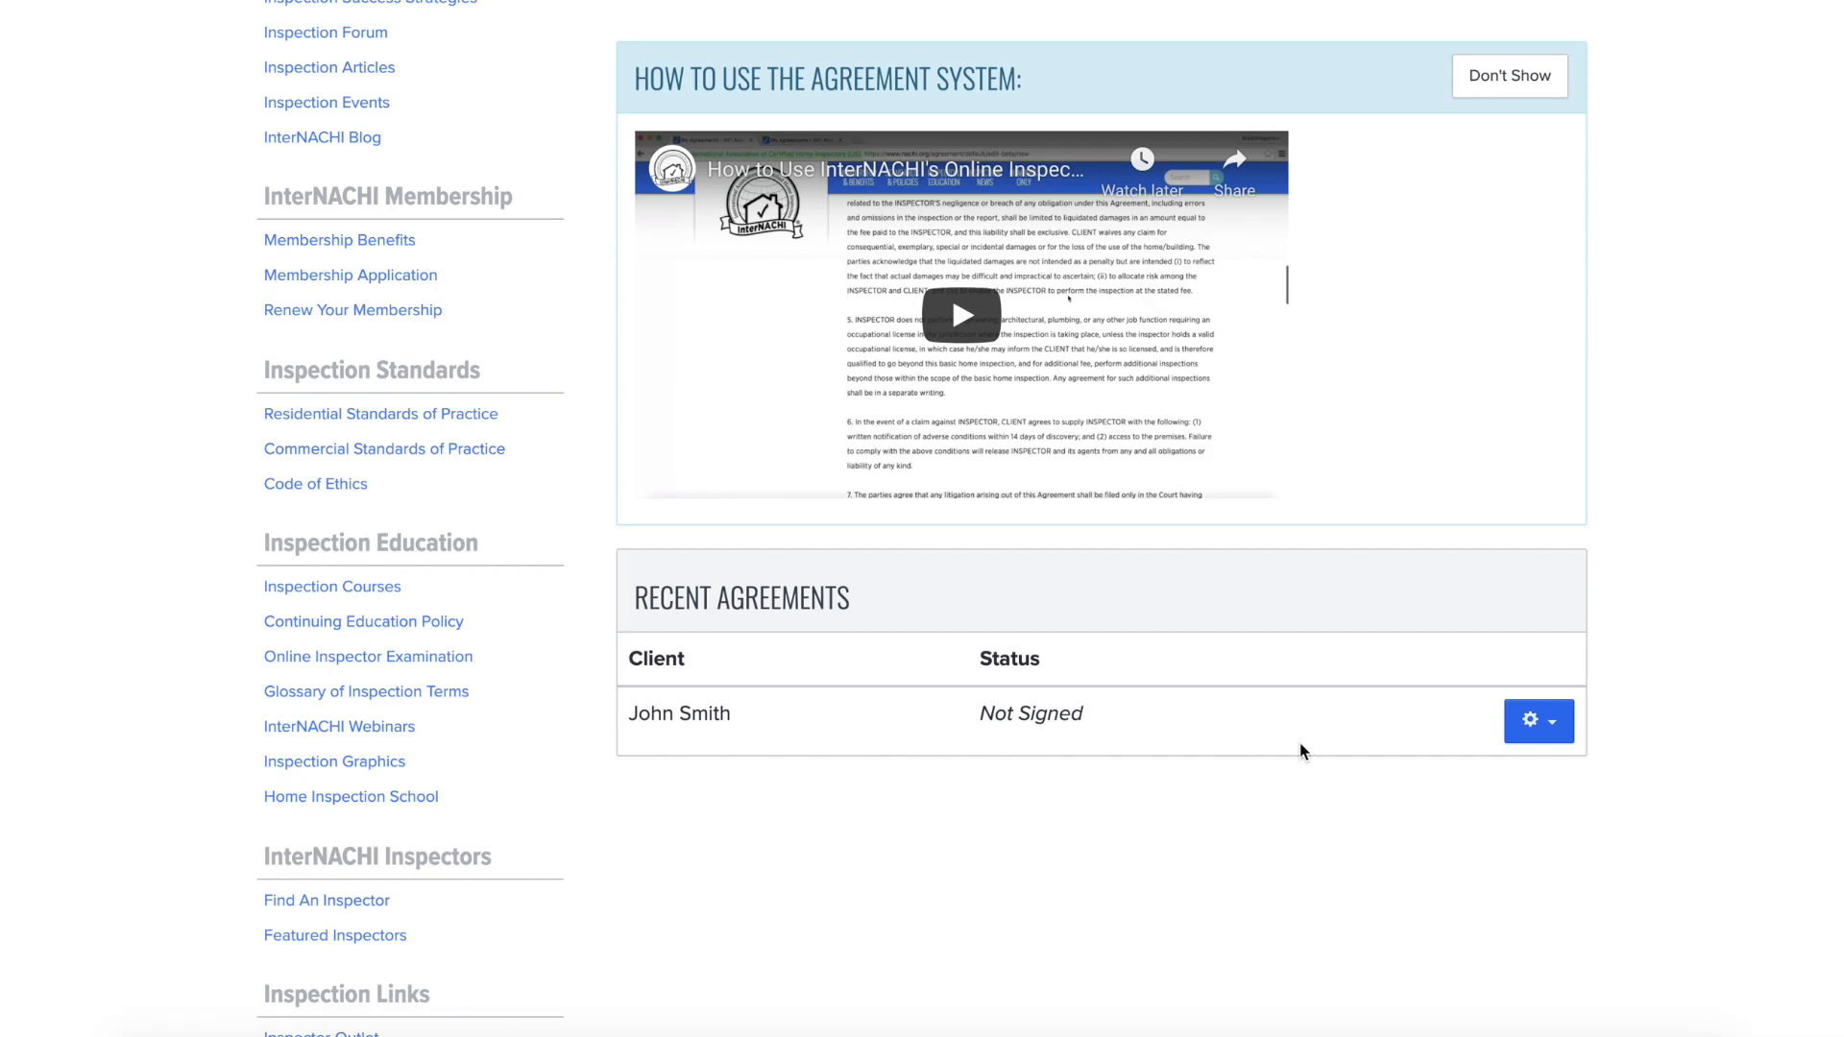
left_click(1536, 720)
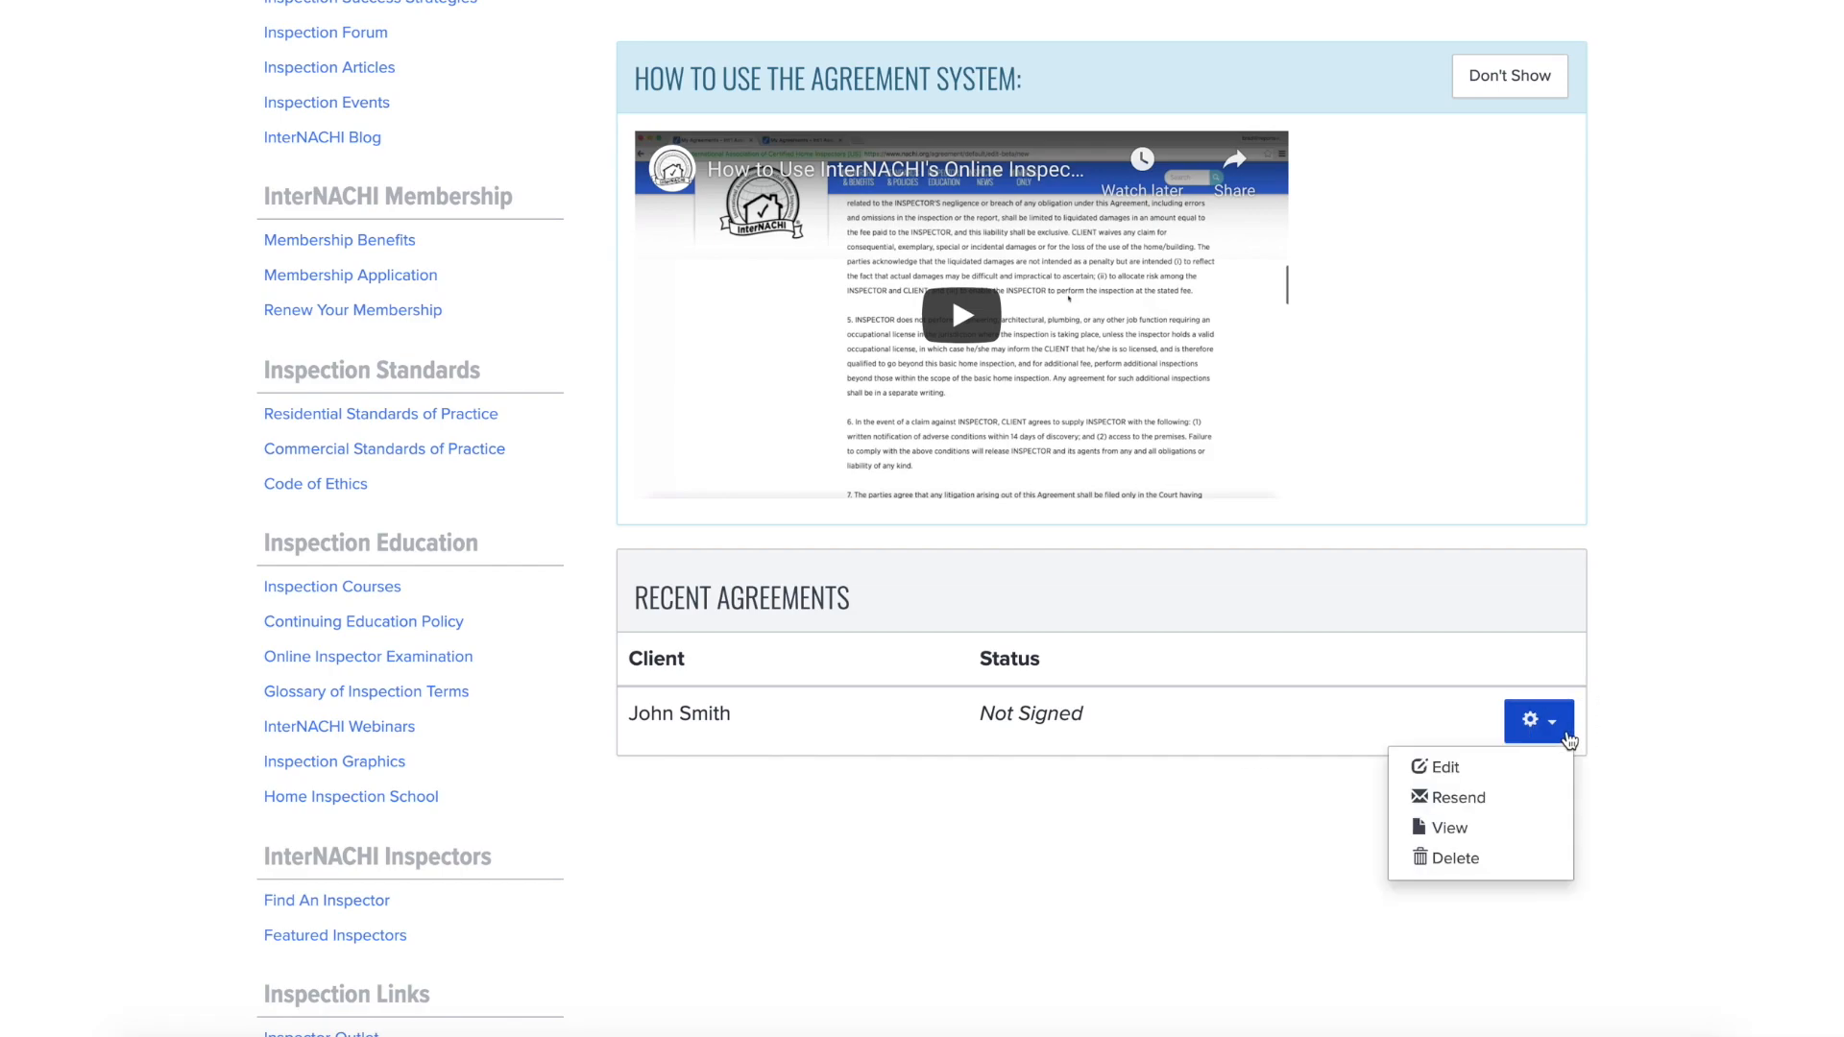
mouse_move(1446, 825)
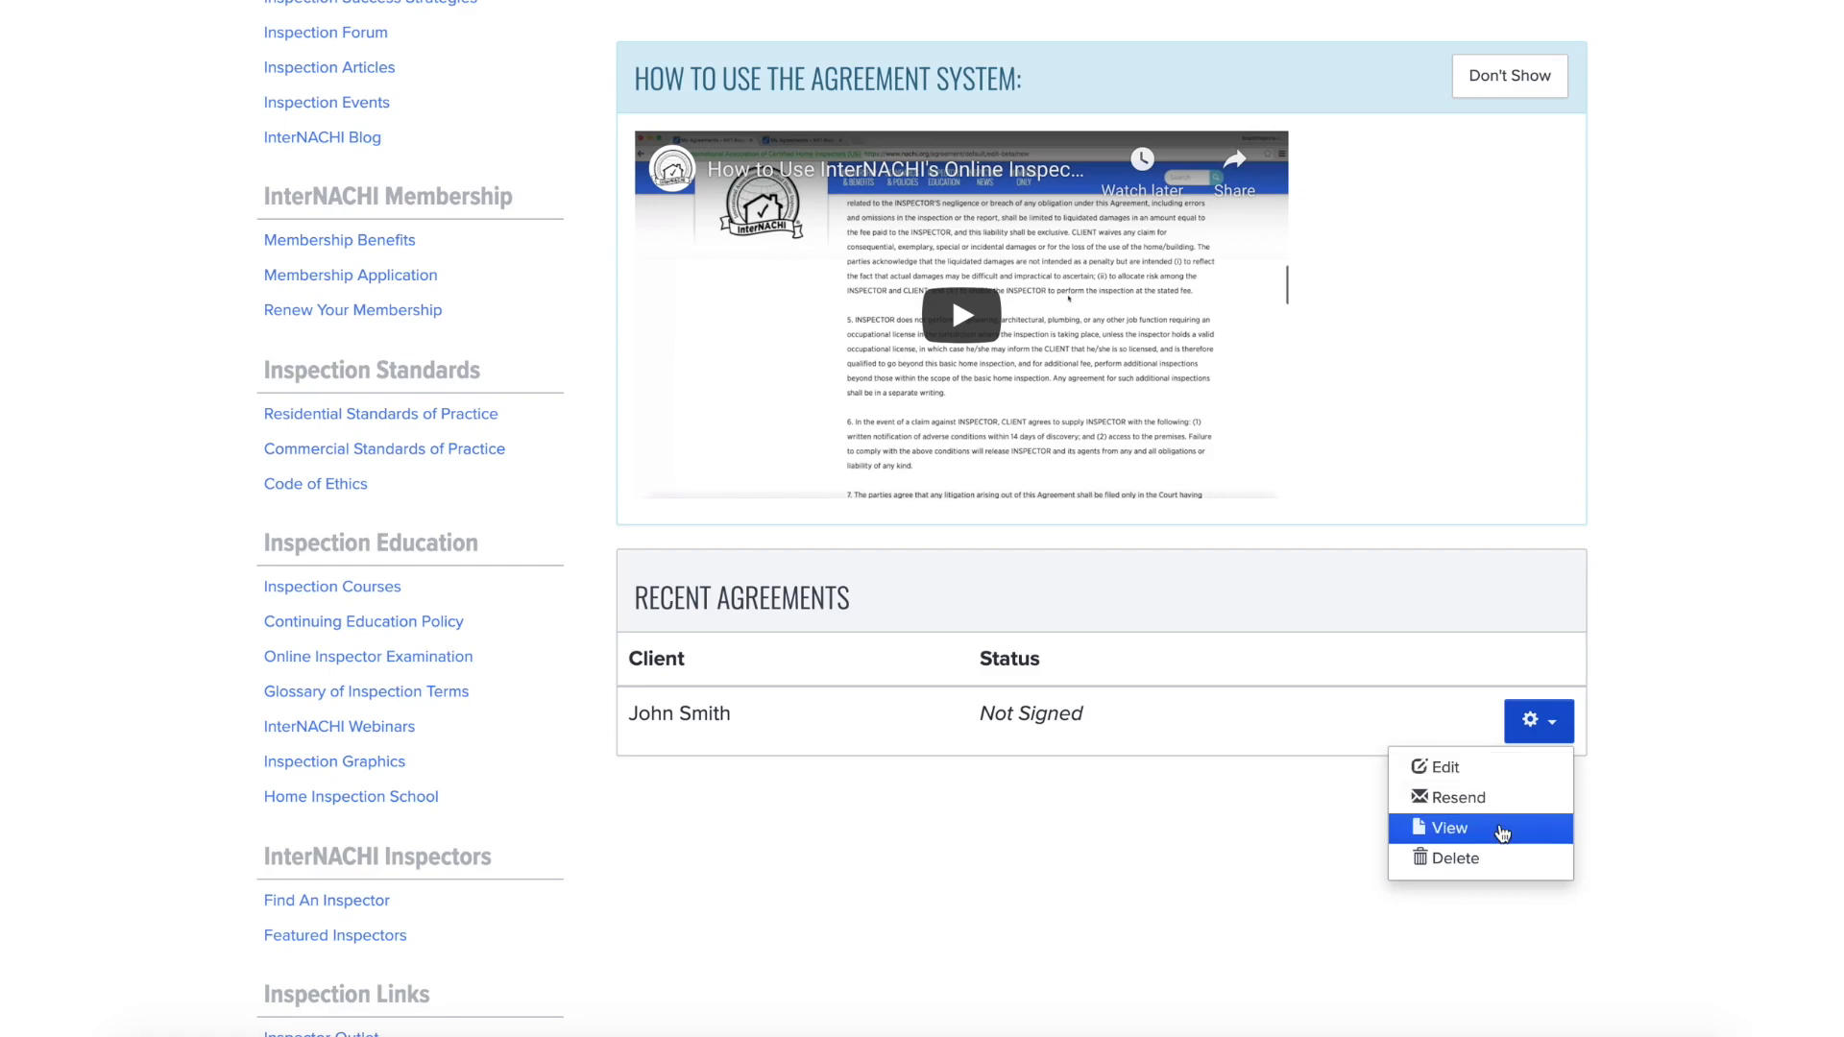
mouse_move(1454, 857)
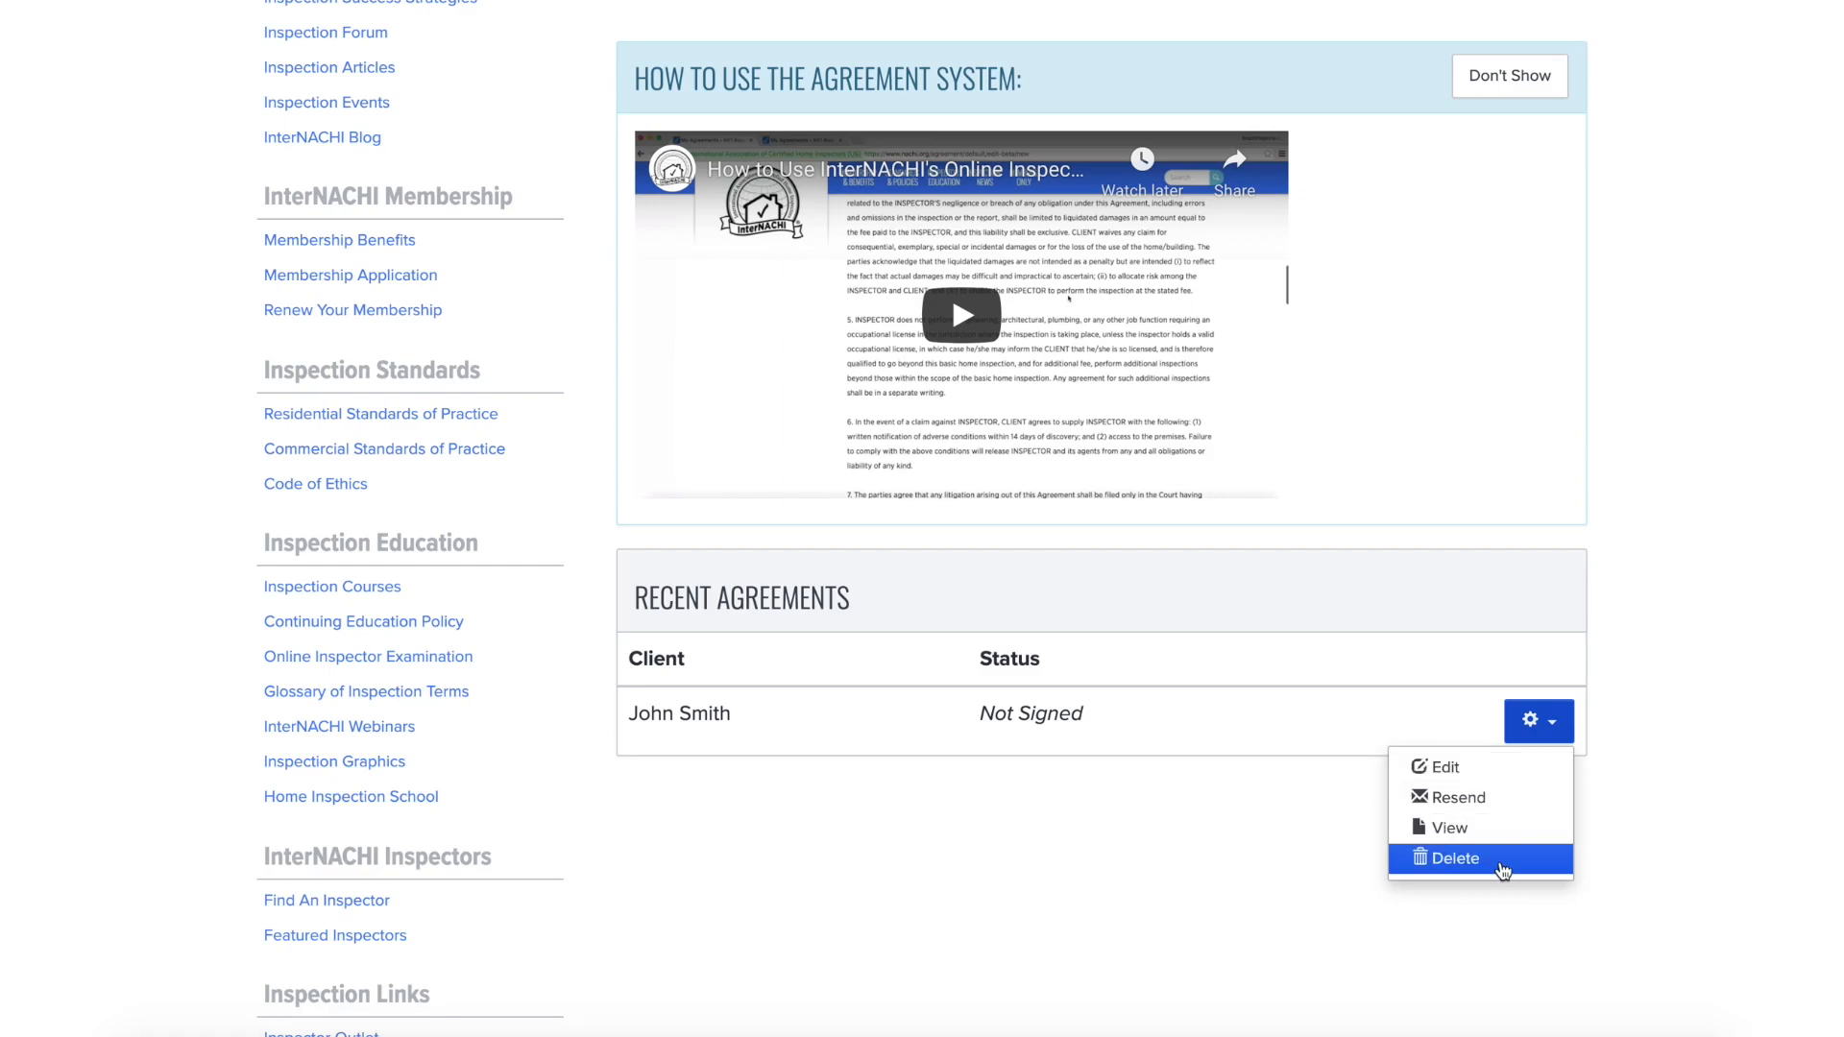
left_click(1440, 766)
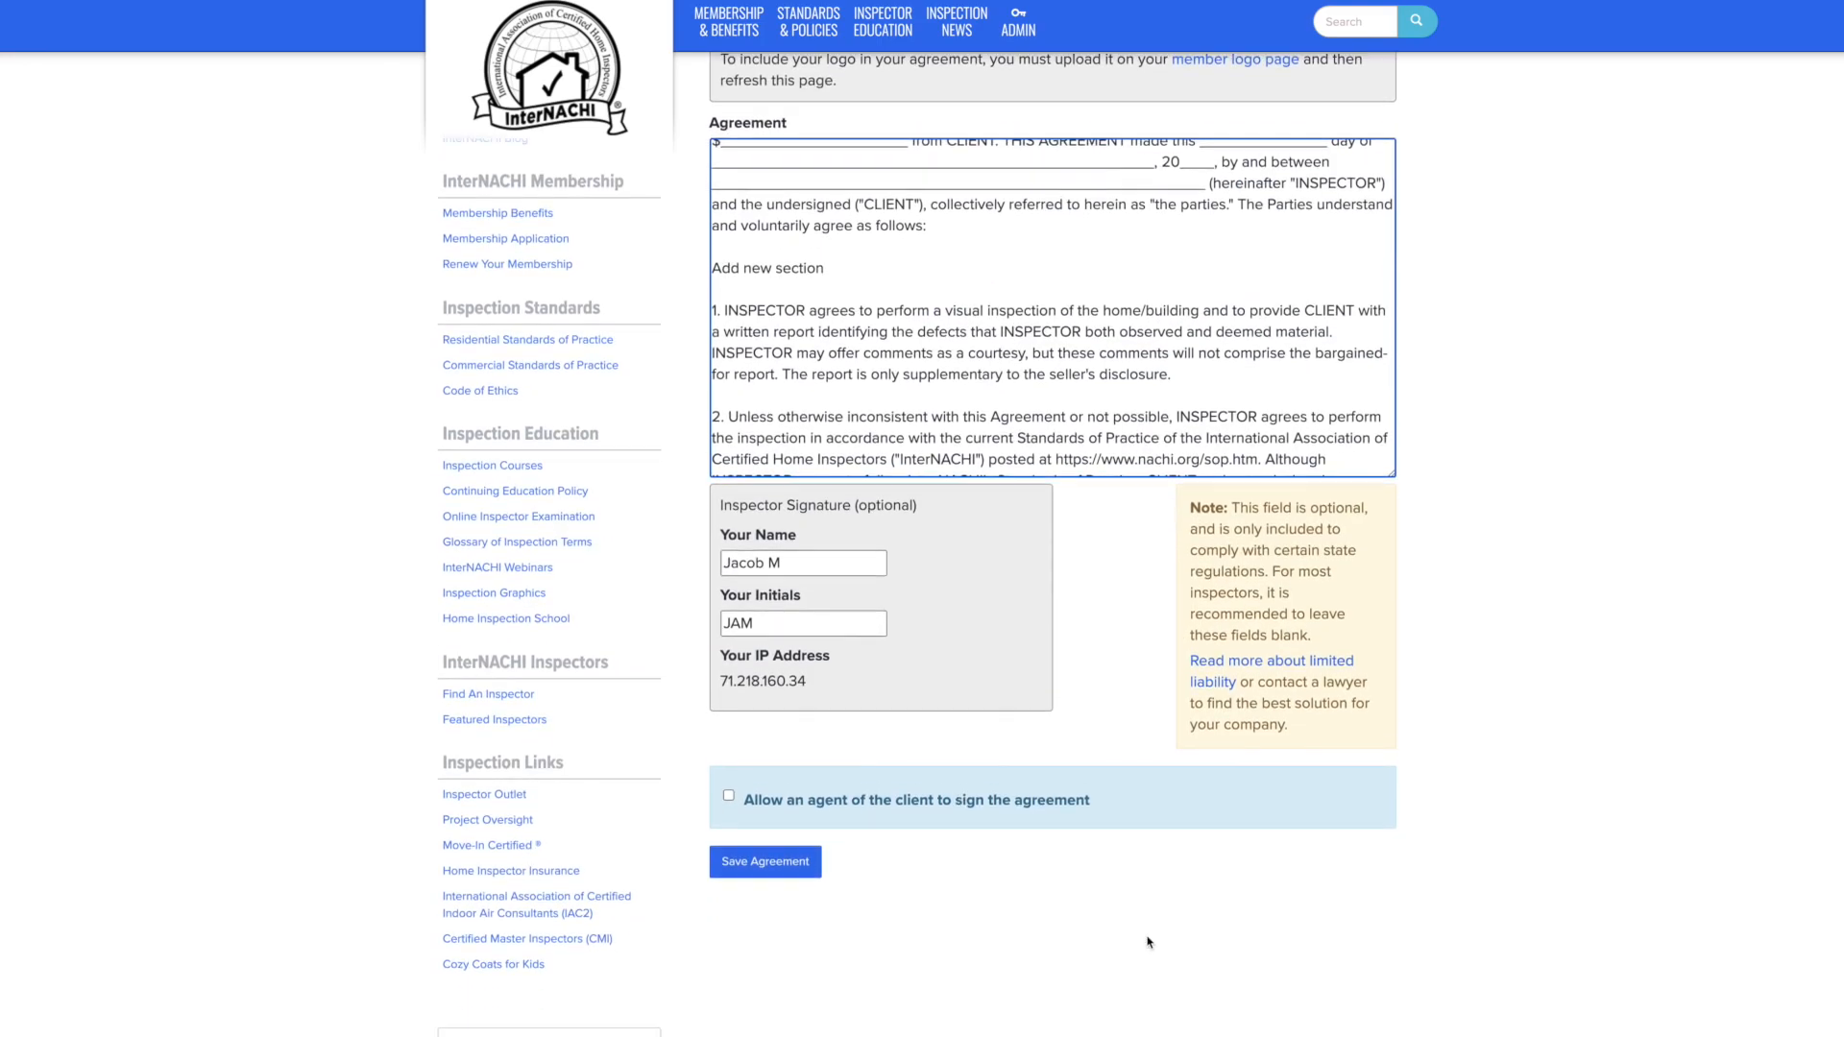
Reach the client-facing nachi.org/viewagreement page asking for an email address
left_click(765, 861)
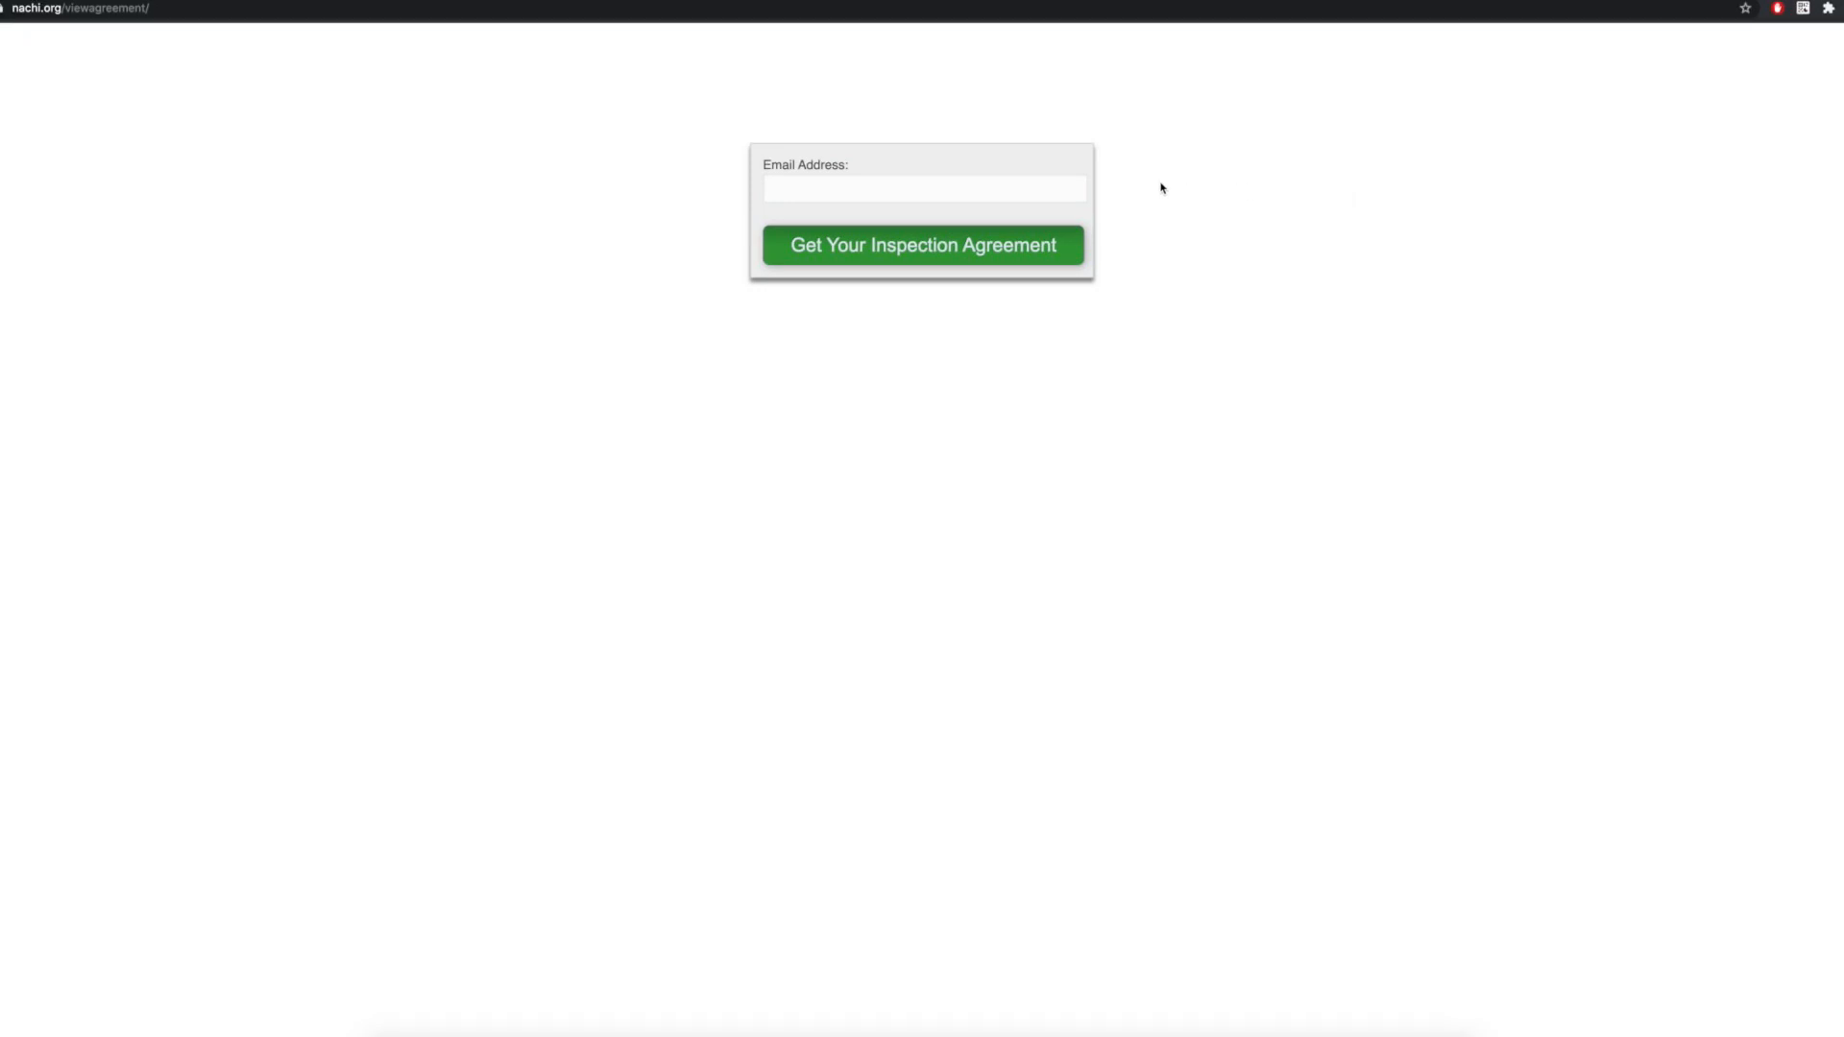
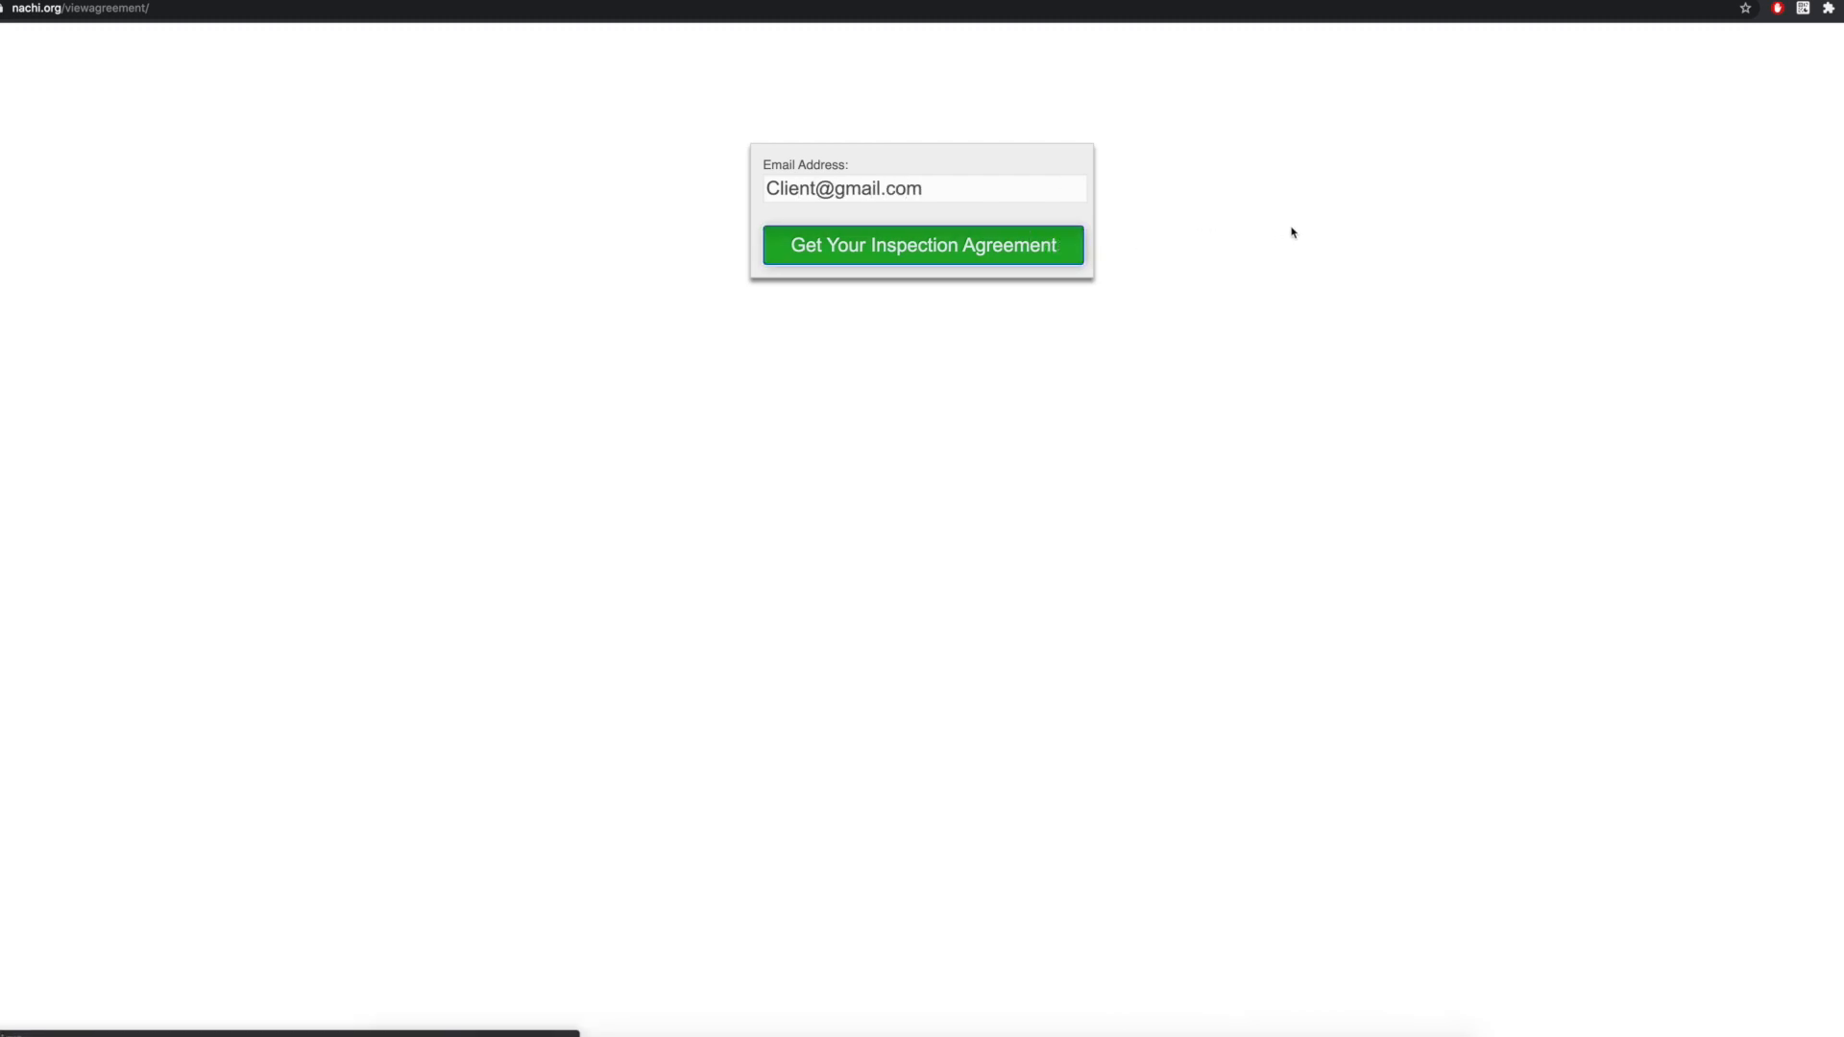
Enter the client email and retrieve John Smith's inspection agreement for signing
left_click(921, 244)
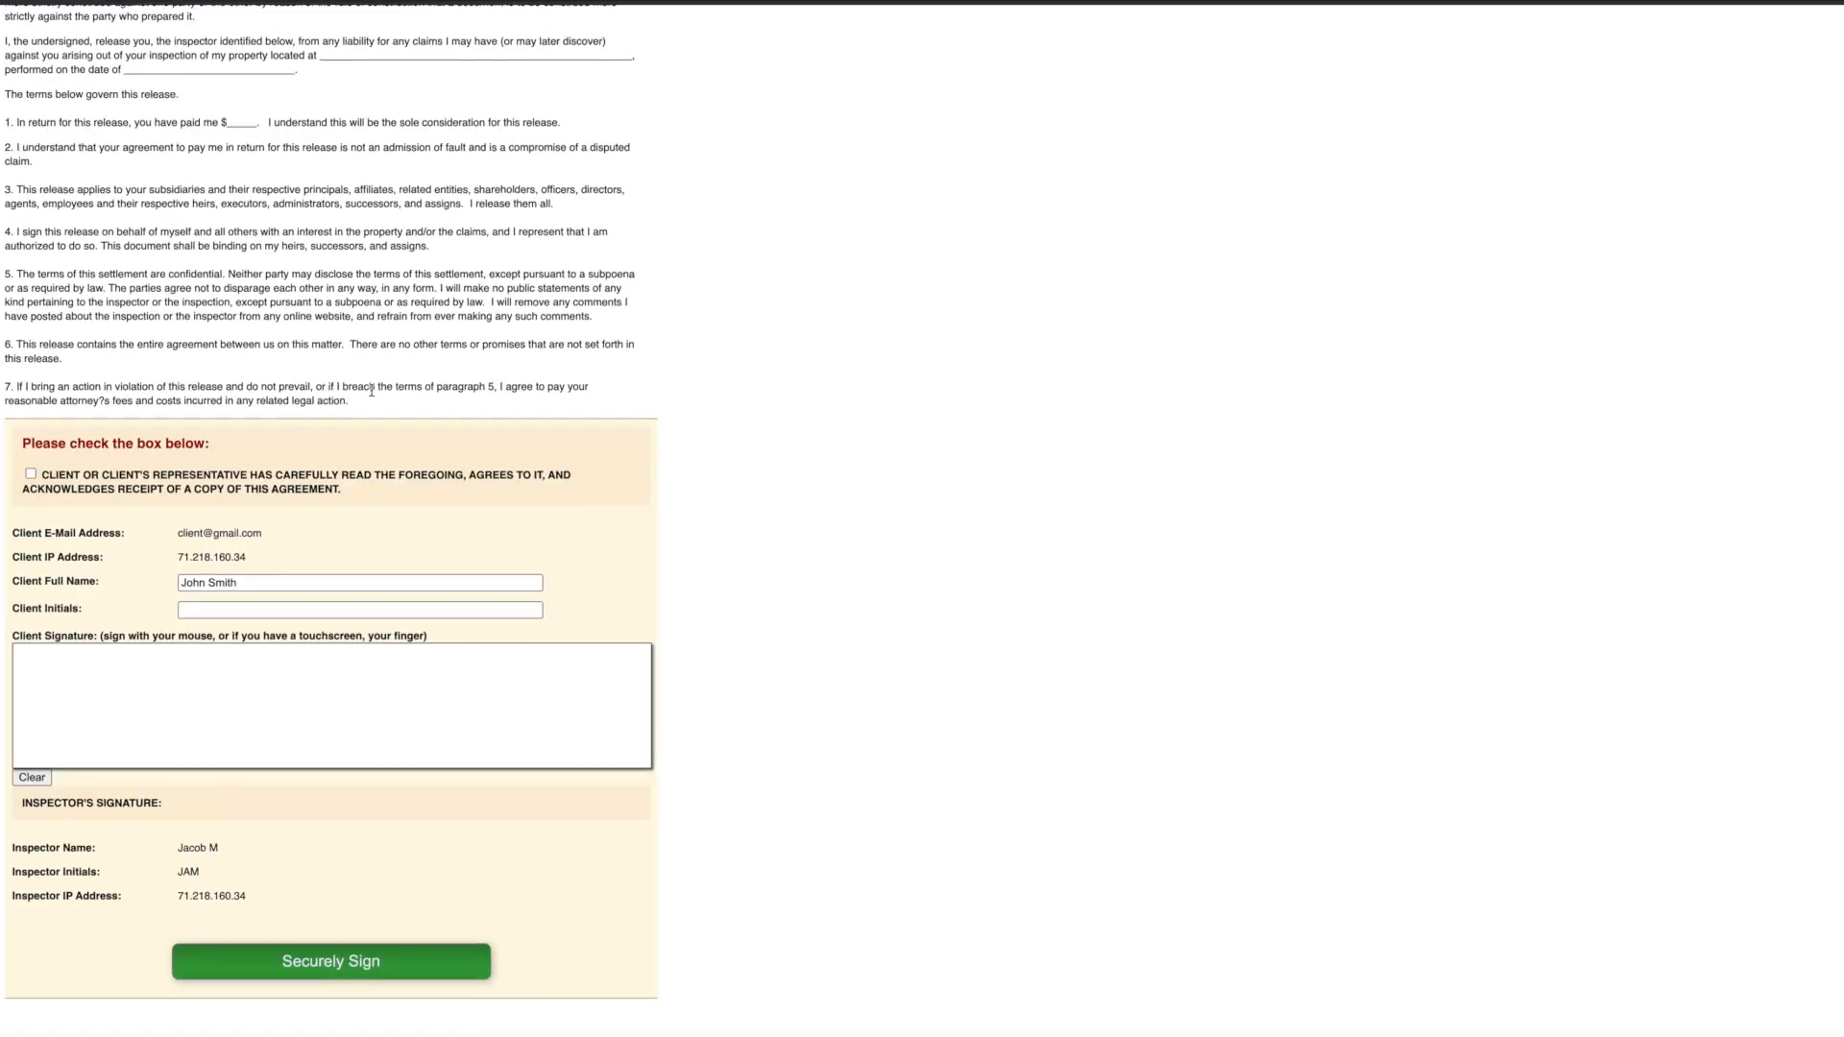
Acknowledge the terms, draw the client signature and securely sign, marking it Signed 01/15/2021
scroll("down", 3)
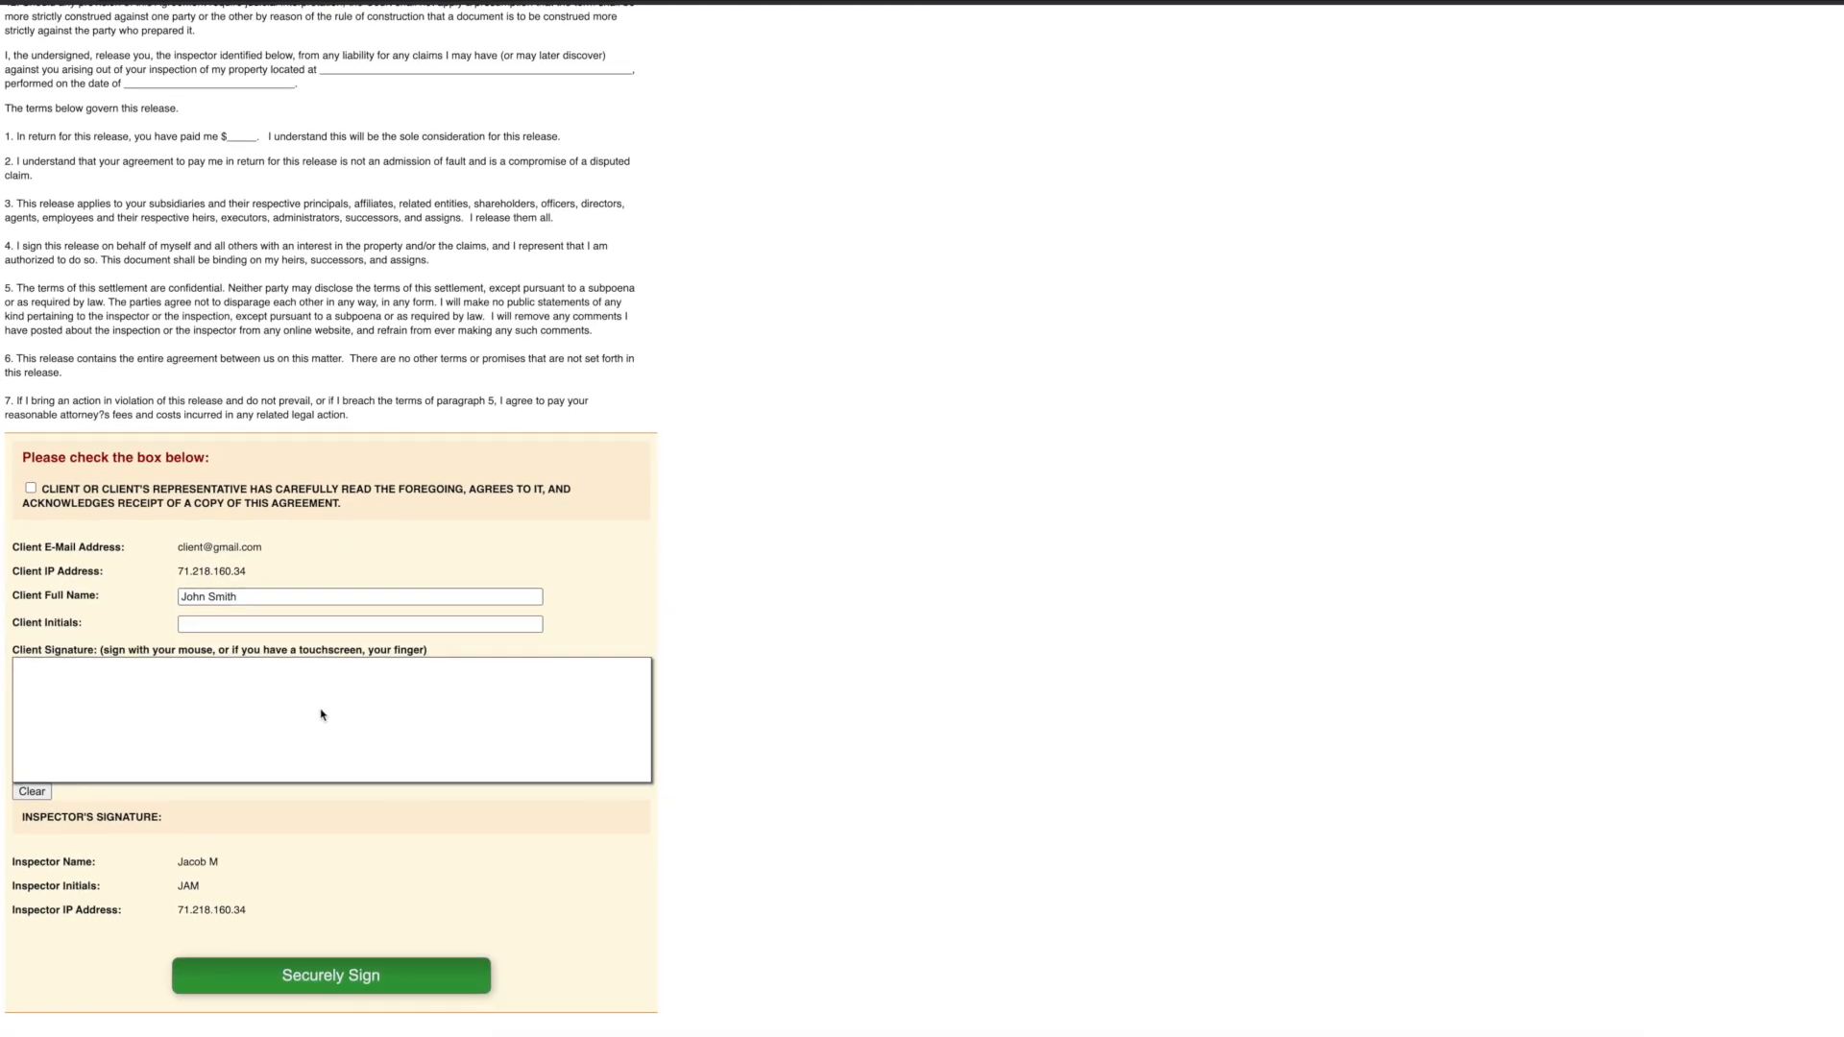
left_click(359, 622)
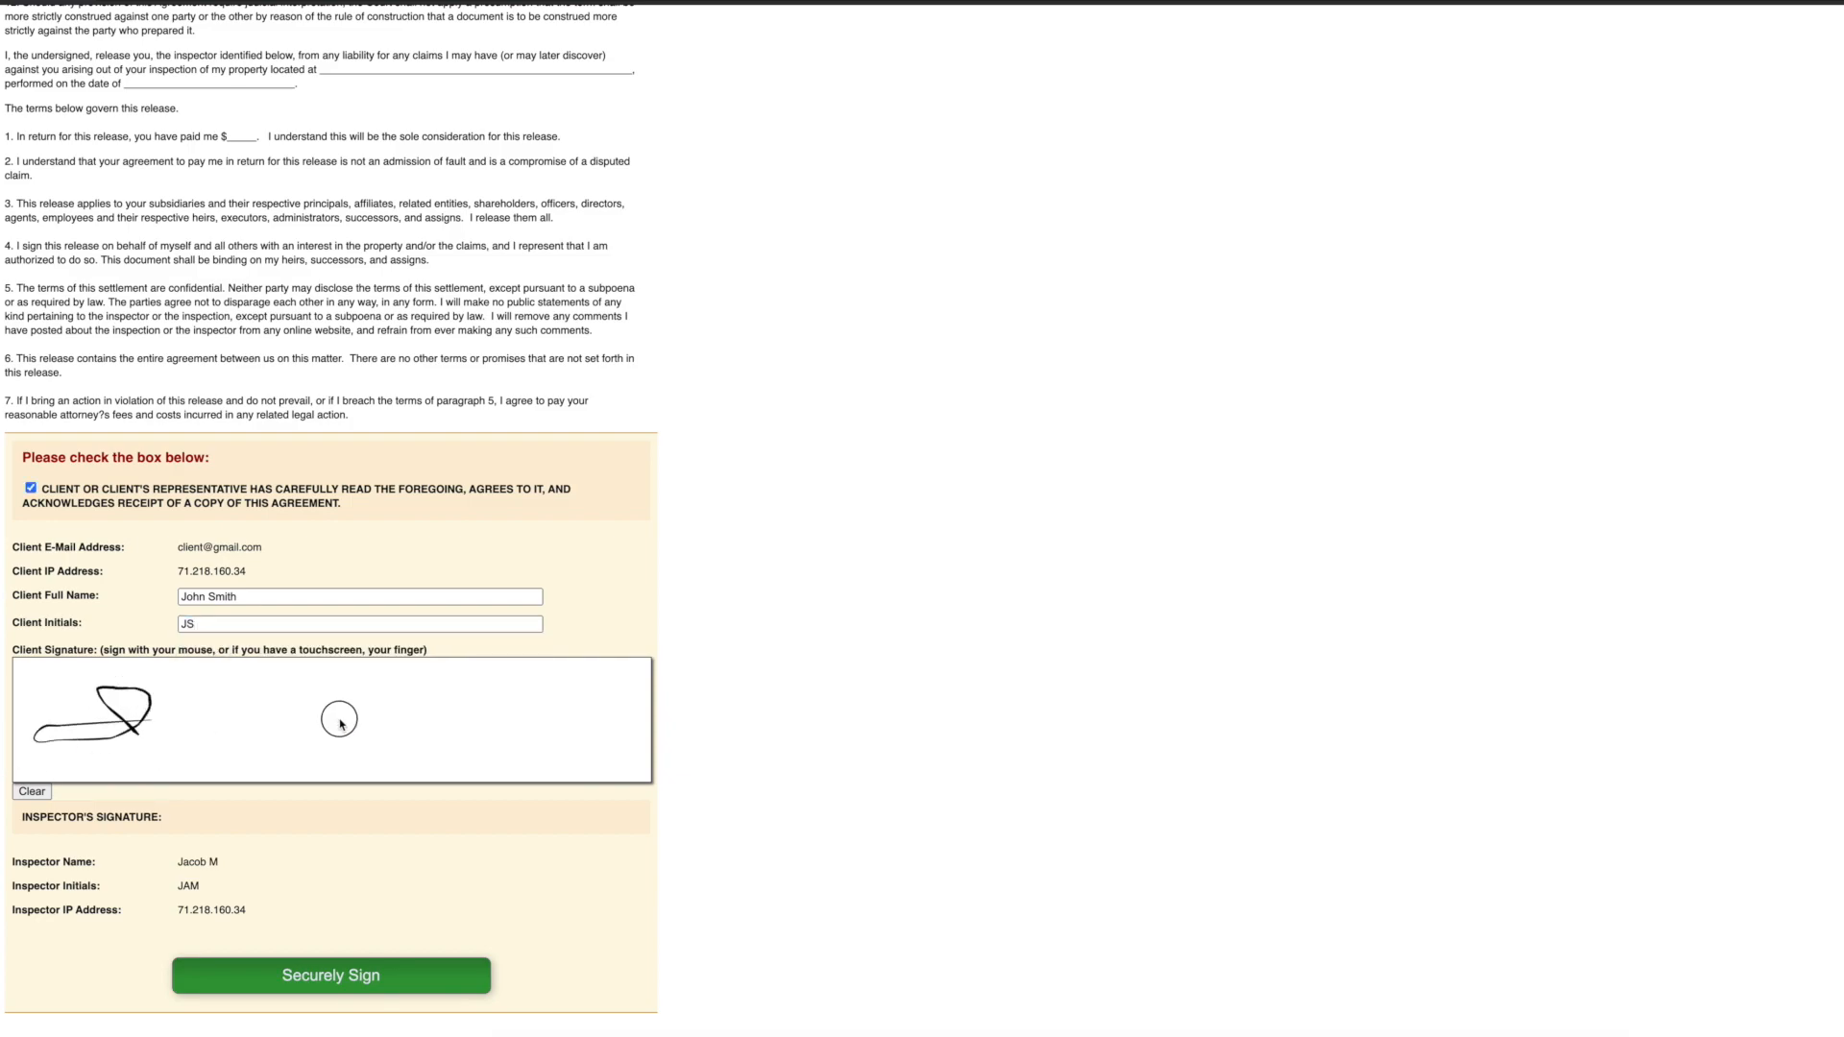
left_click_drag(129, 716, 376, 688)
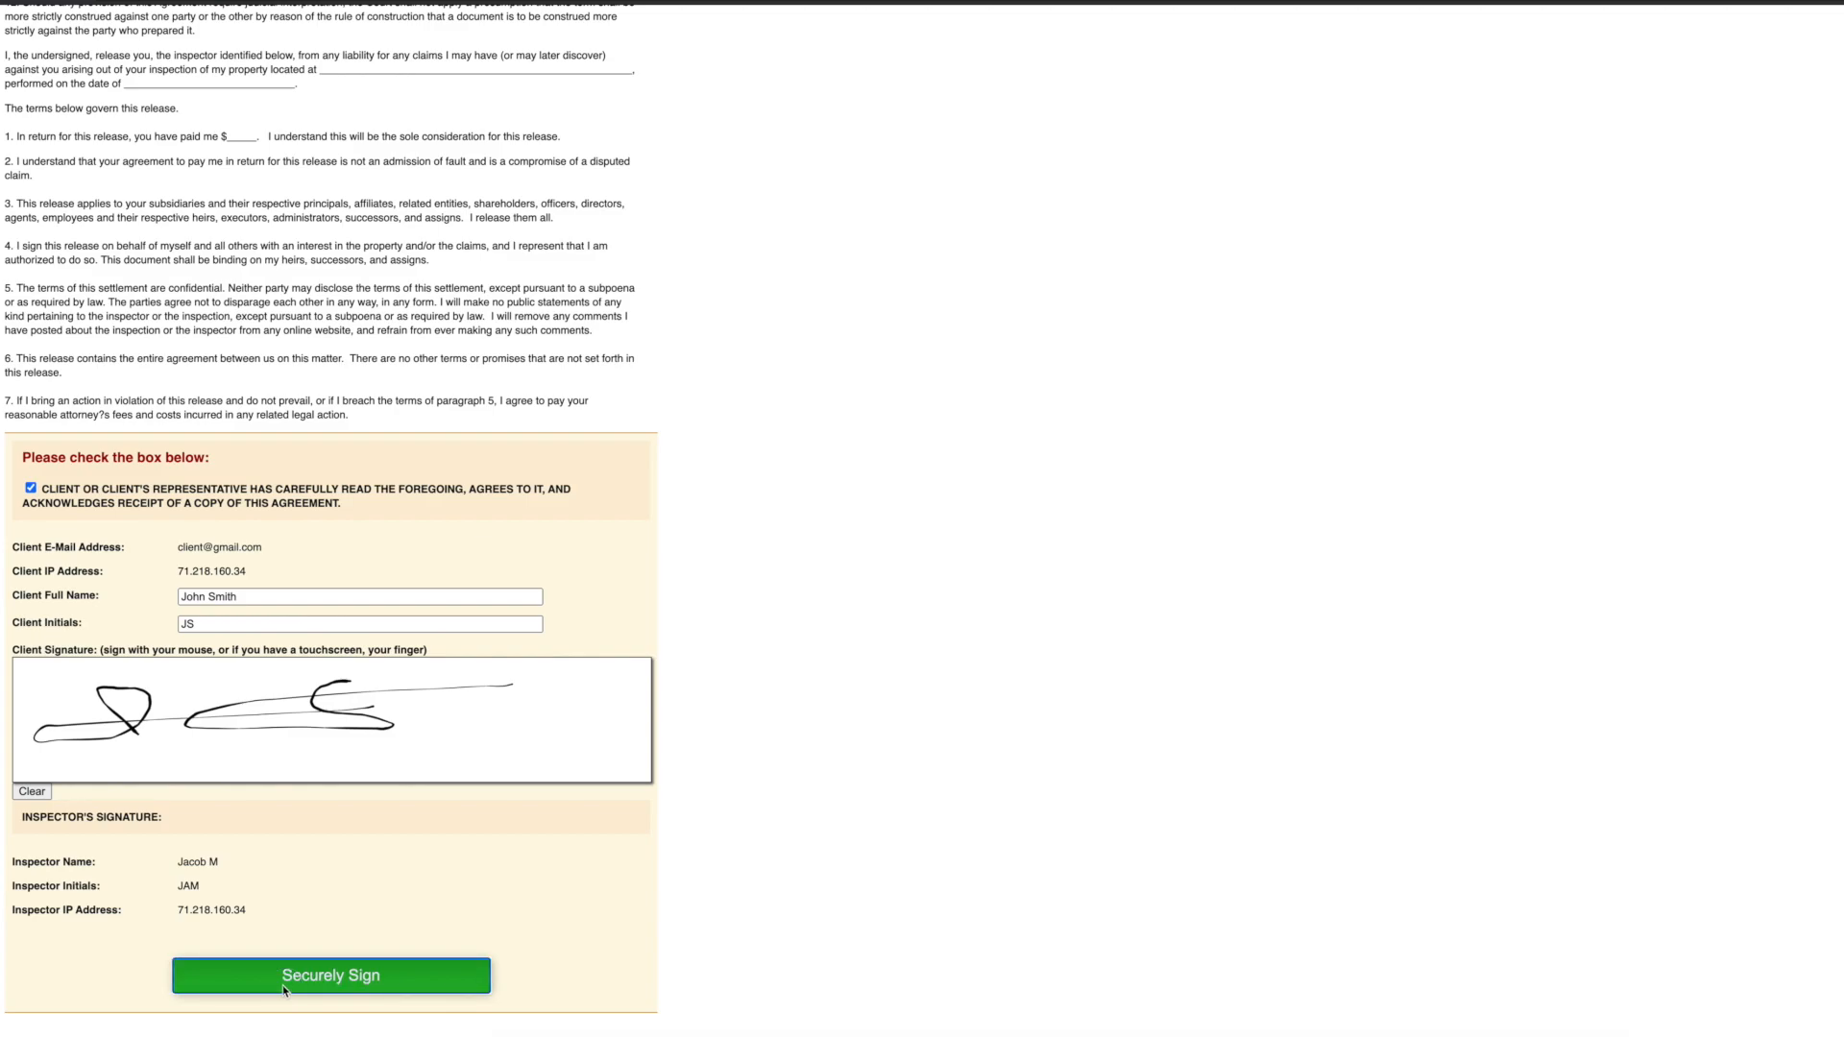
left_click(330, 976)
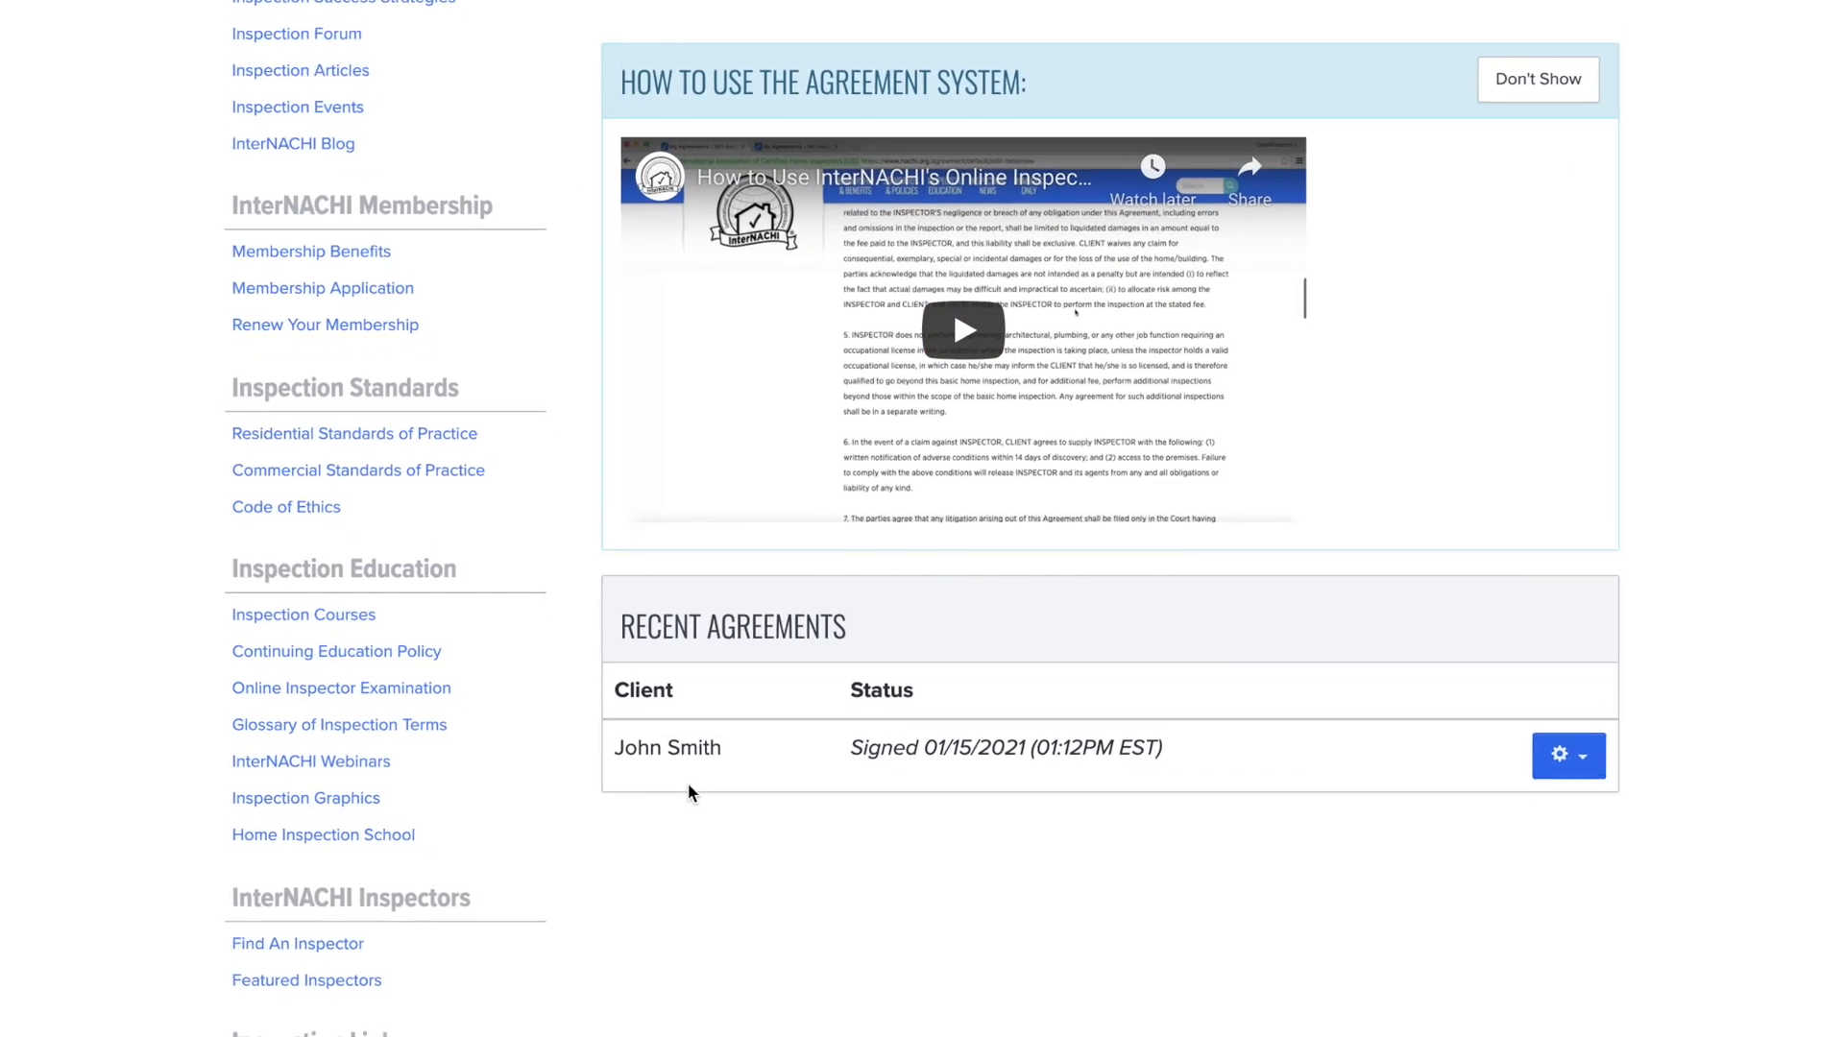
scroll("down", 3)
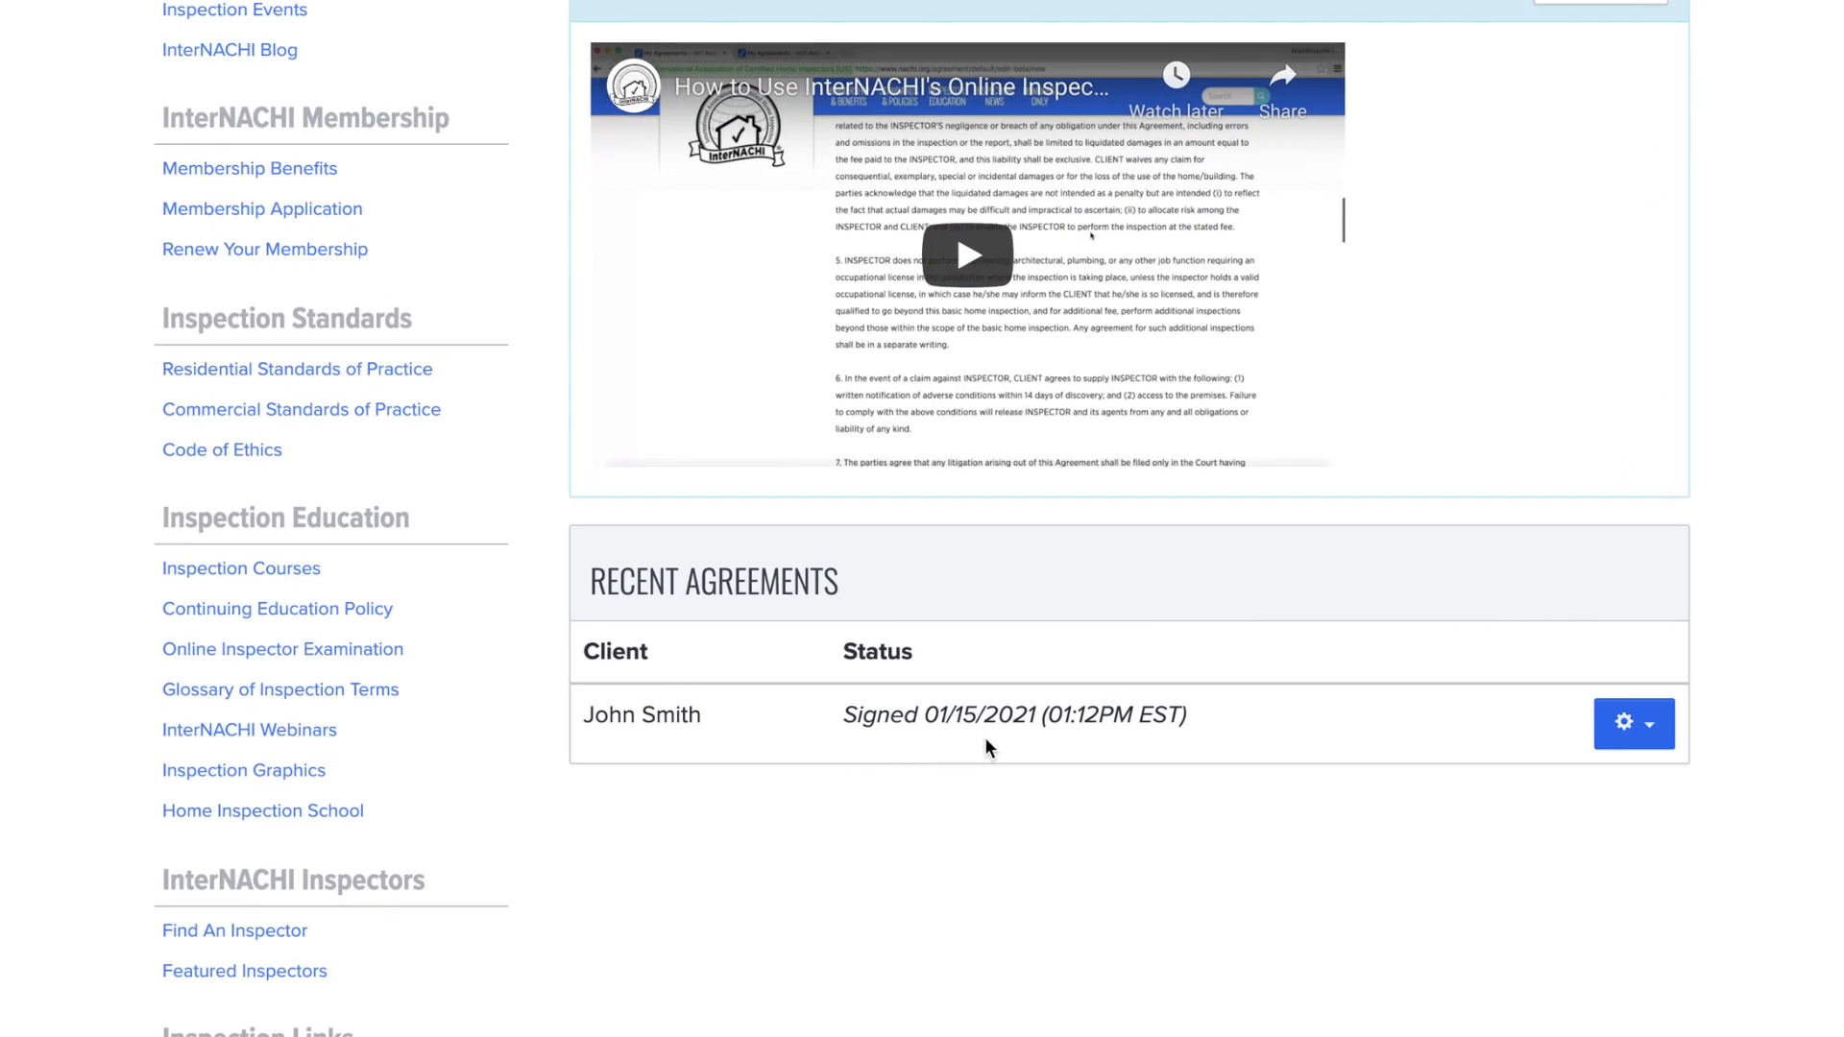
mouse_move(578, 749)
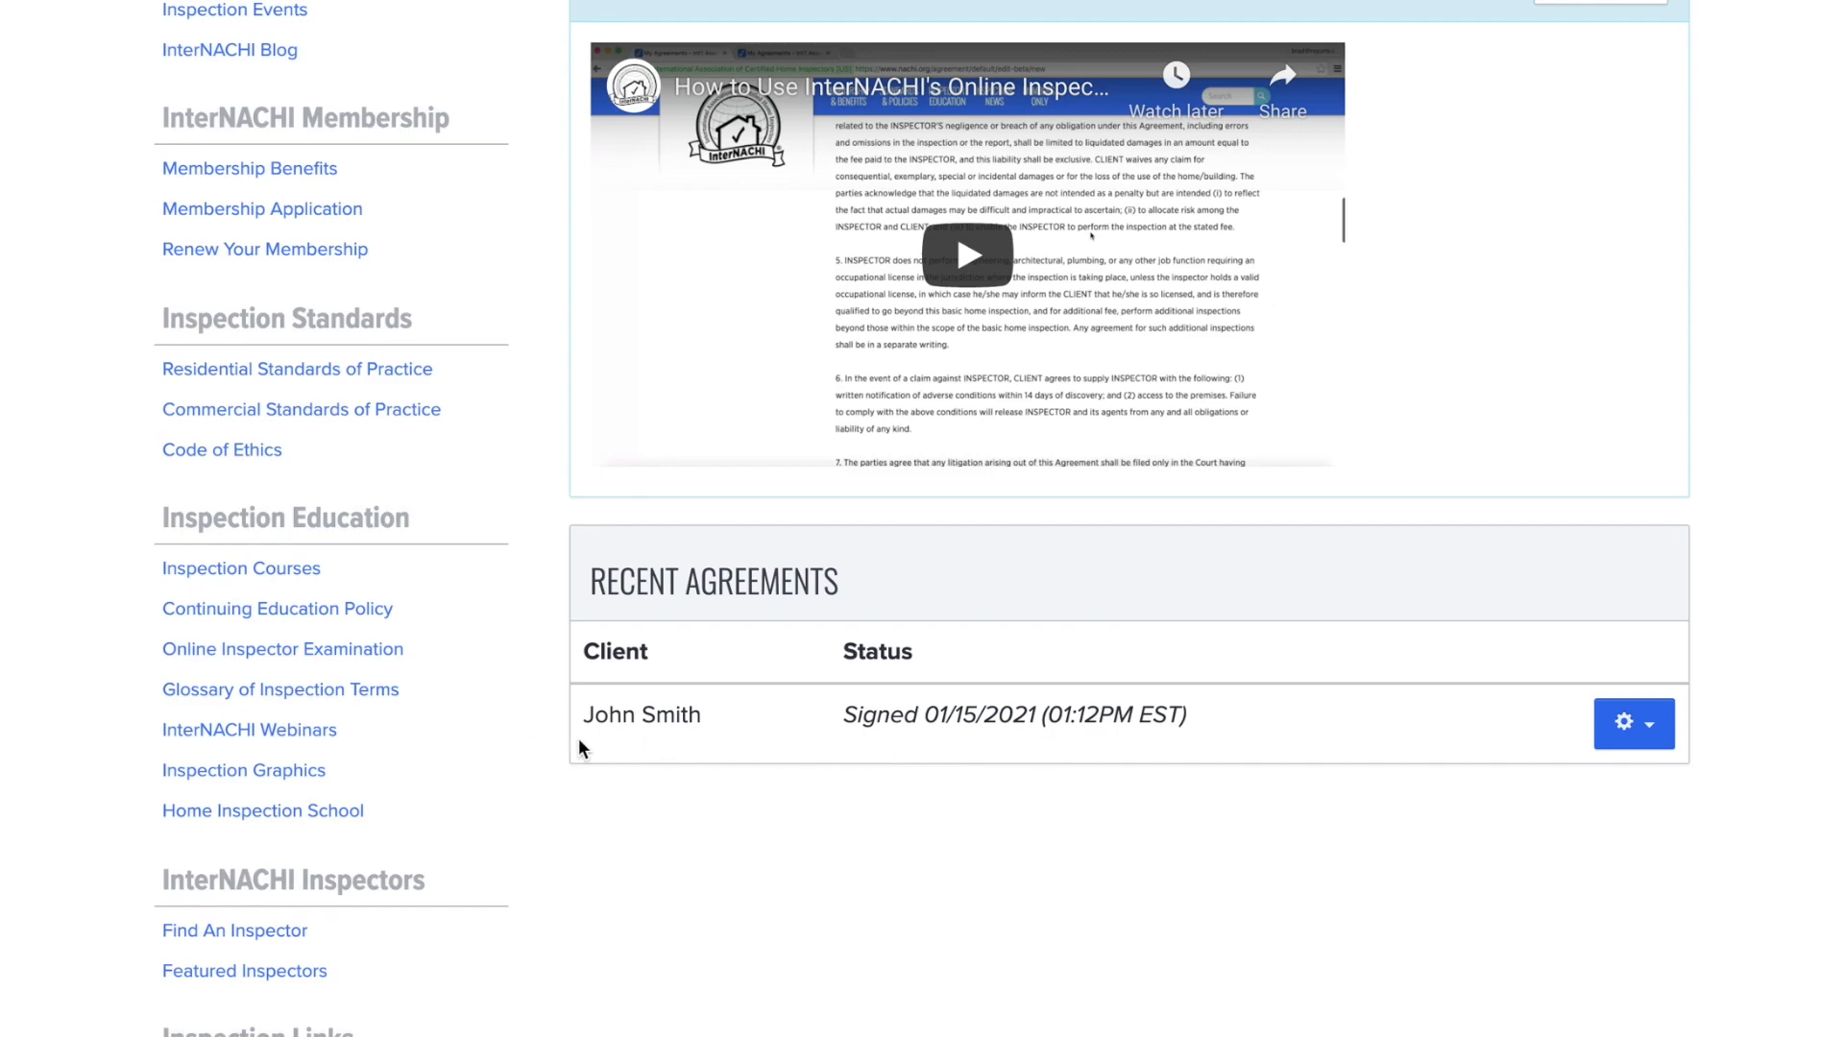
mouse_move(1553, 735)
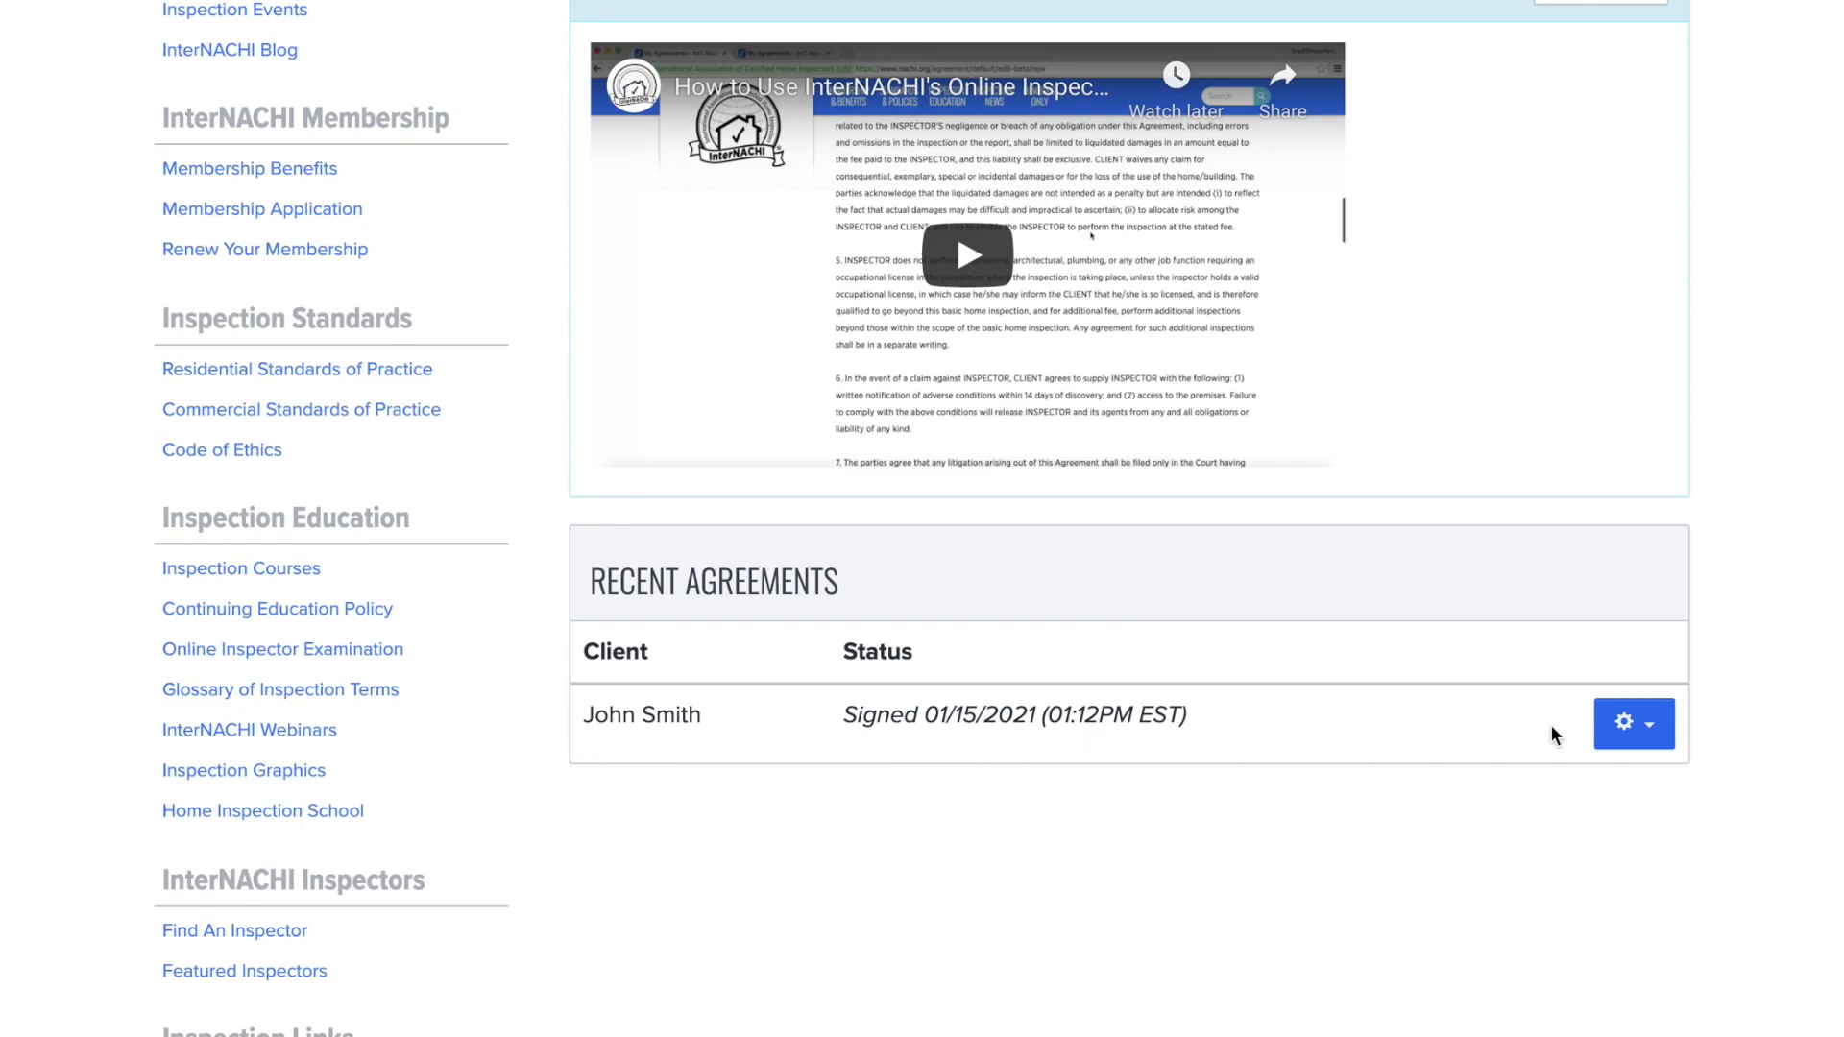
left_click(1632, 724)
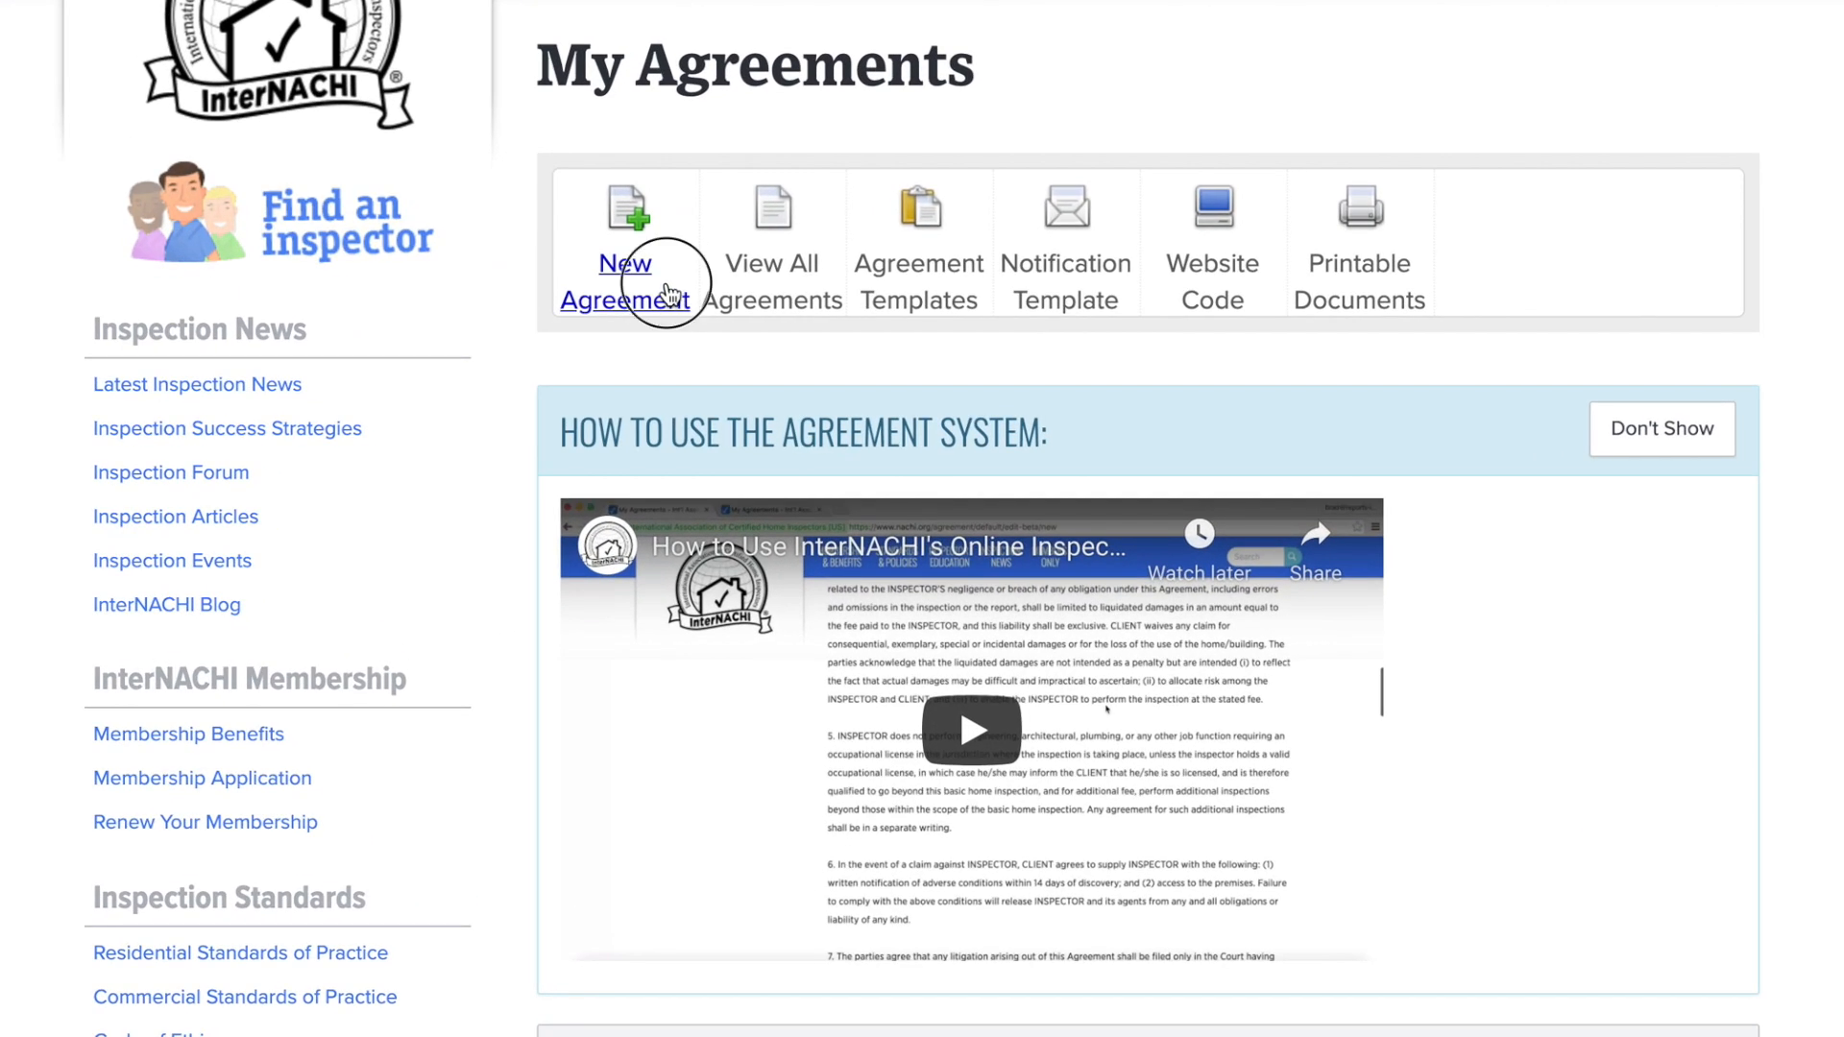
Start a new agreement using the InterNACHI Residential Agreement template with blank client fields
left_click(626, 281)
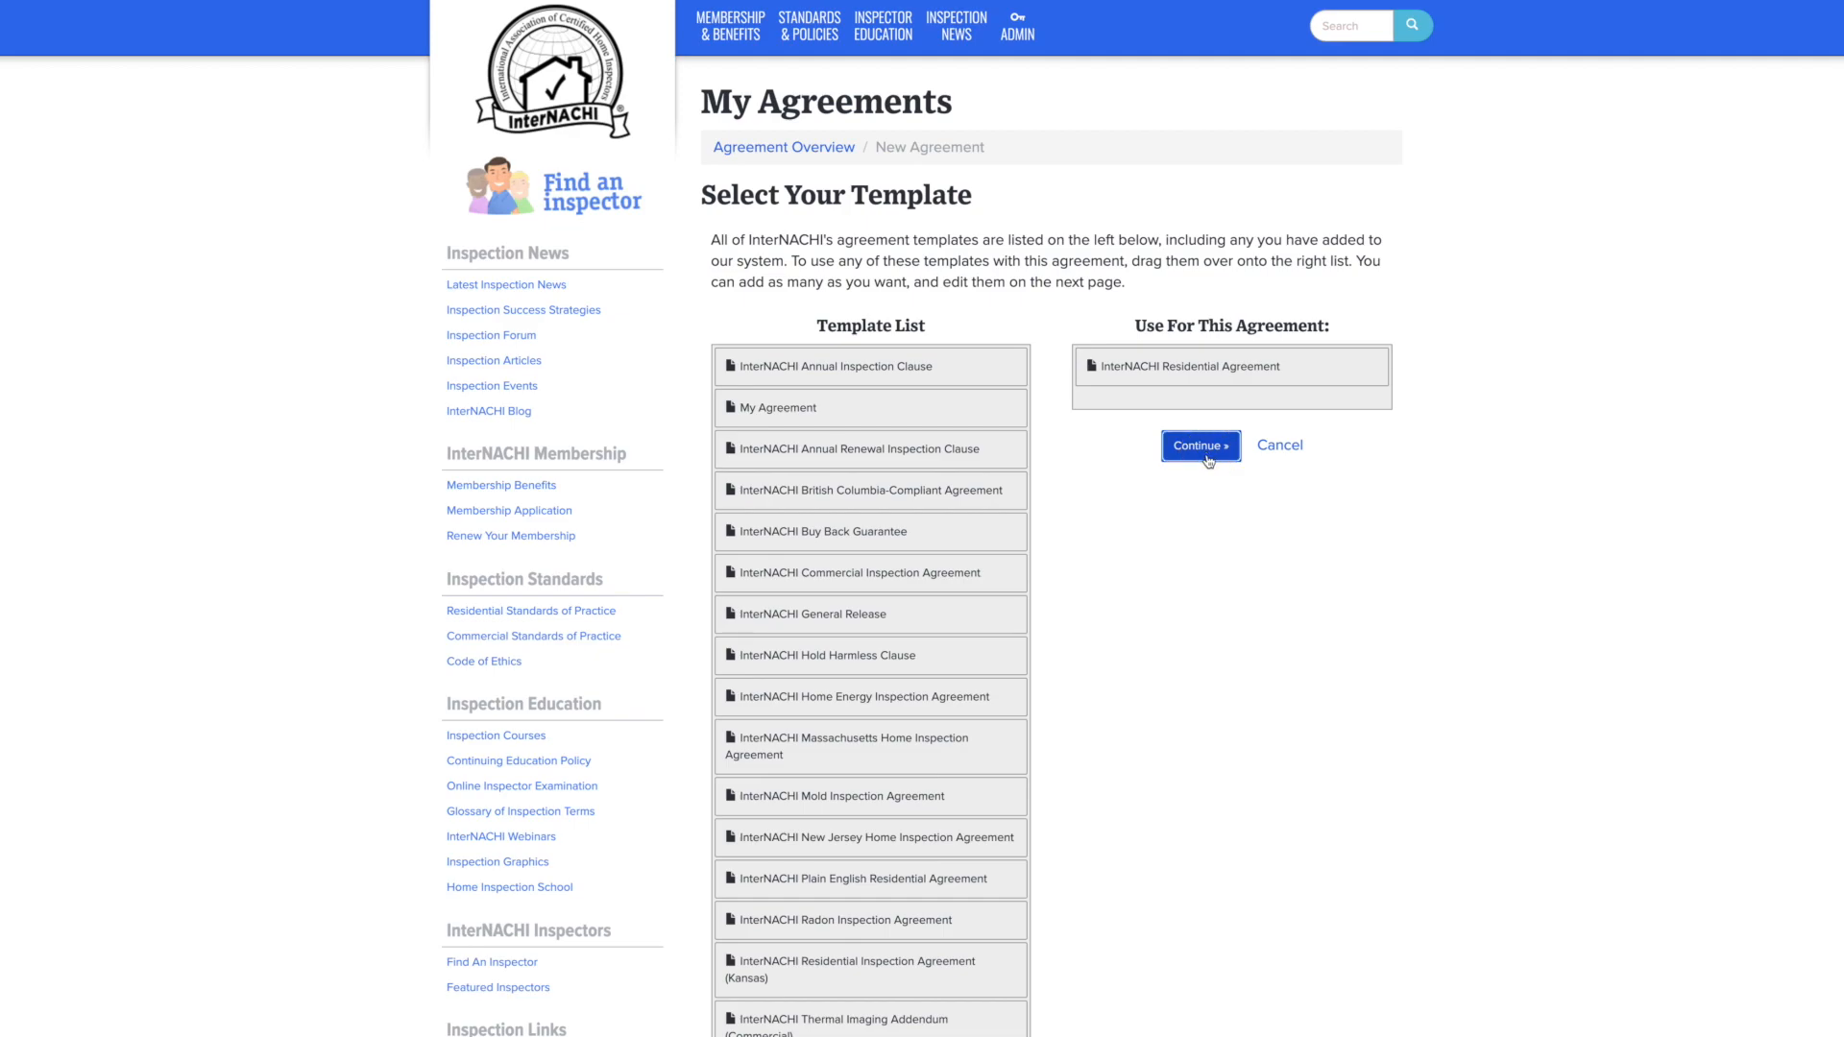
left_click(1198, 443)
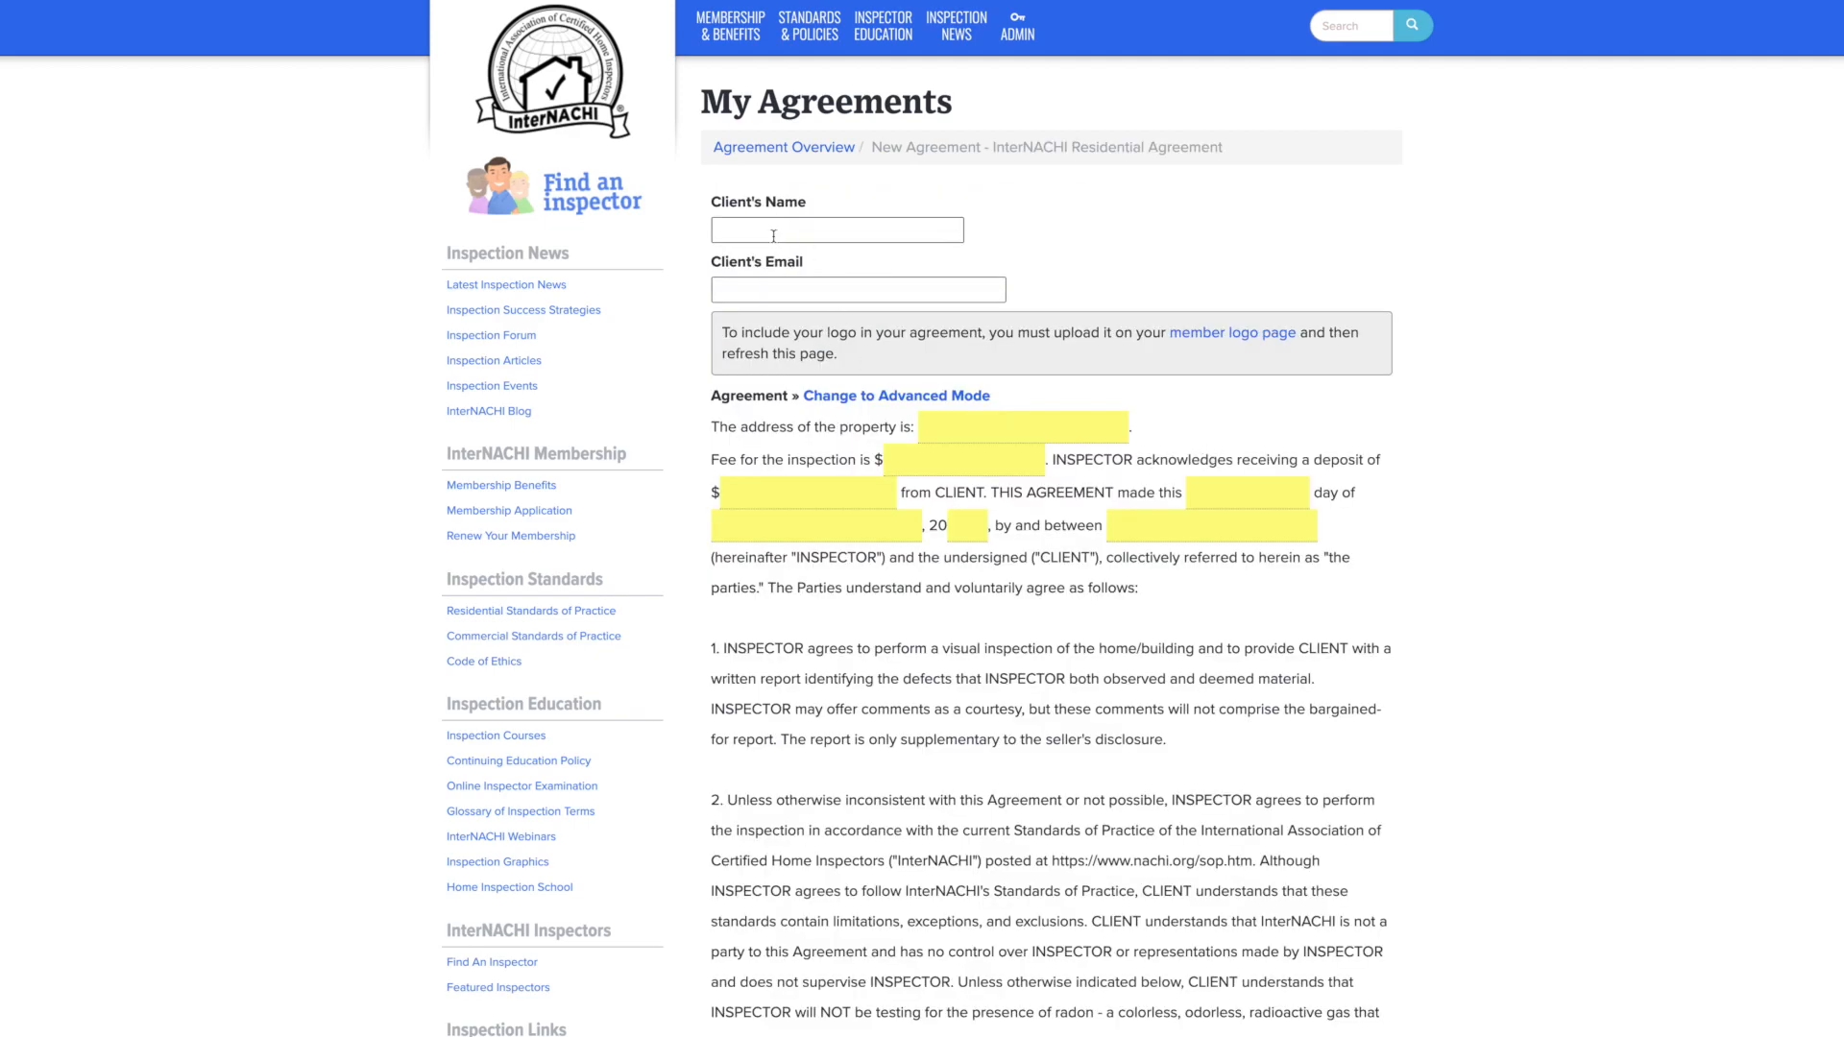
scroll("down", 3)
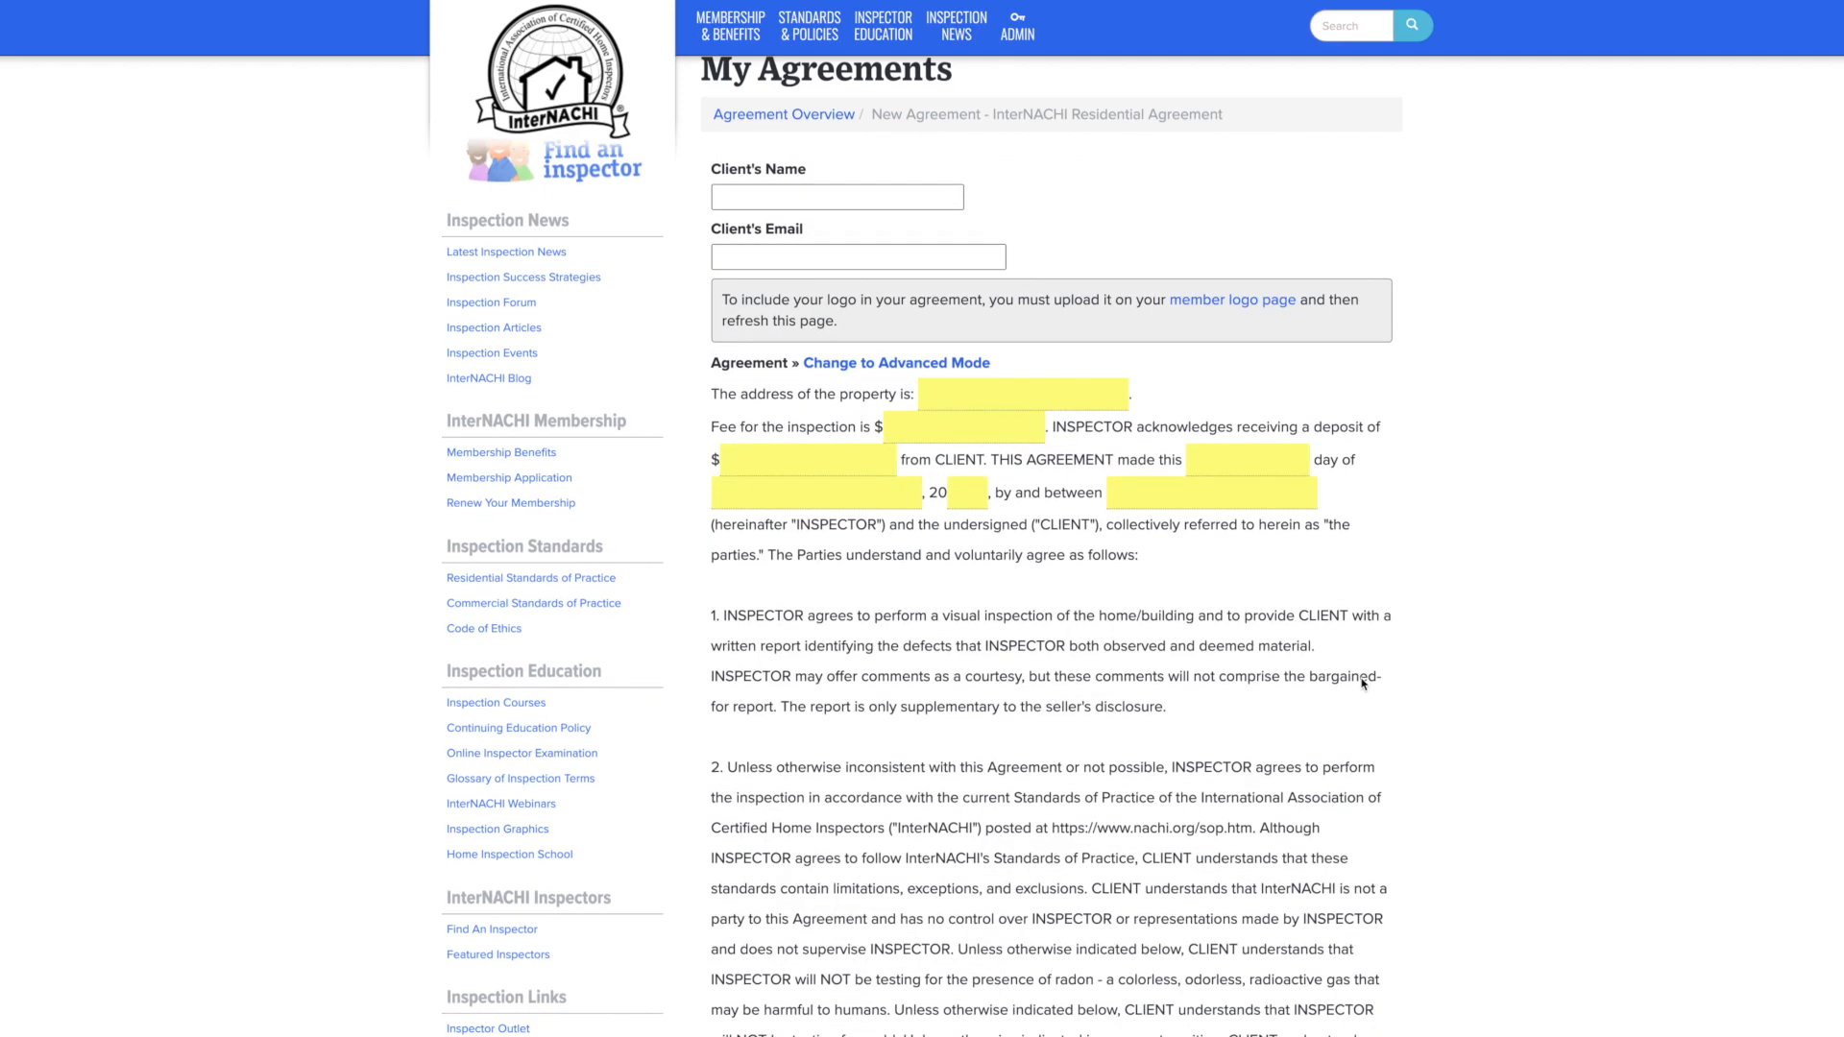
scroll("down", 3)
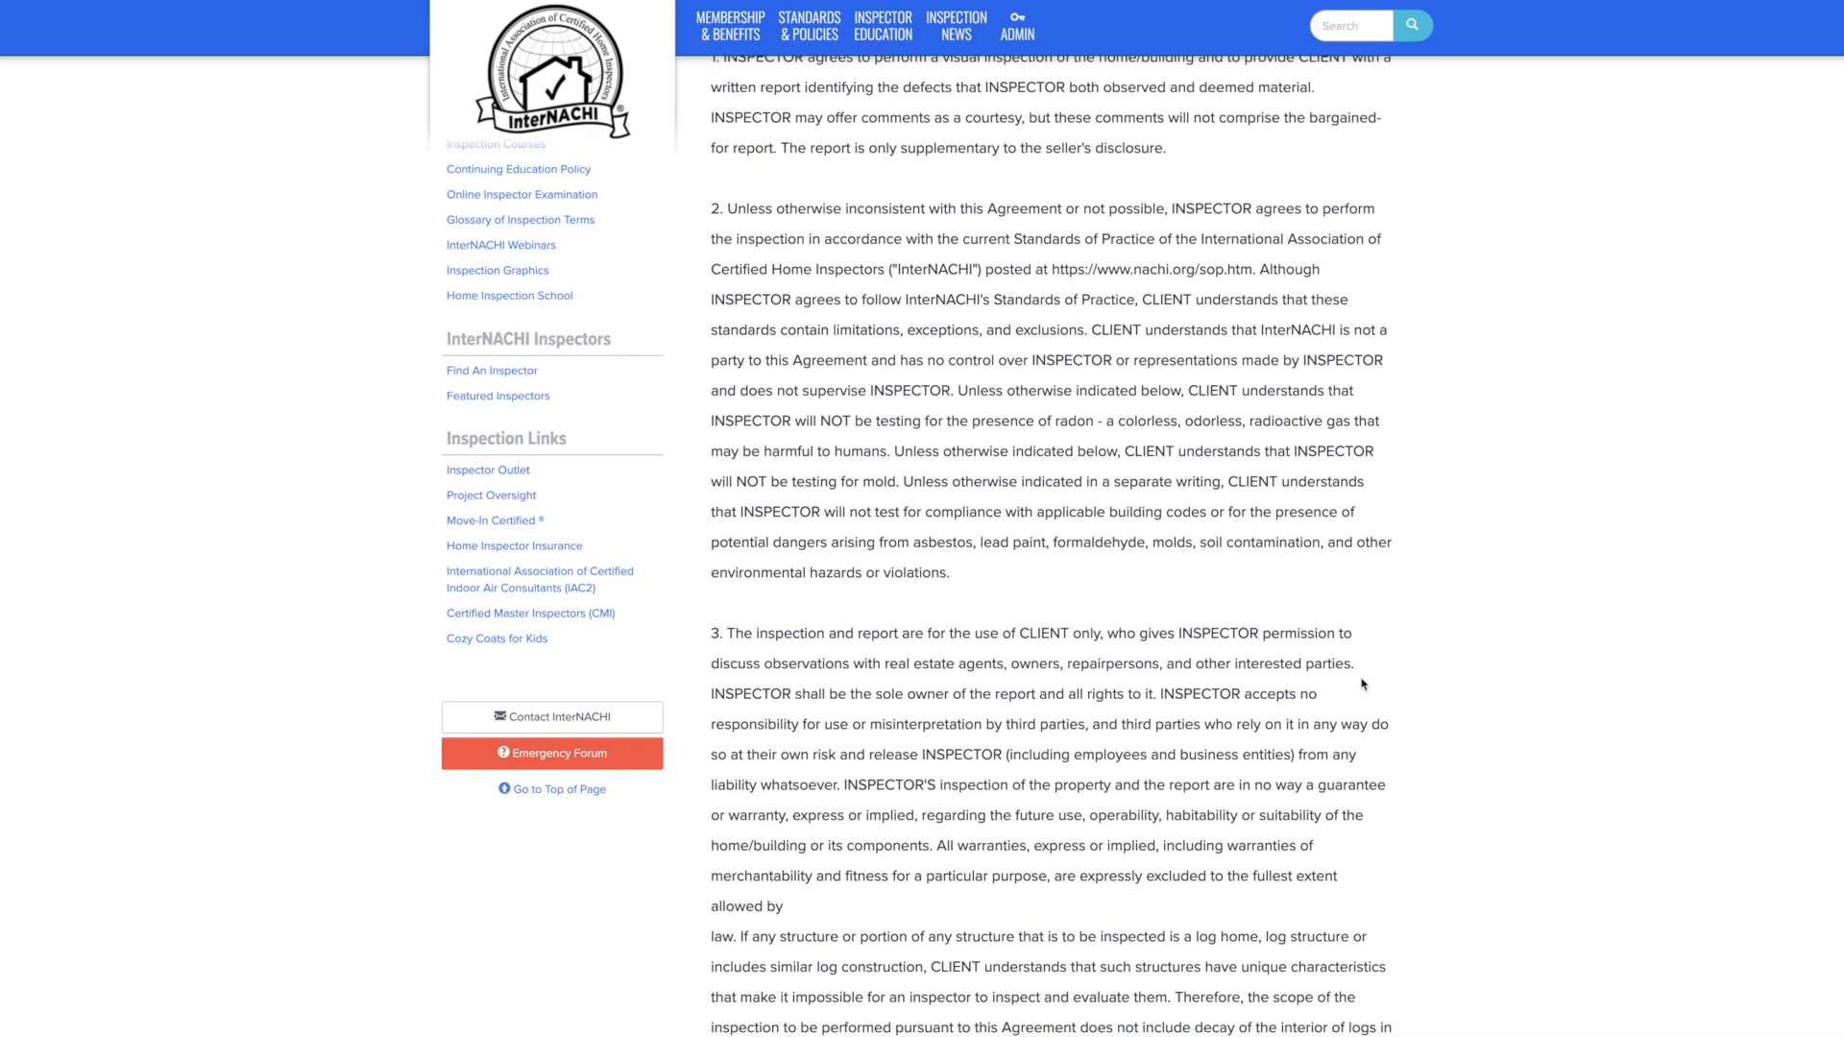